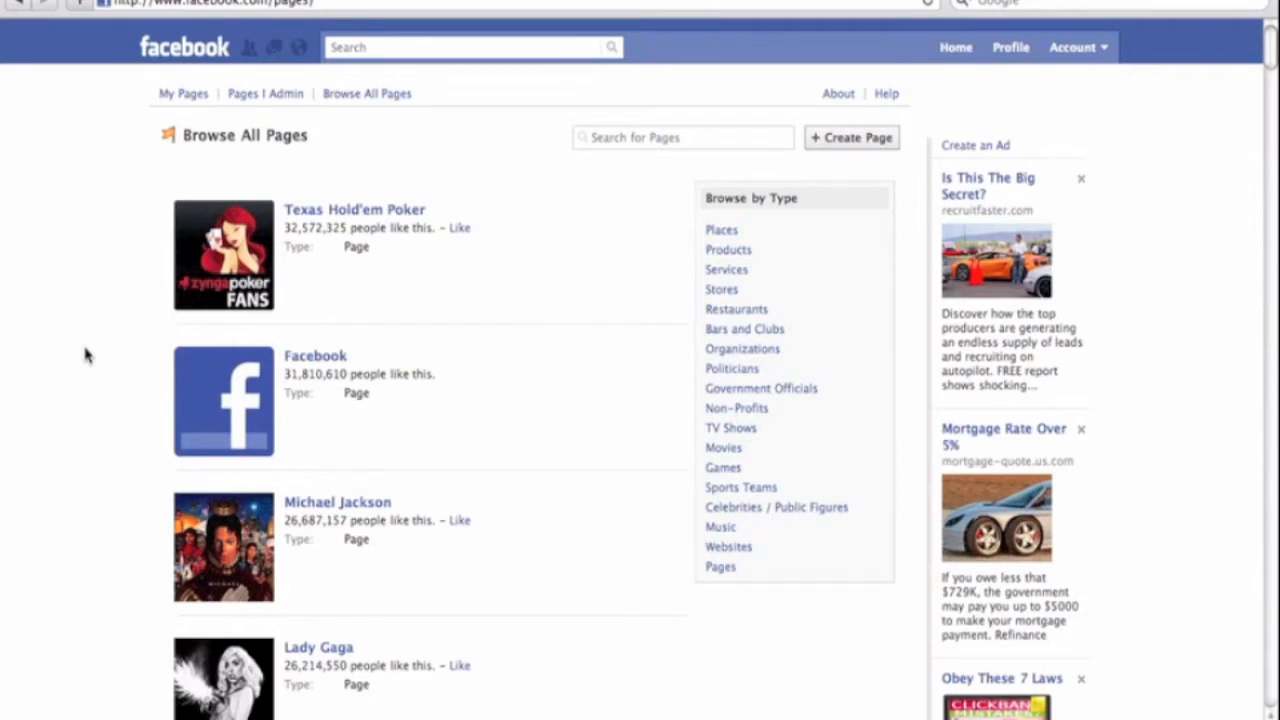
mouse_move(118, 180)
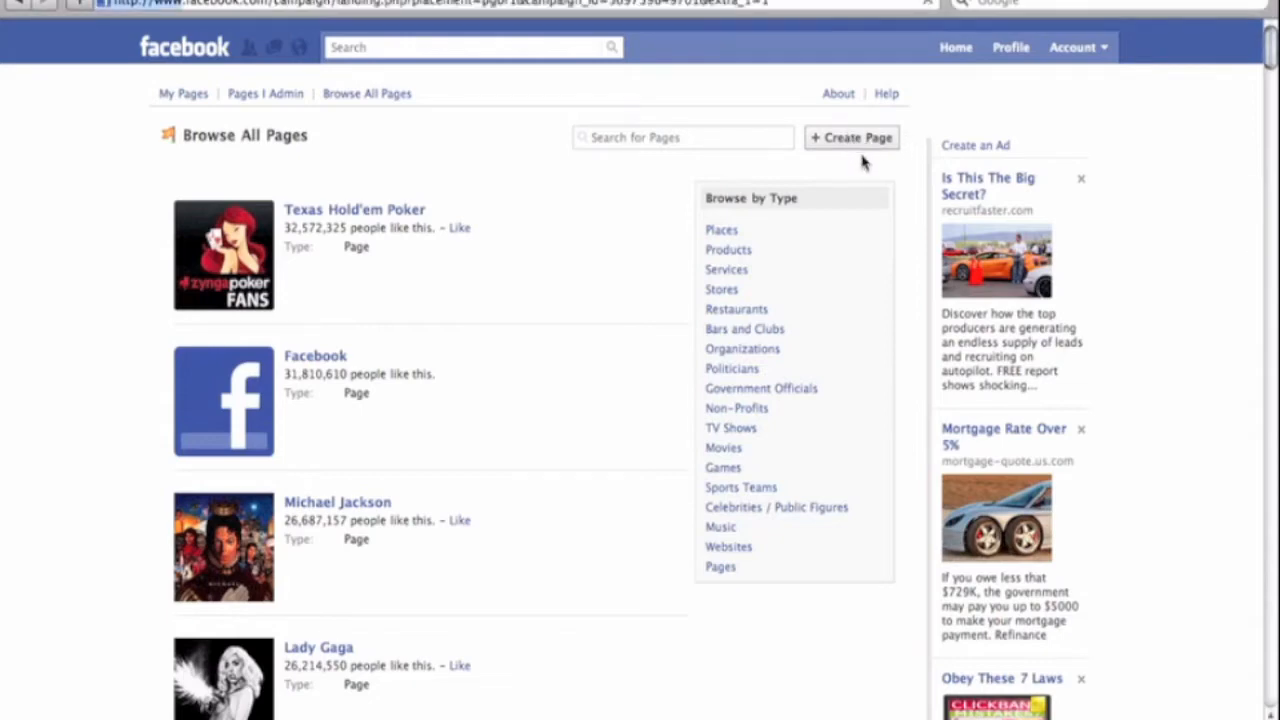
- Start a new brand, product or organization Page with Professional Service as its category
click(852, 136)
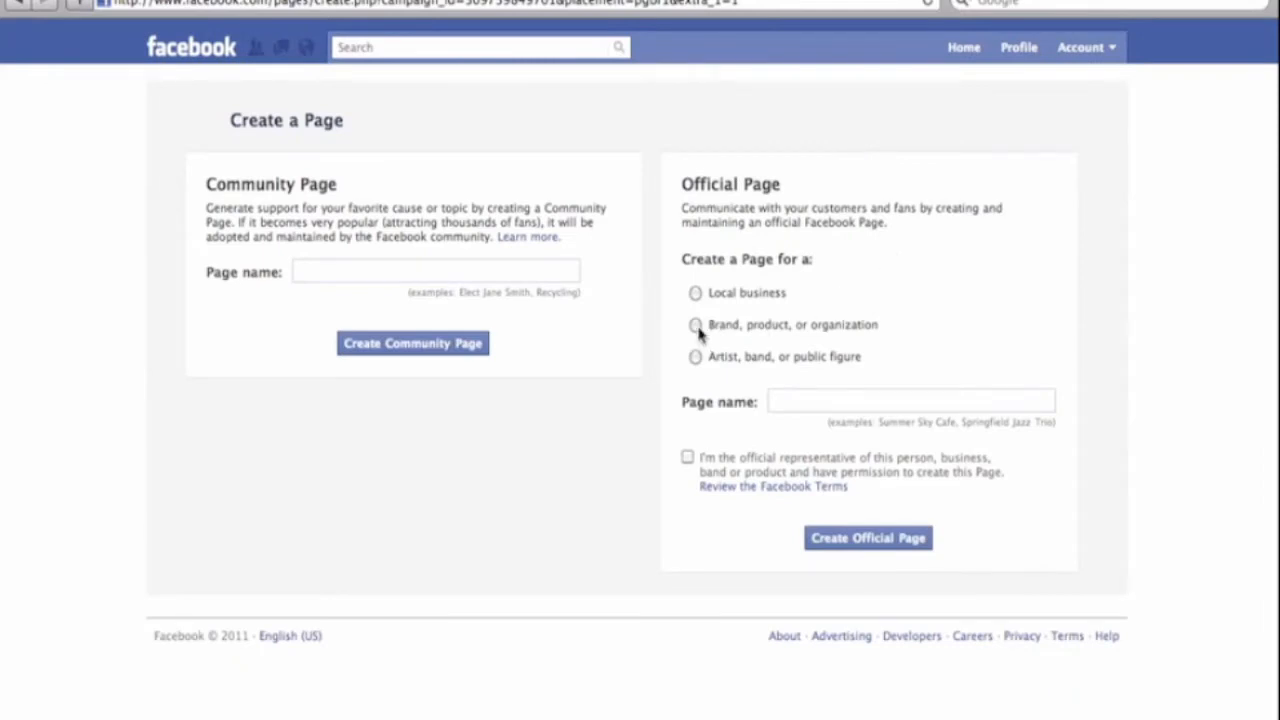
mouse_move(736, 228)
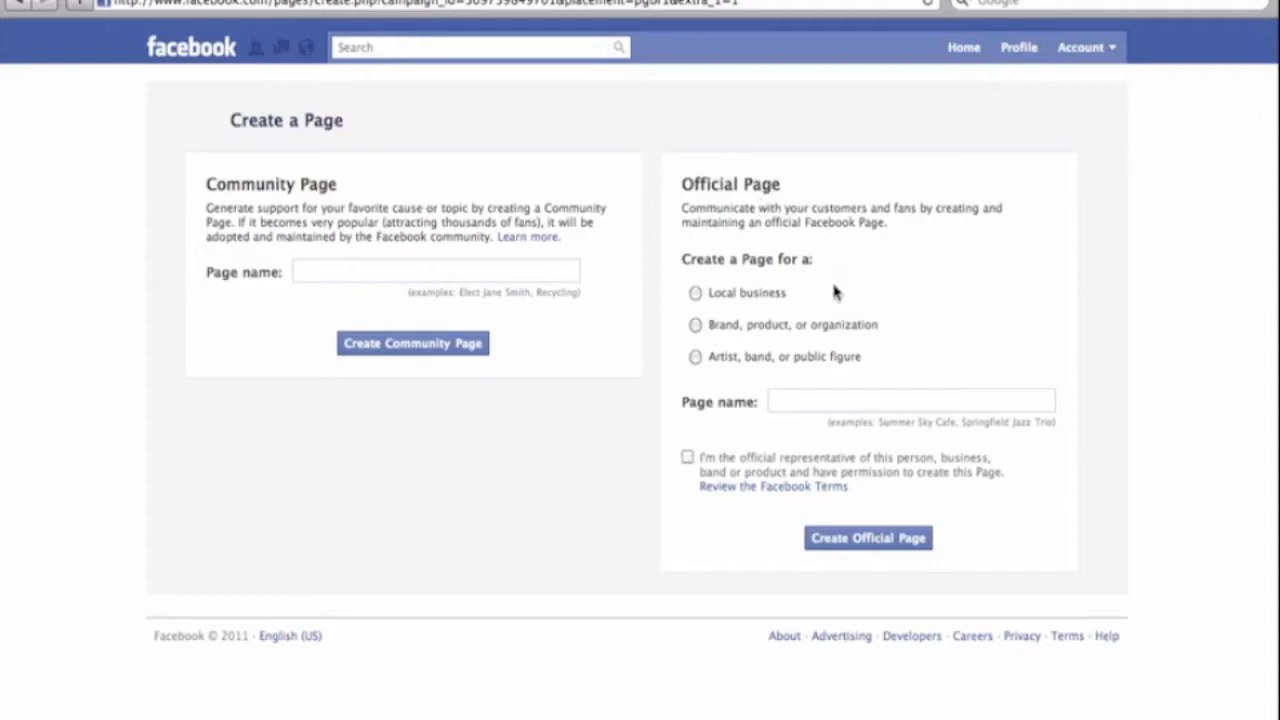
mouse_move(696, 328)
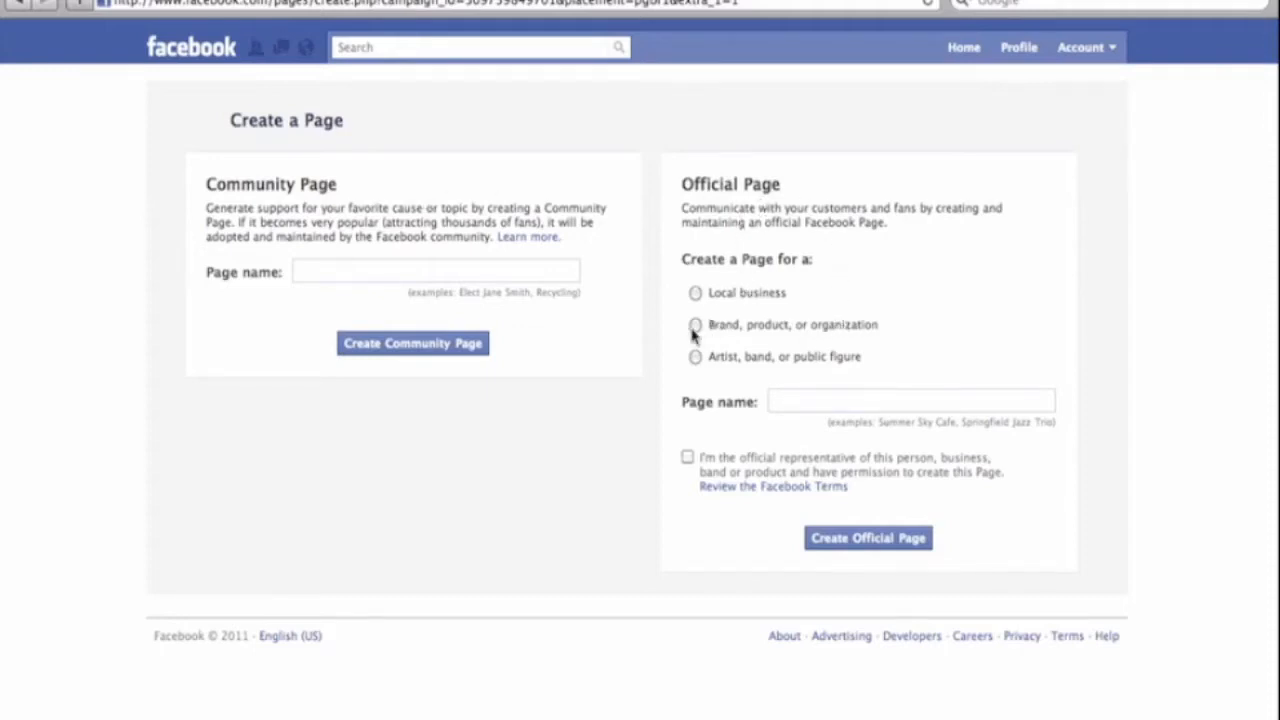
click(696, 324)
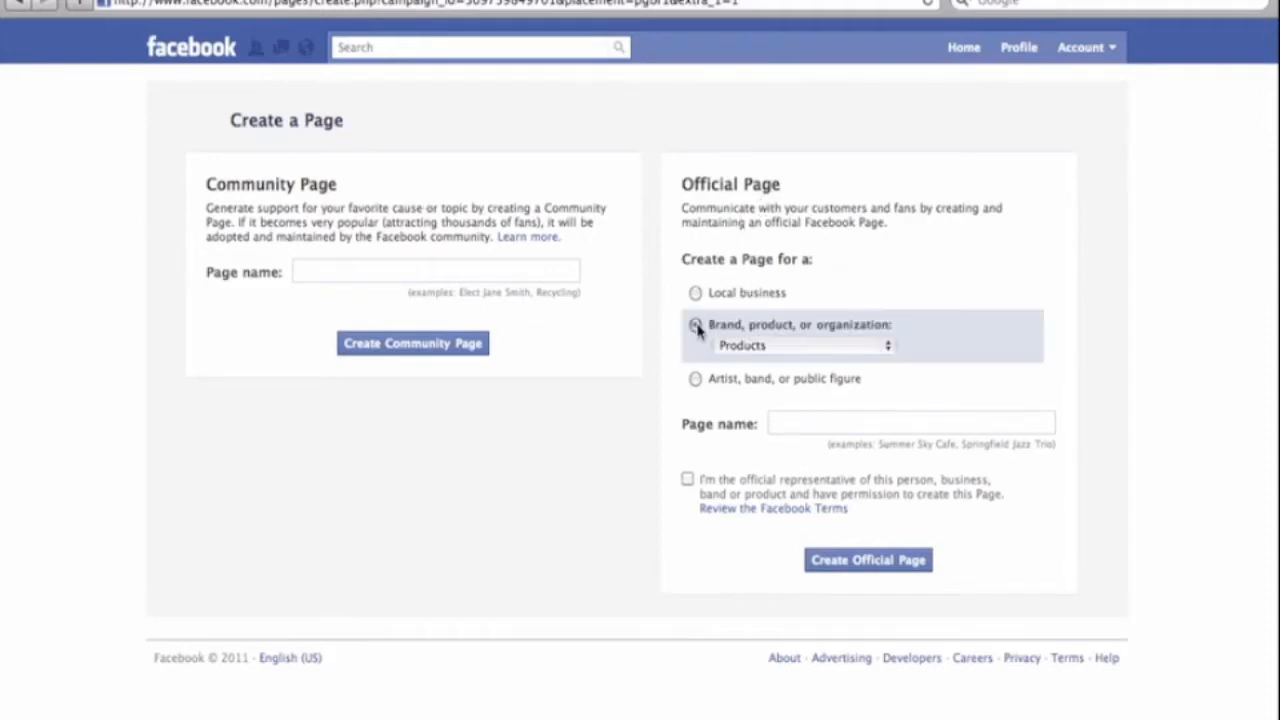
click(696, 324)
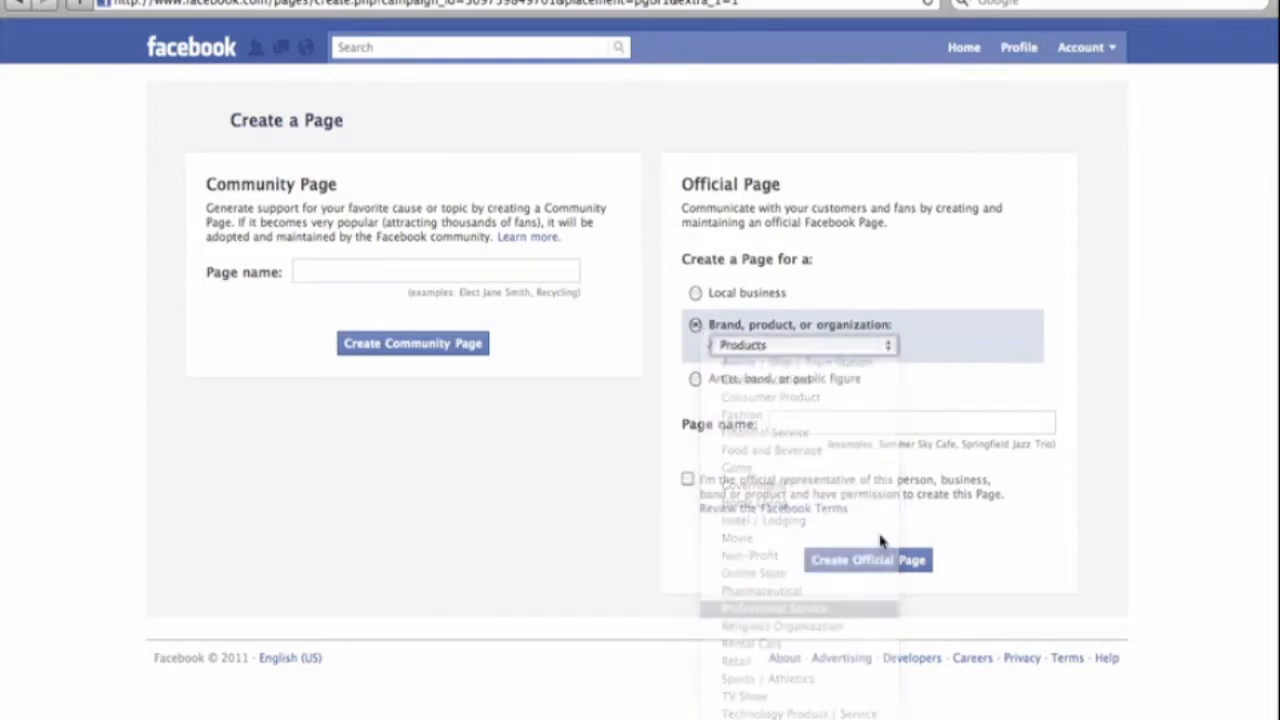
click(774, 608)
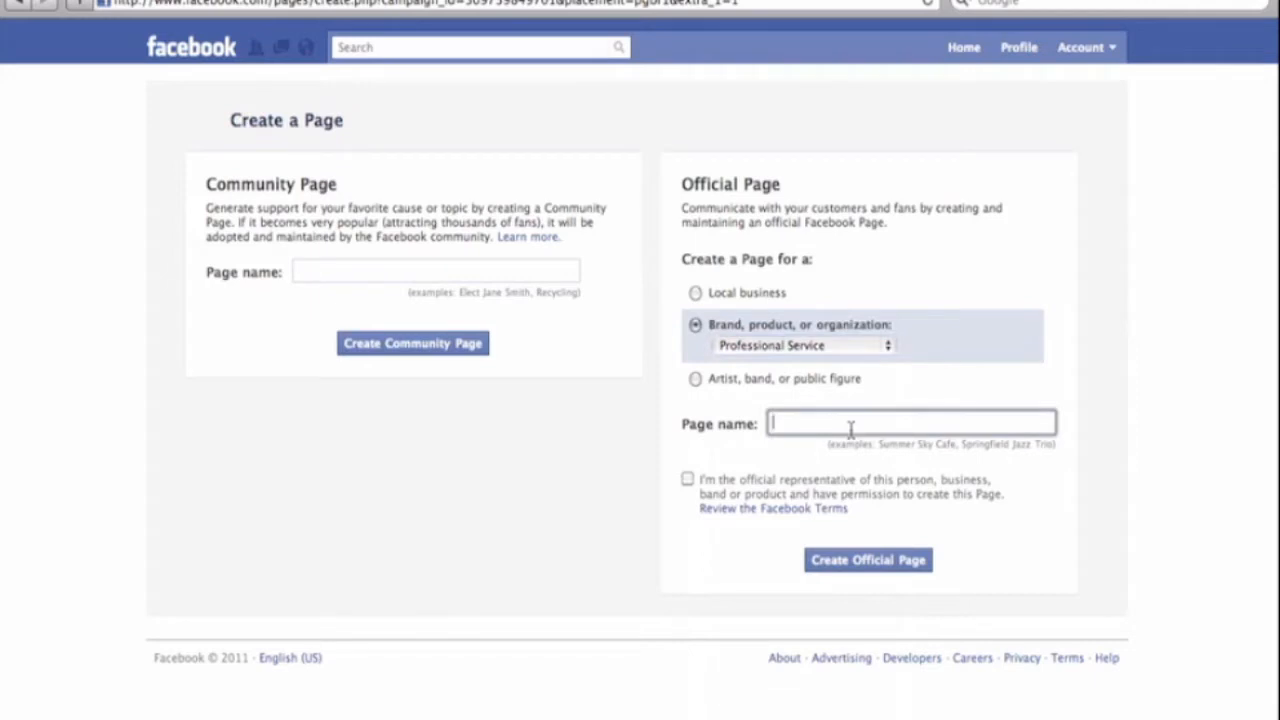
- Name the page 'I Like Home Business', confirm being the official representative and submit
text(I Like Hom)
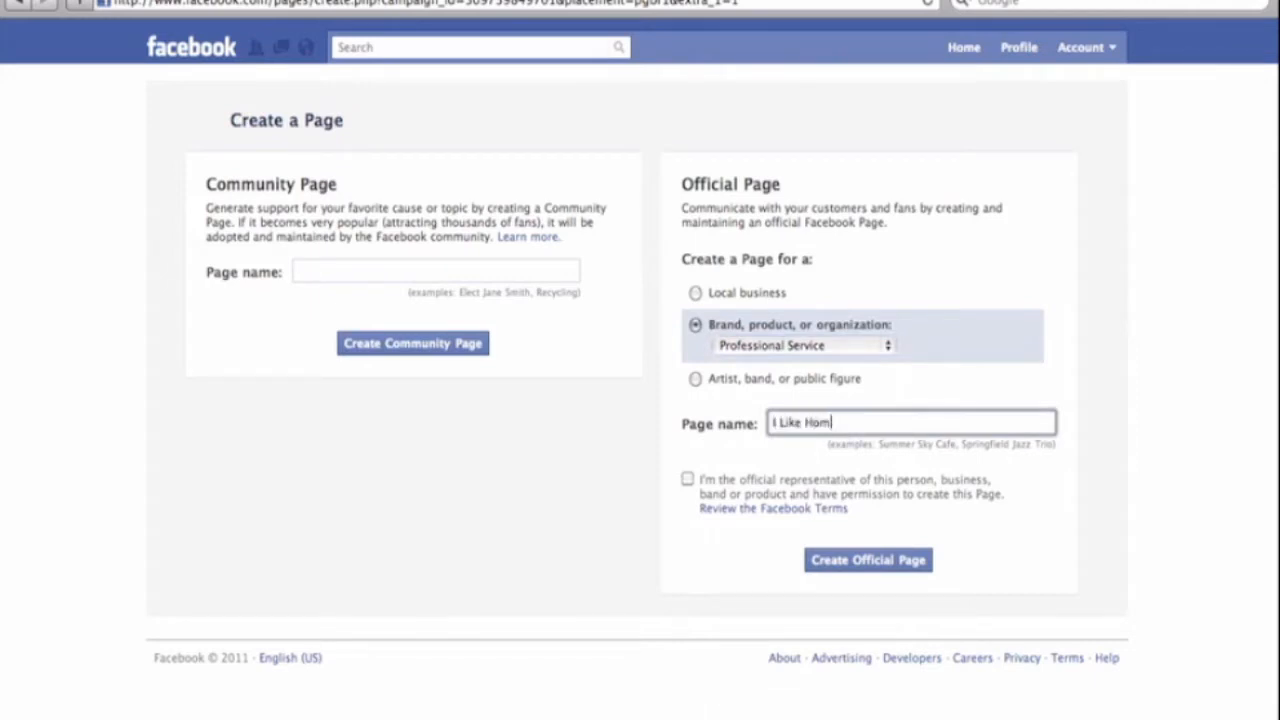
text(e Business)
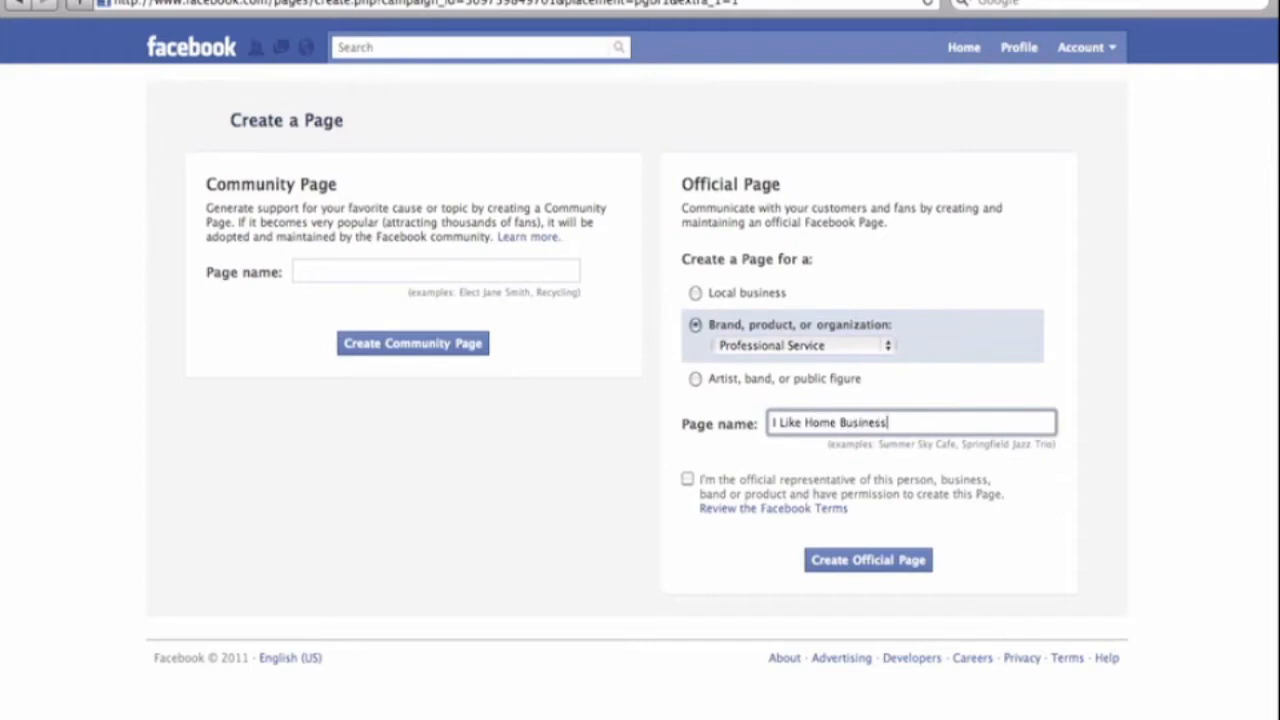
mouse_move(850, 516)
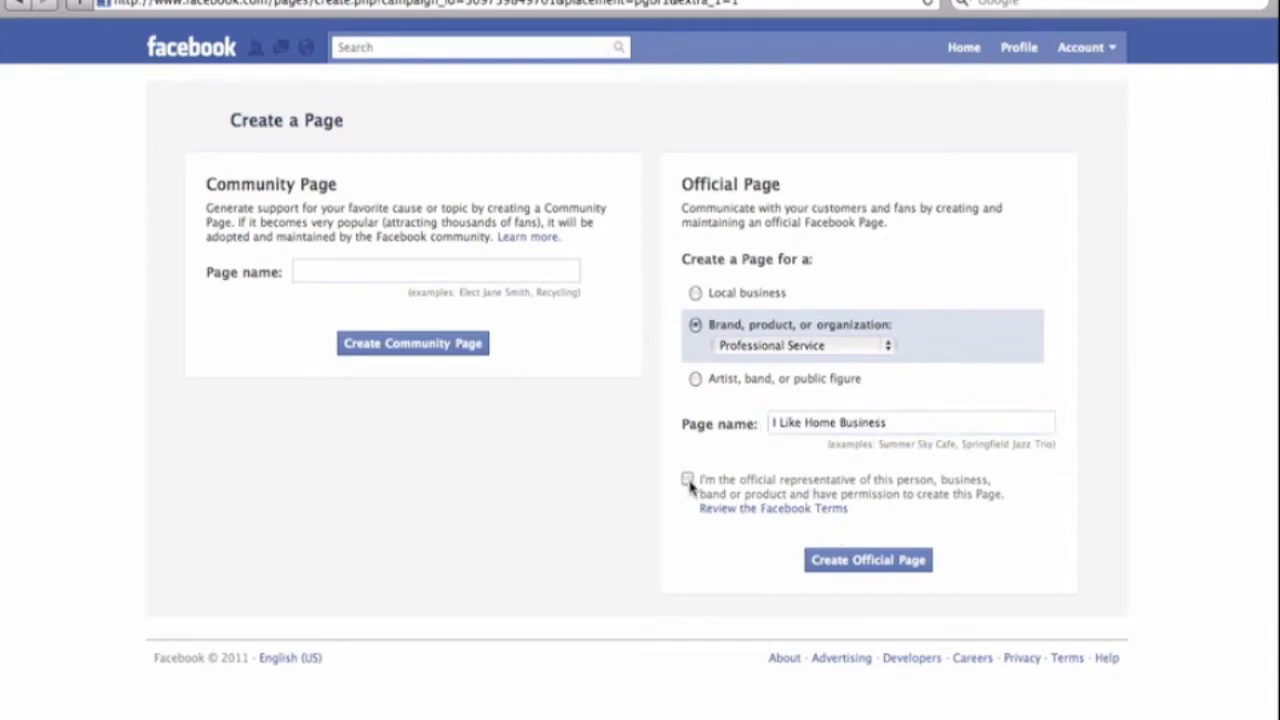
click(688, 480)
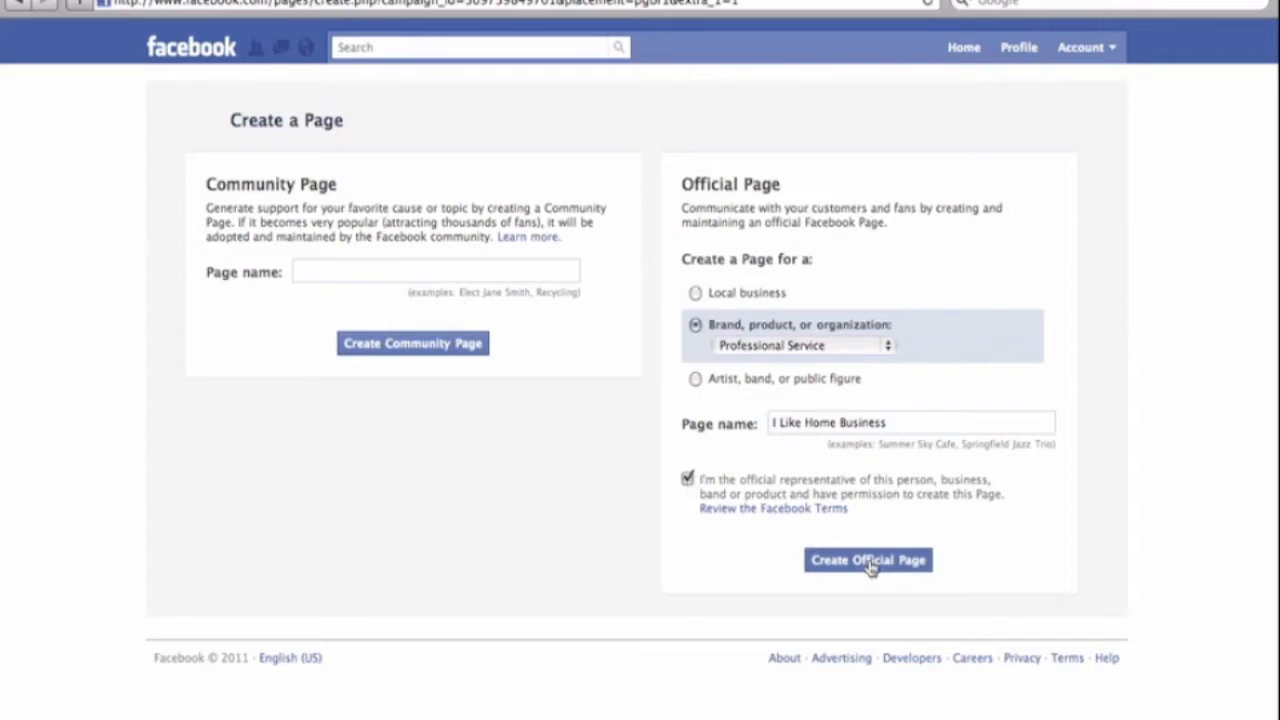
click(868, 560)
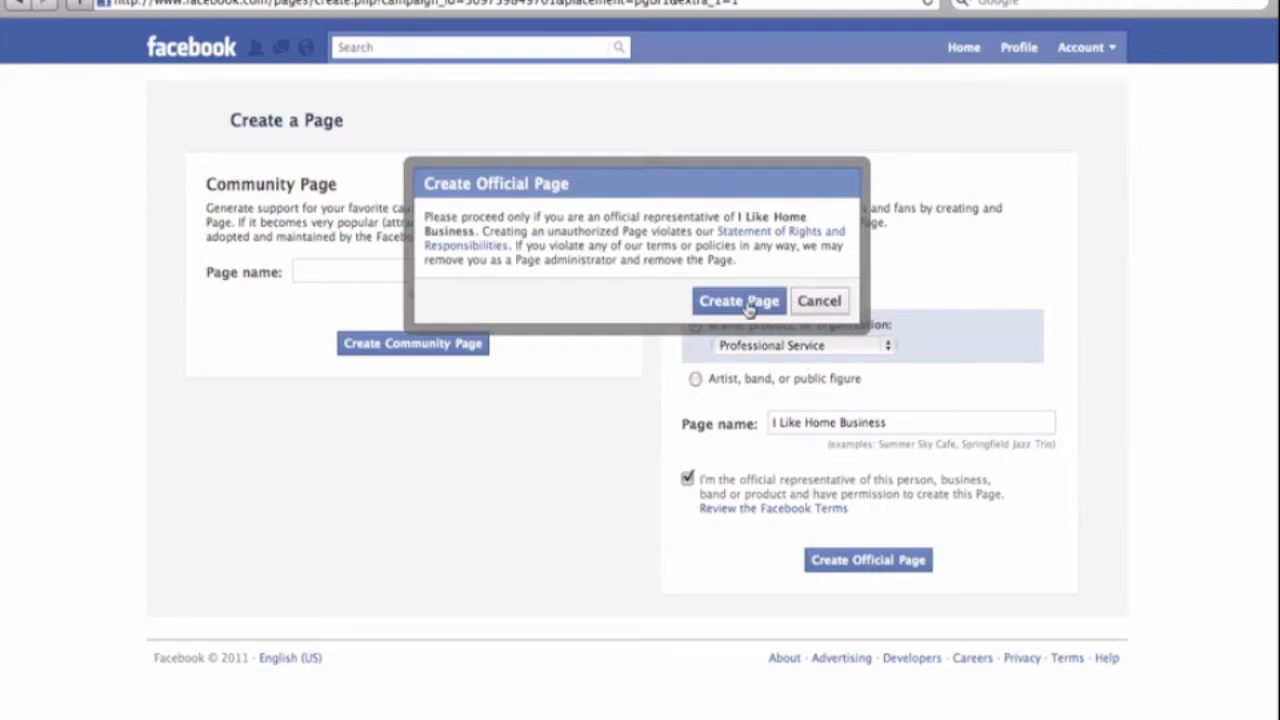
- Confirm creating the I Like Home Business page in the confirmation dialog
click(738, 300)
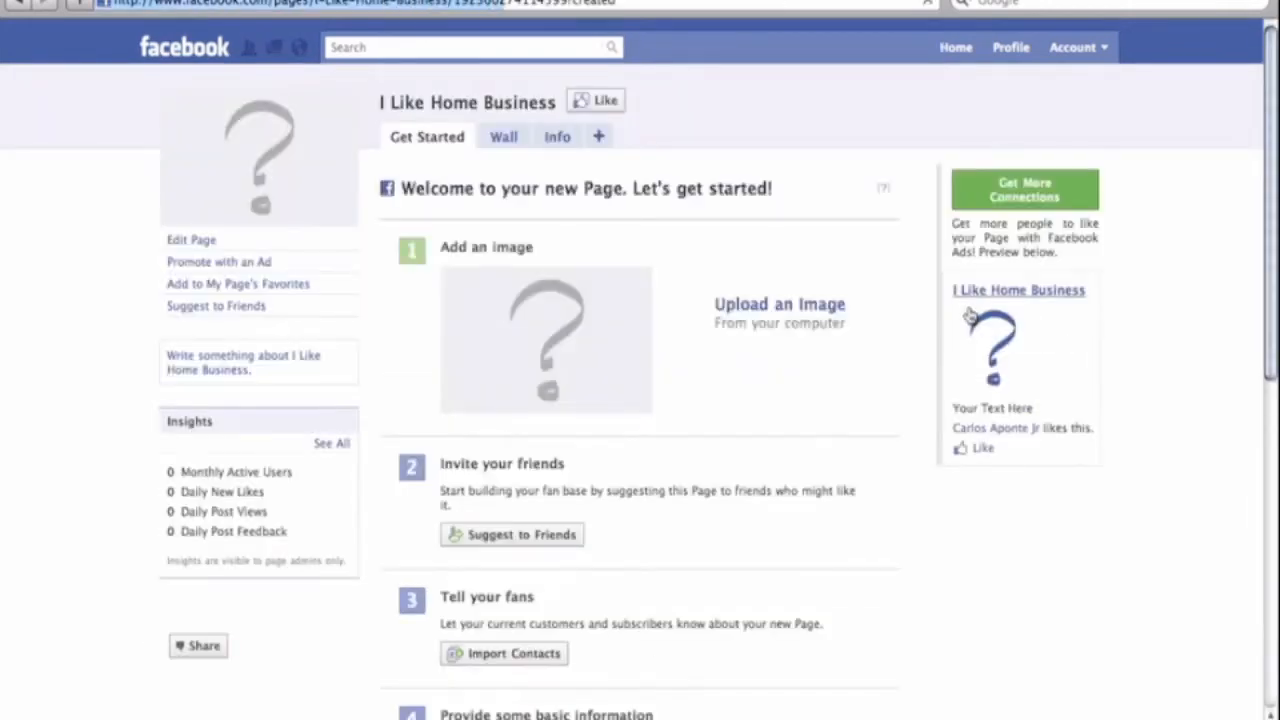
mouse_move(840, 384)
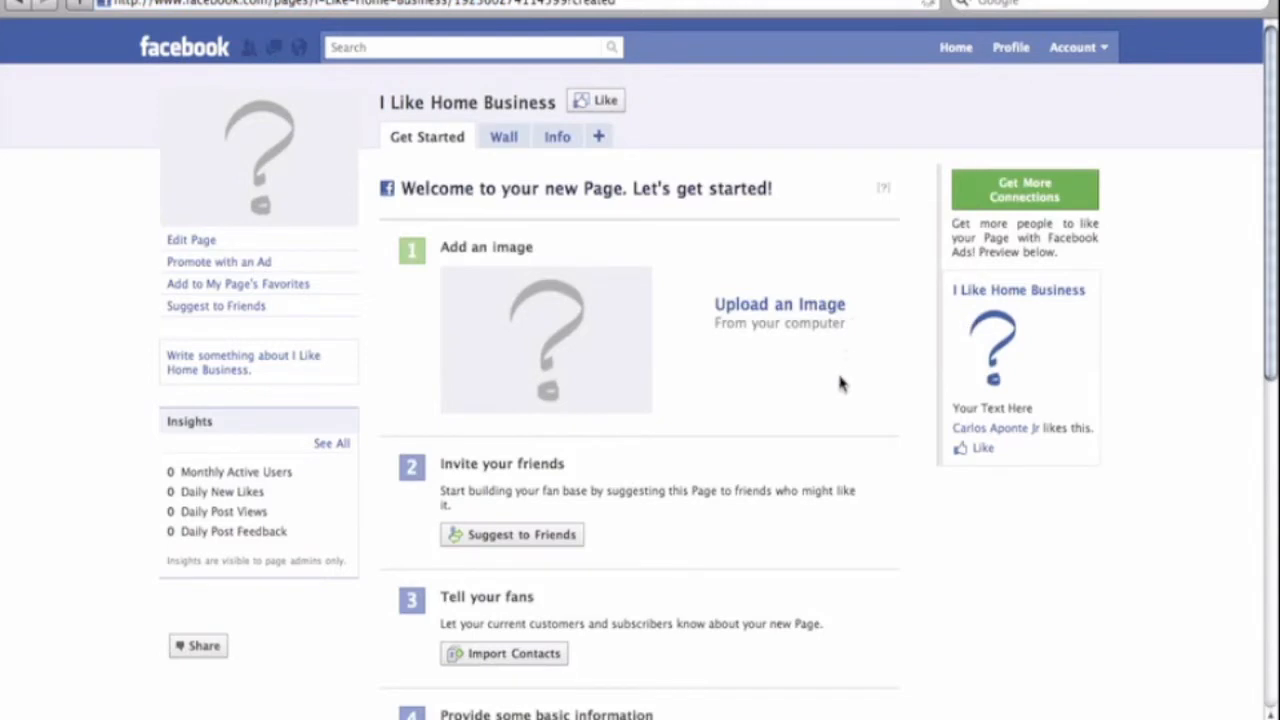
mouse_move(560, 348)
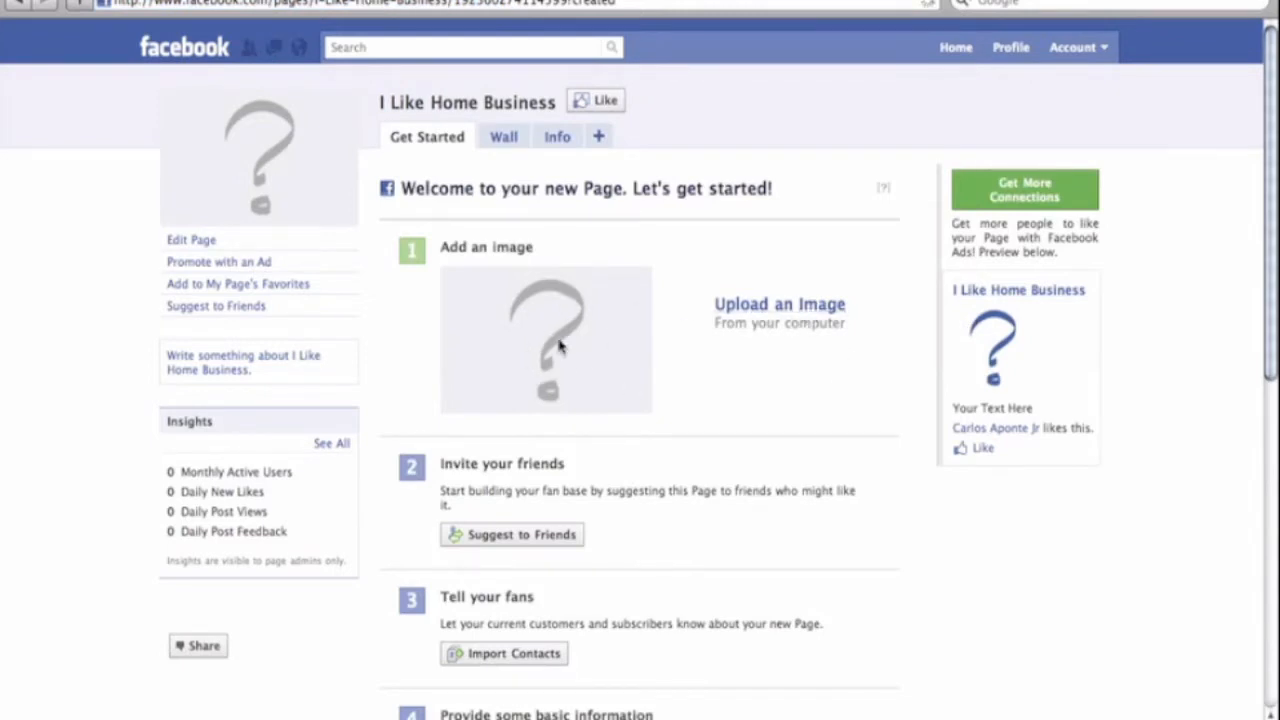
mouse_move(780, 304)
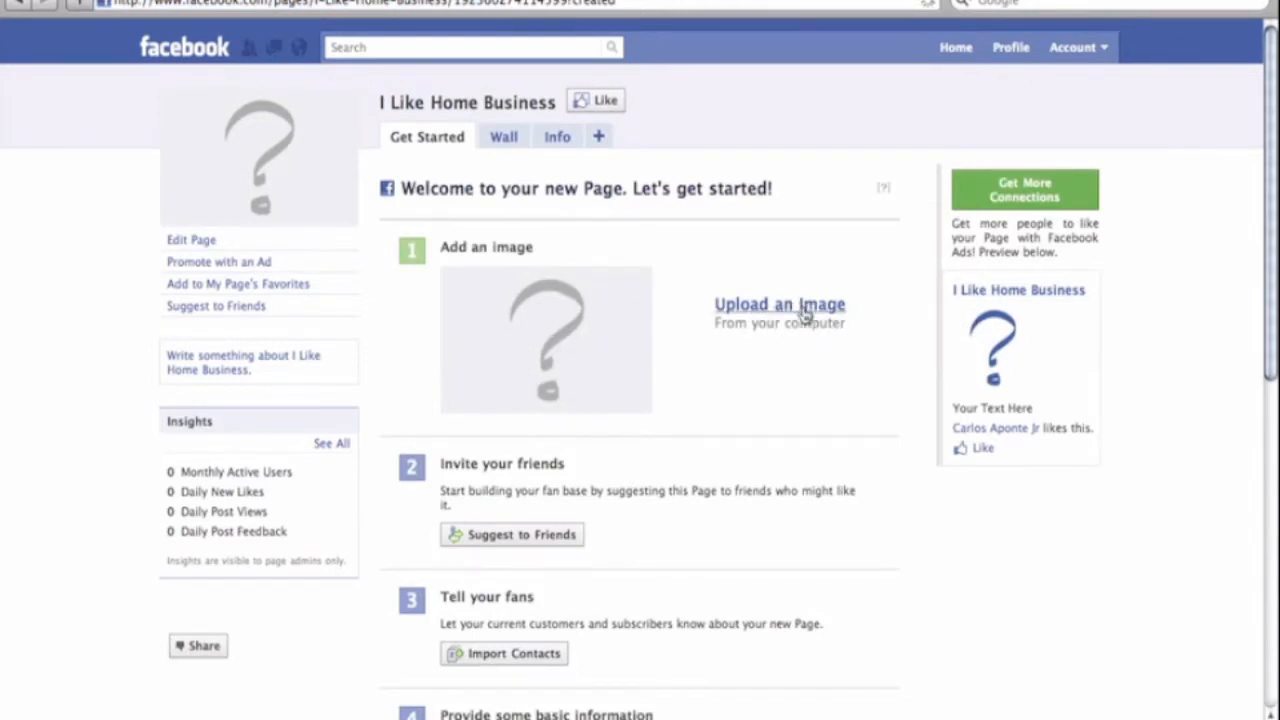
- Upload i_like_home_business_fanpage_pic.jpg from the Desktop as the page's profile picture
click(780, 304)
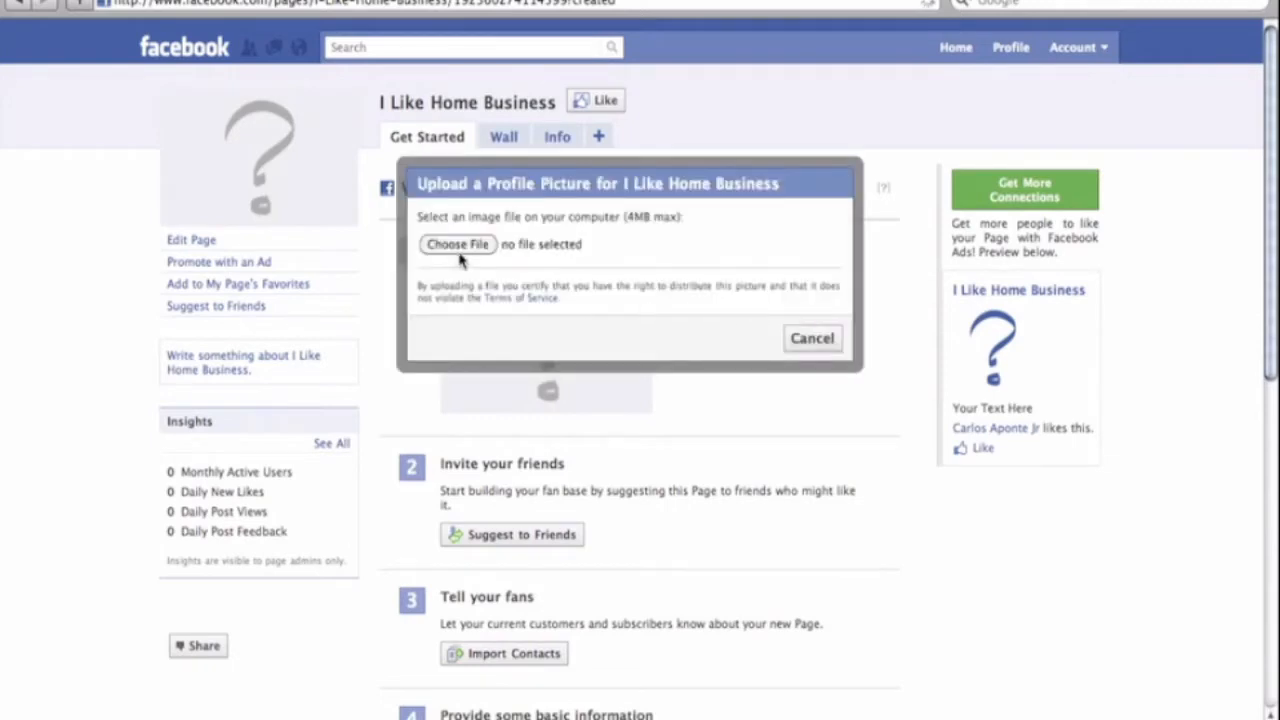
click(456, 244)
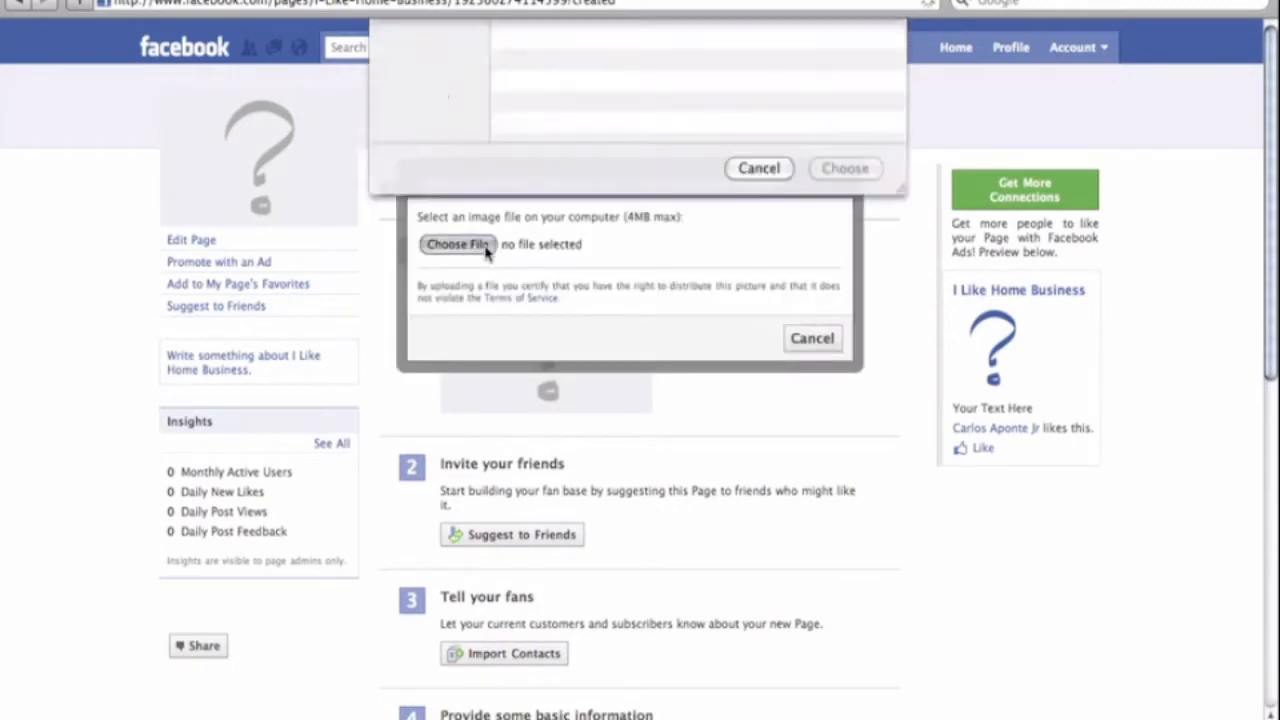
click(456, 244)
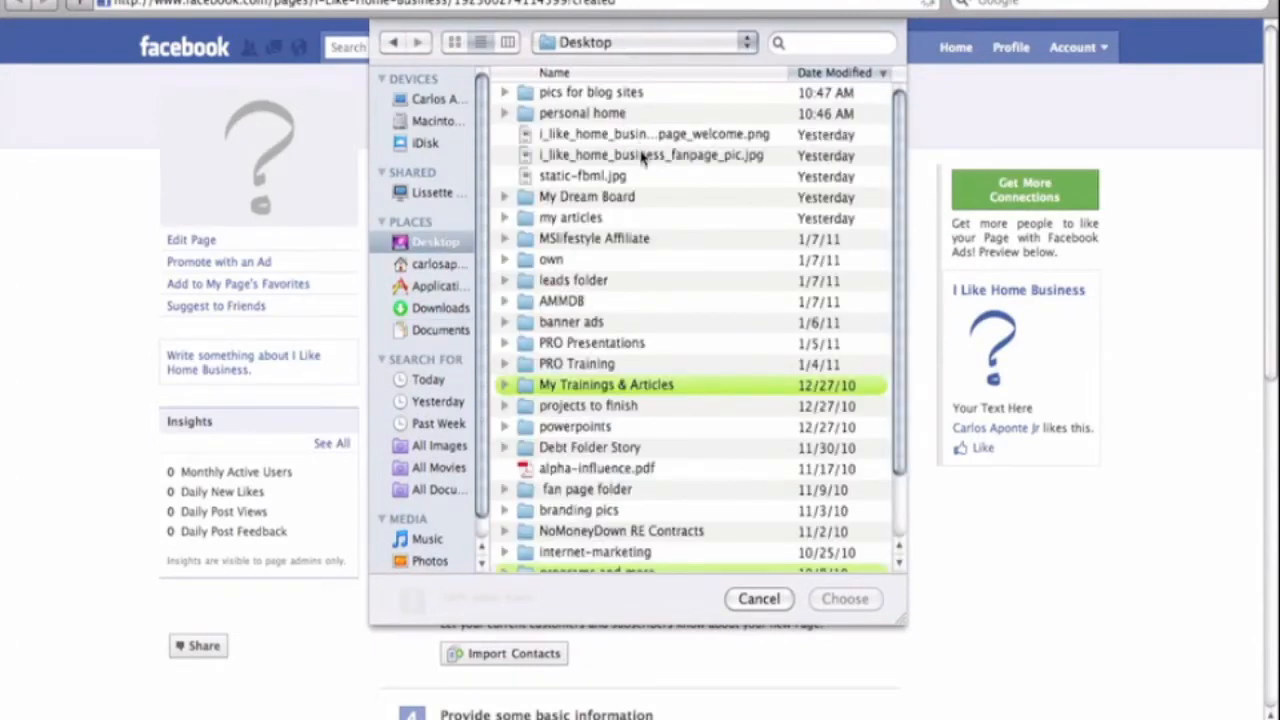
click(652, 156)
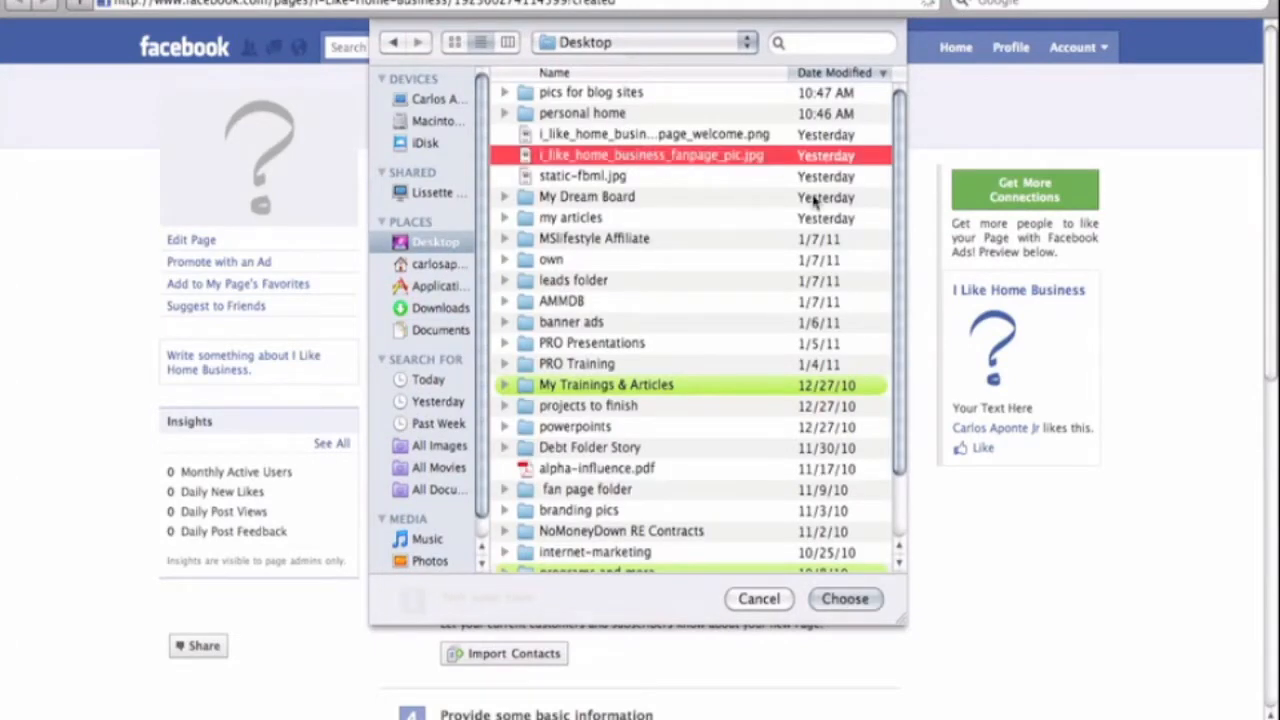
click(844, 598)
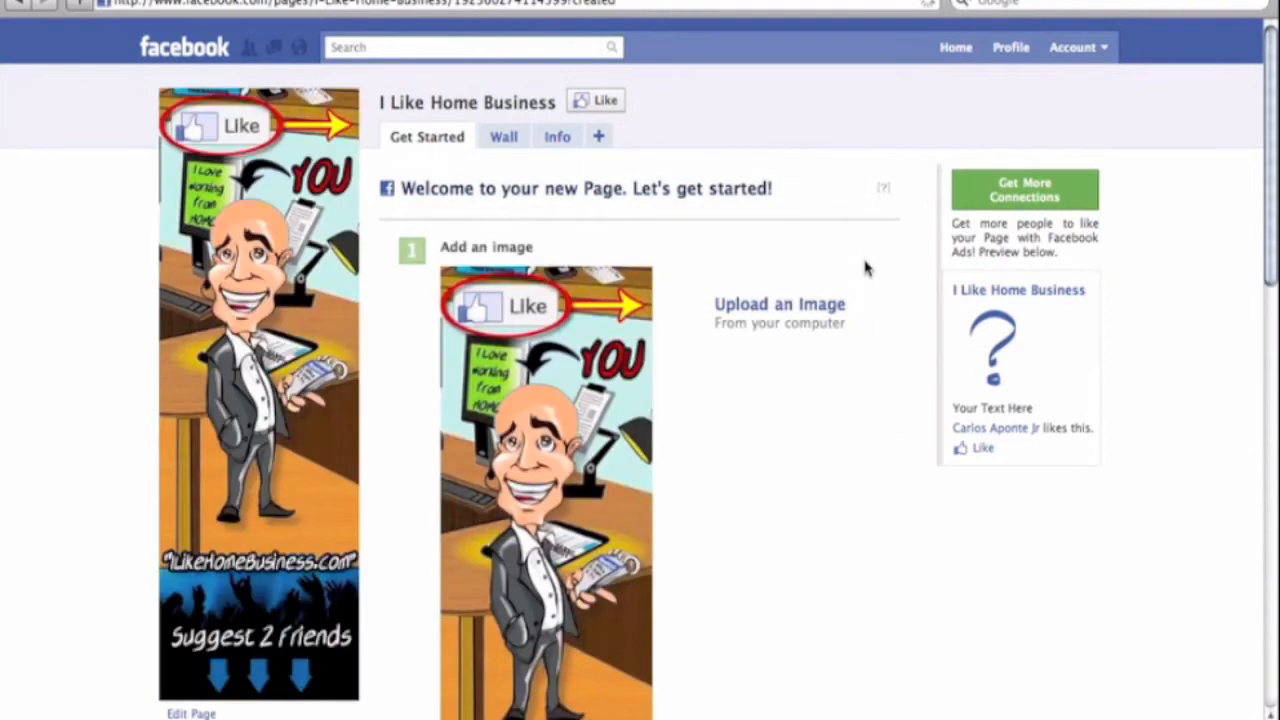
mouse_move(850, 420)
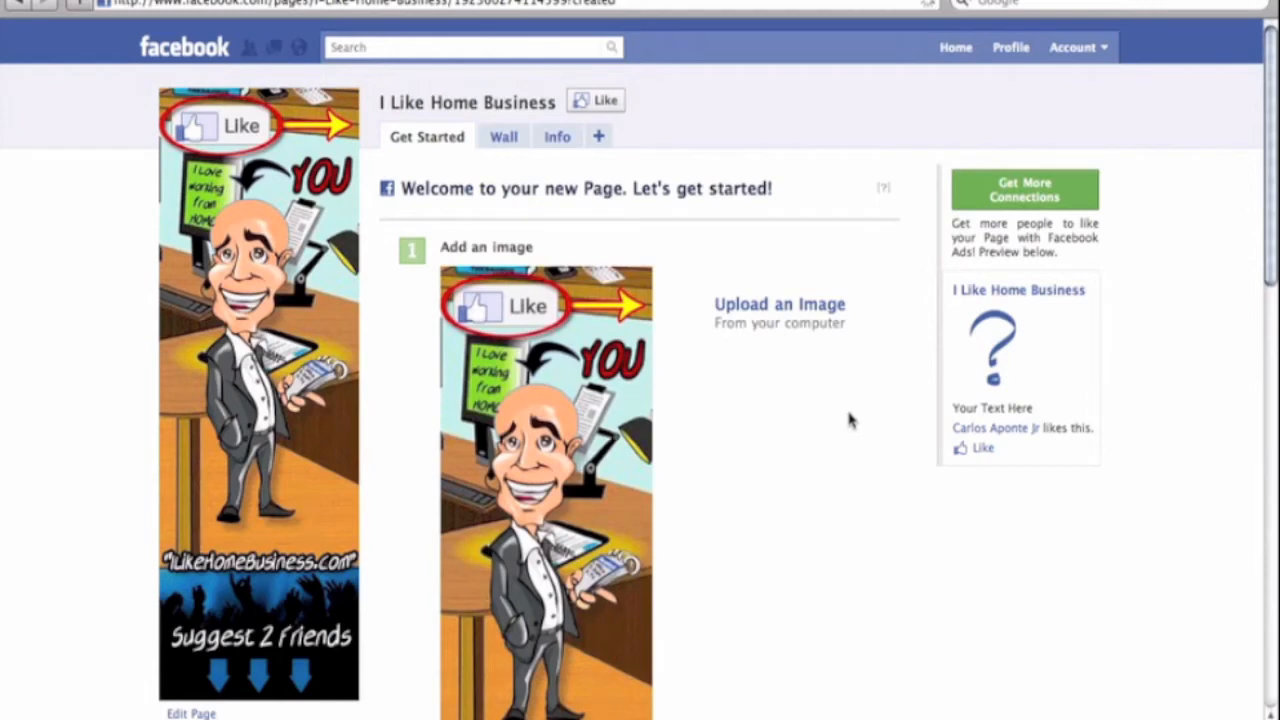
mouse_move(860, 410)
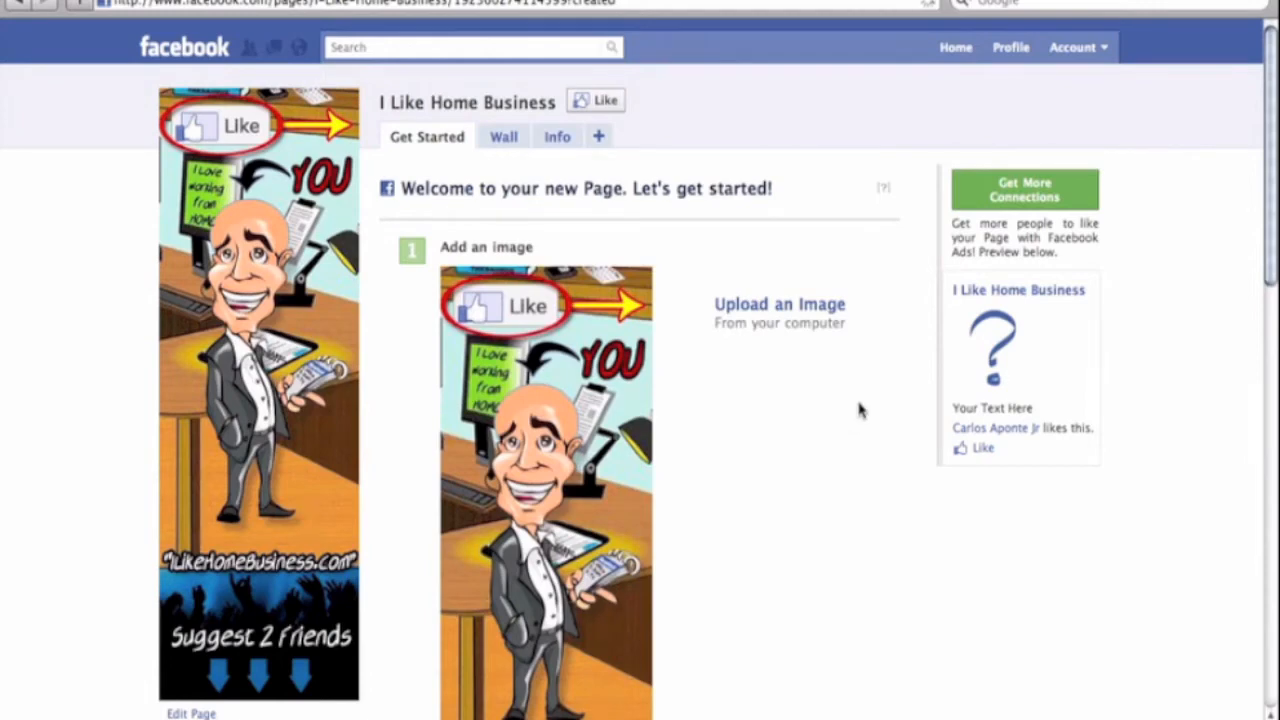
scroll(down, 3)
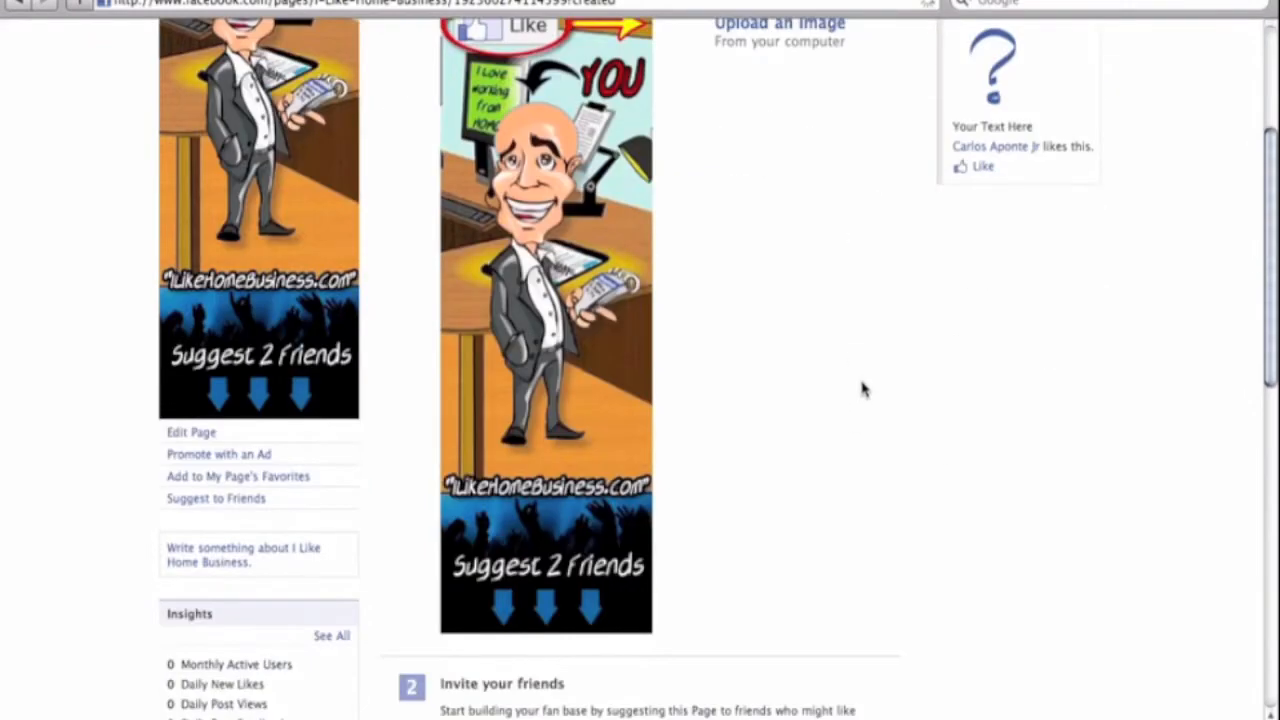
scroll(down, 3)
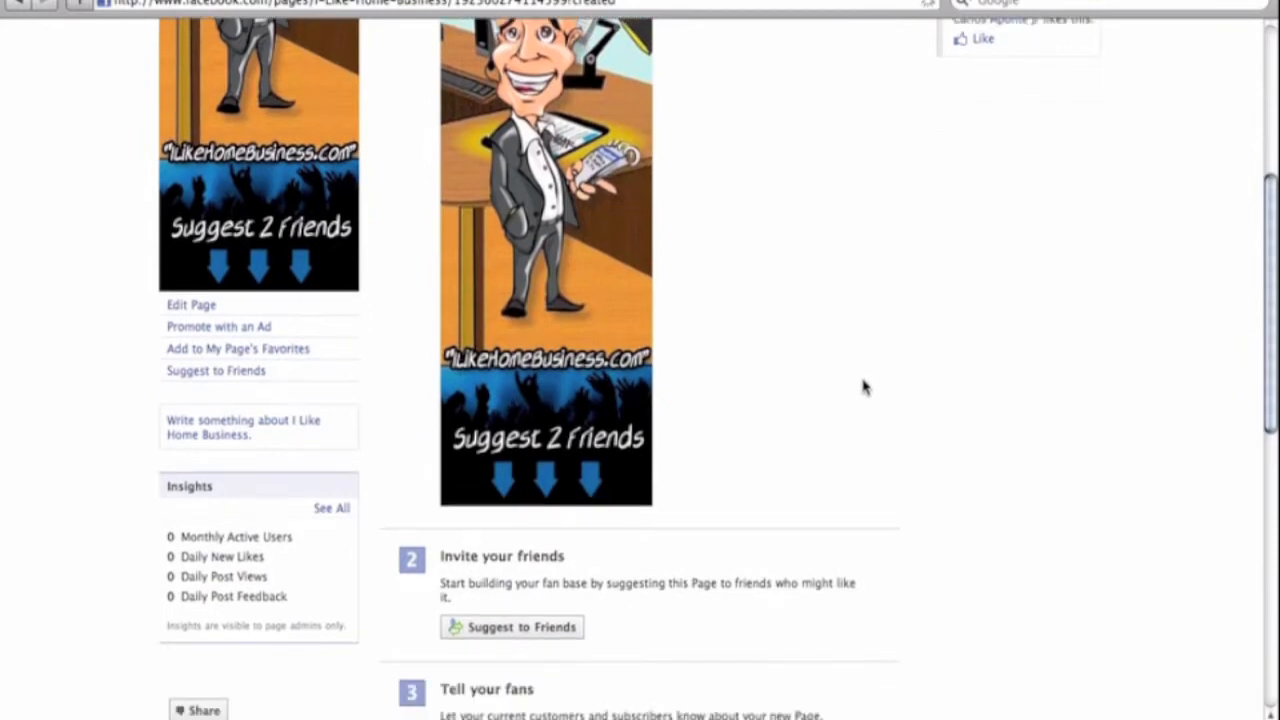
scroll(down, 3)
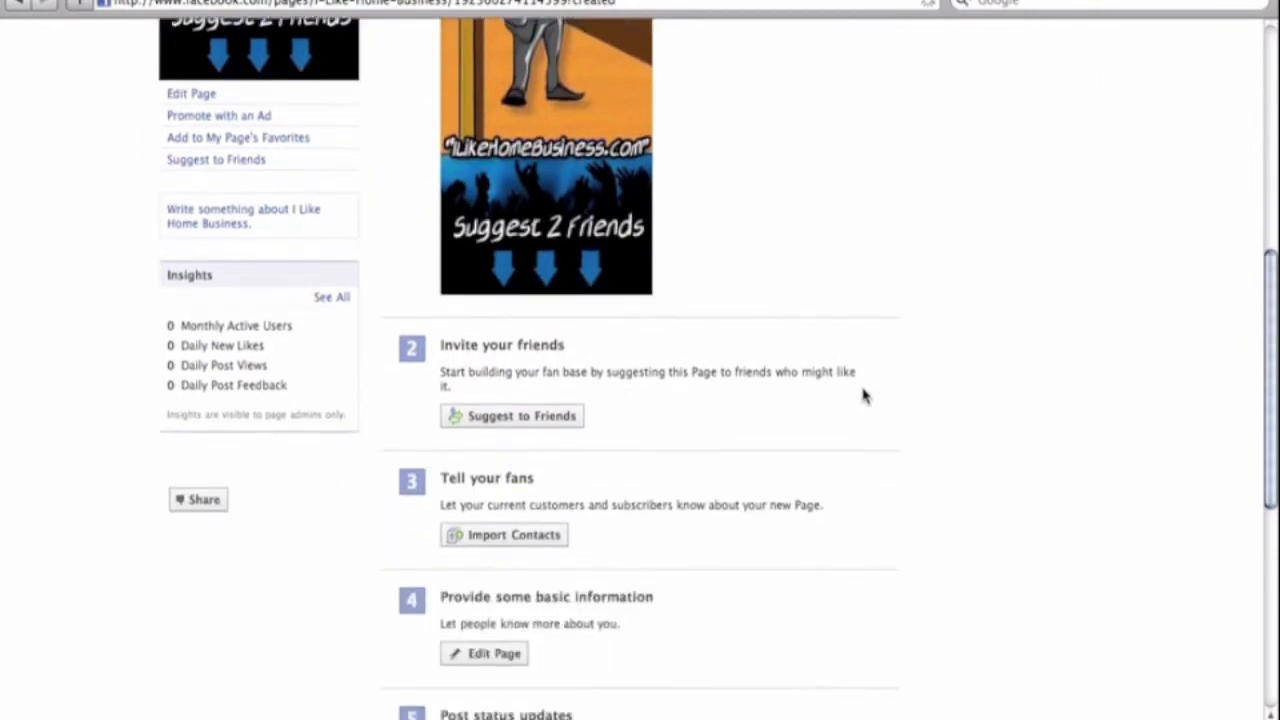
scroll(down, 3)
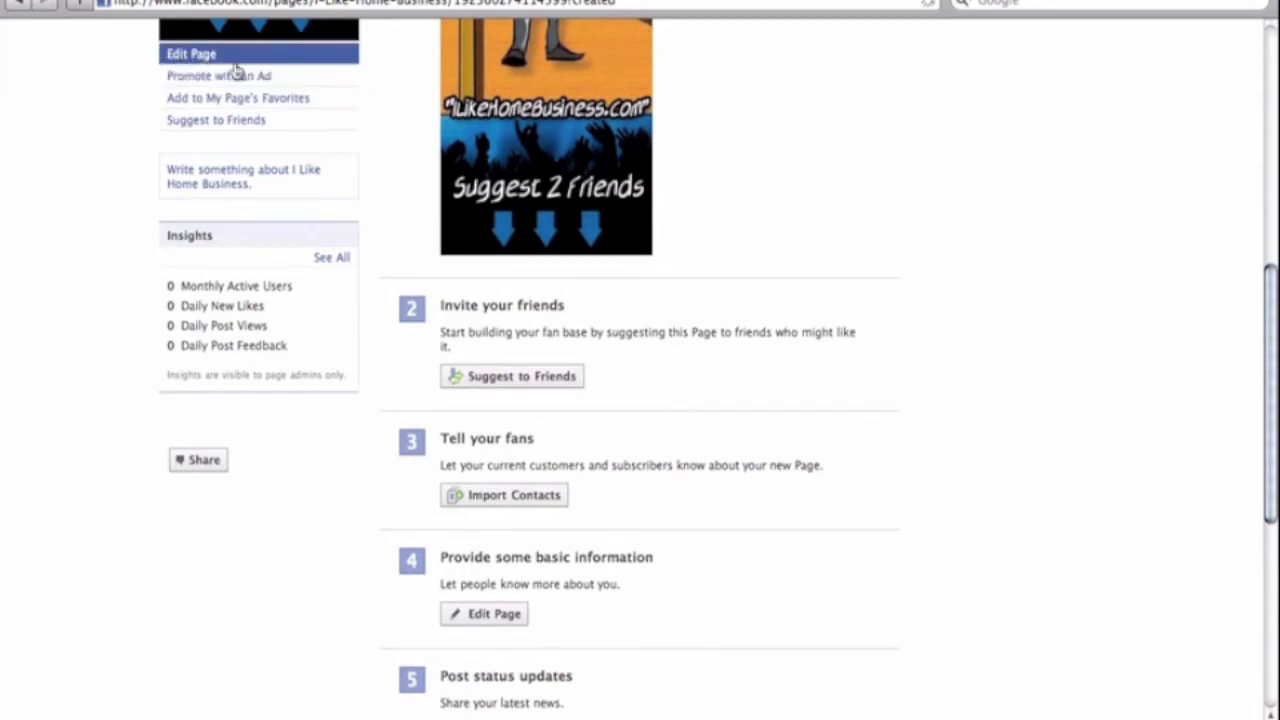
mouse_move(196, 56)
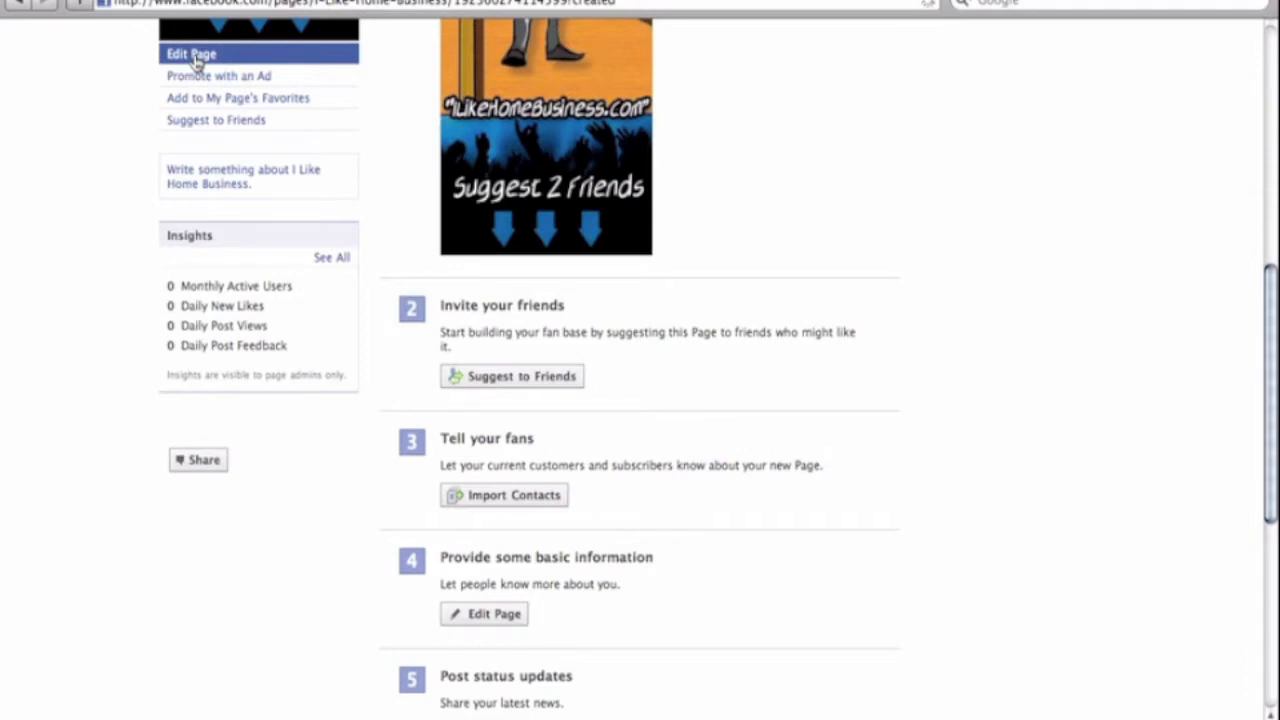
- Open Edit Page to reach the Basic Information settings
click(190, 52)
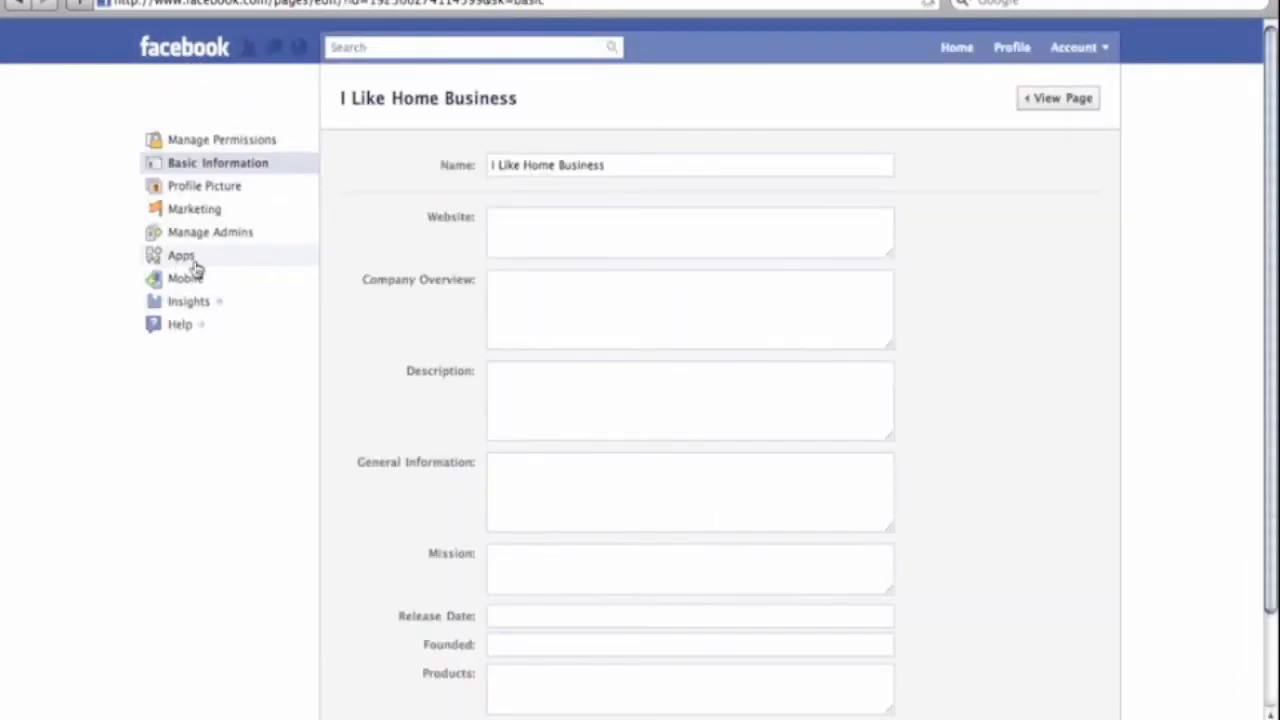
mouse_move(136, 256)
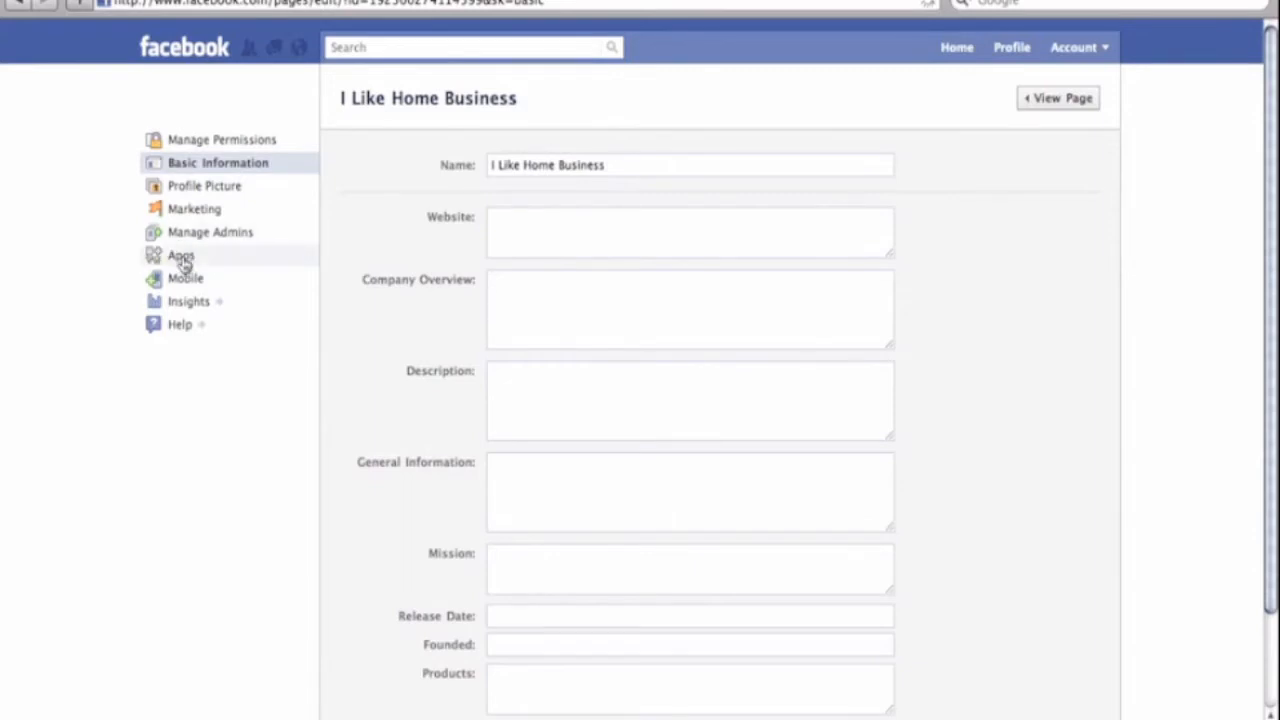
- Add Static FBML from Apps You May Like so it is listed as FBML 1
click(180, 254)
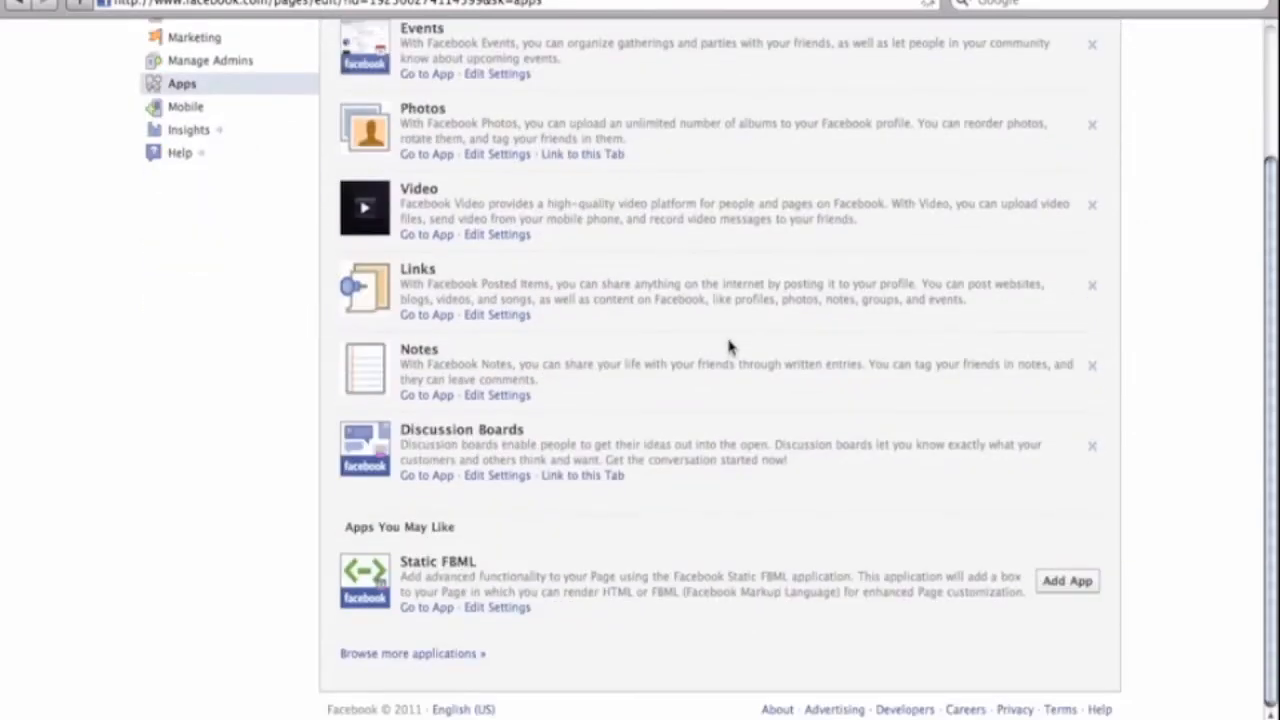
mouse_move(440, 562)
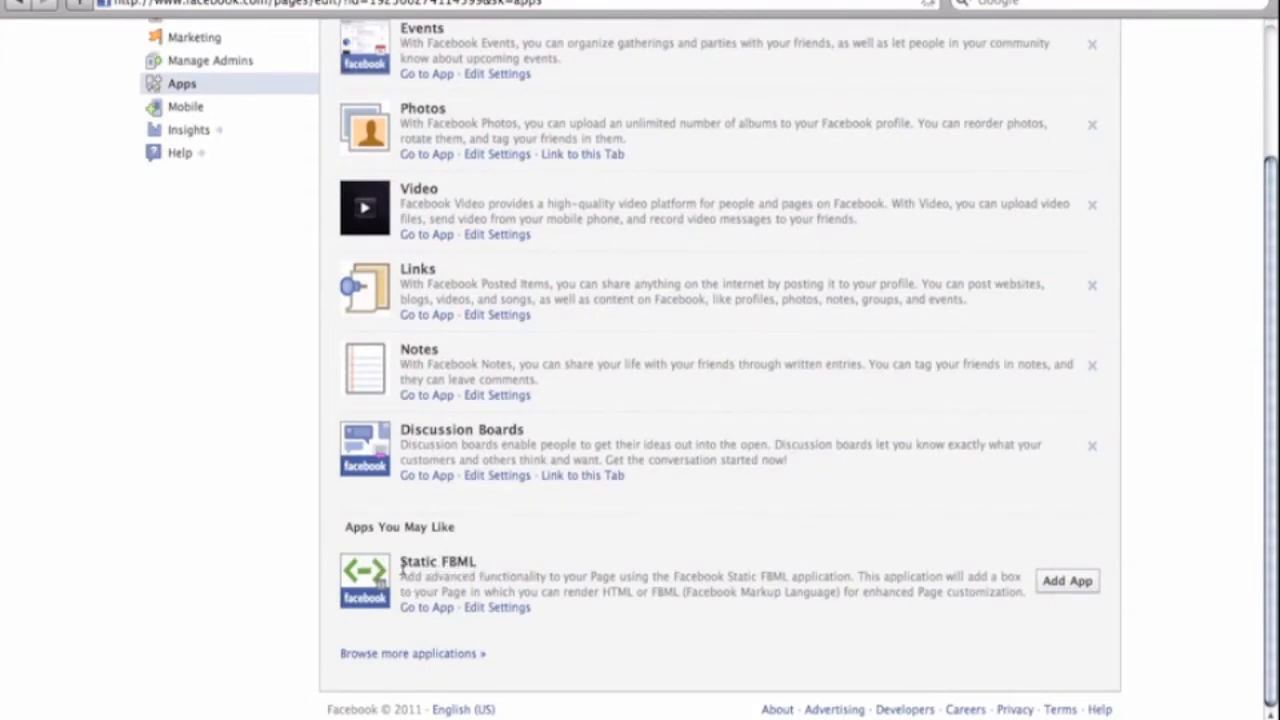
mouse_move(456, 536)
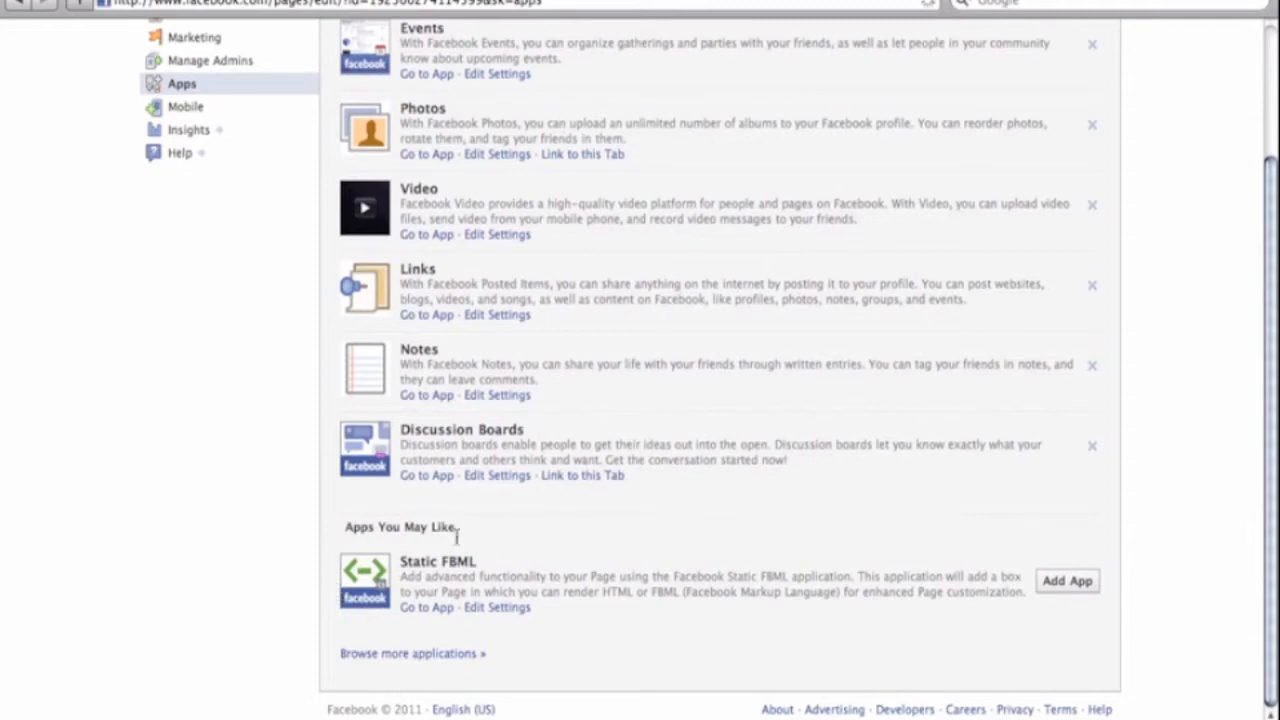
mouse_move(388, 600)
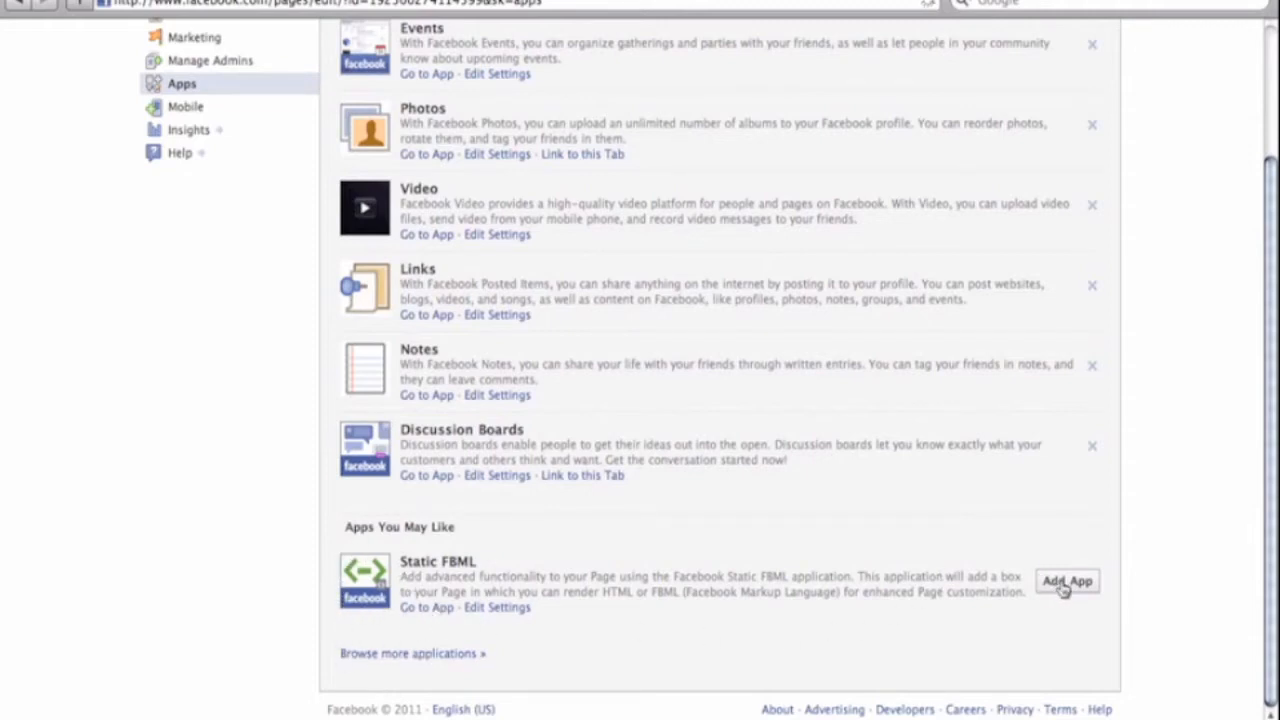
click(1066, 580)
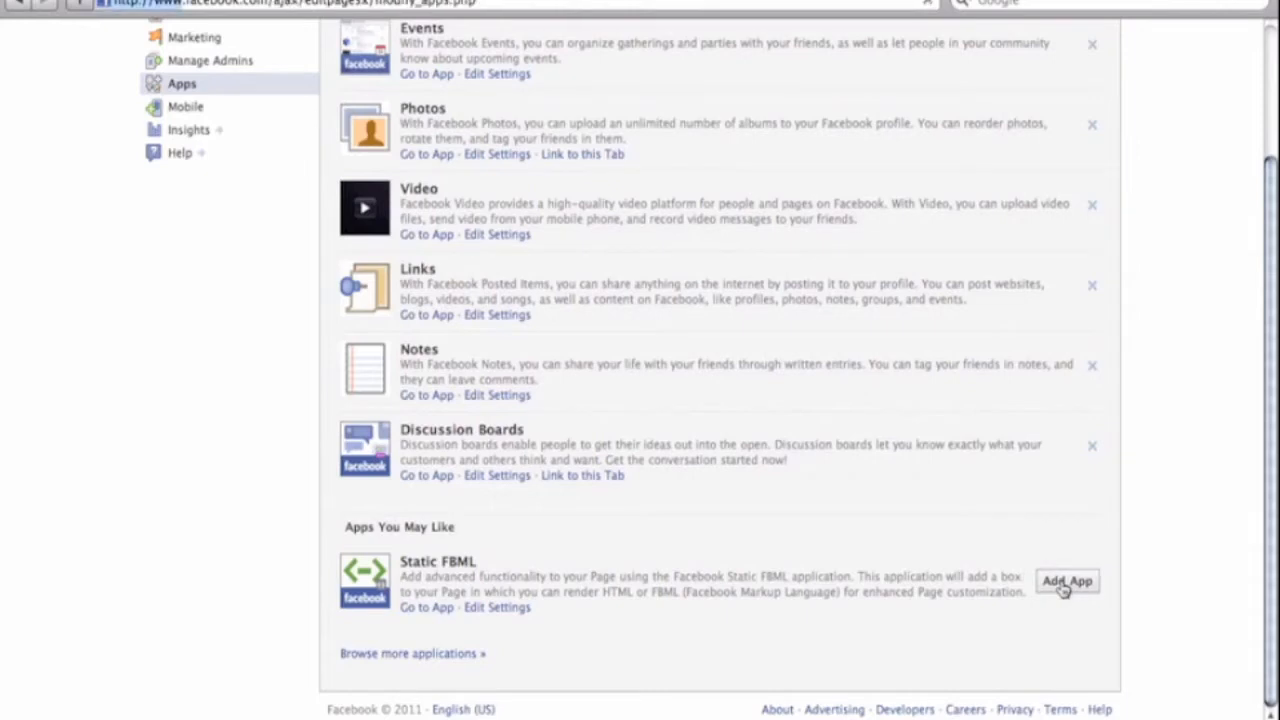
click(1066, 580)
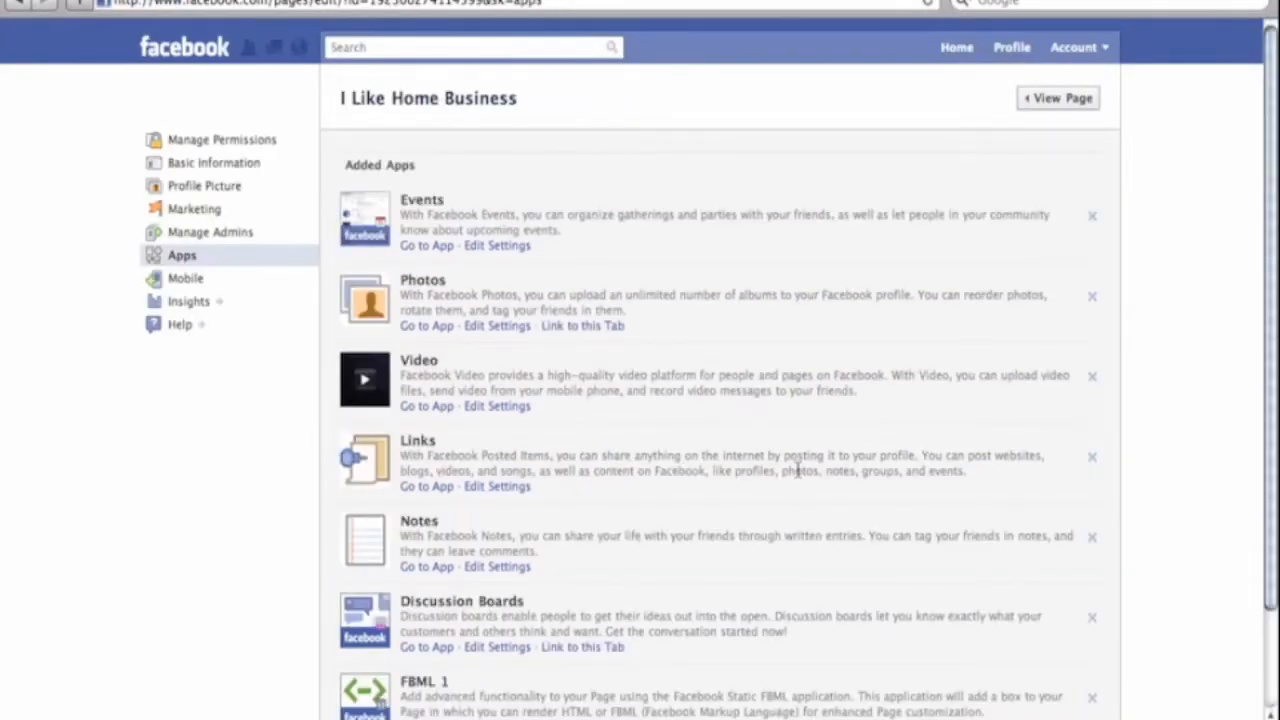
mouse_move(792, 280)
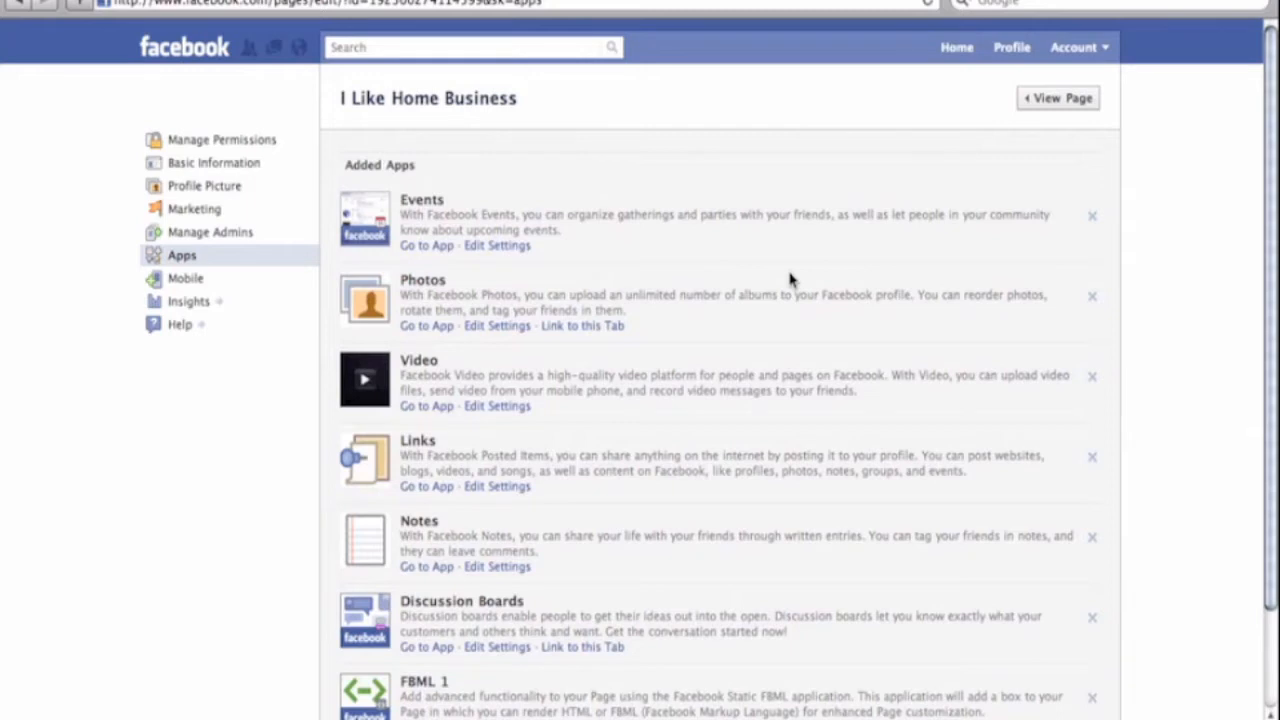
mouse_move(696, 294)
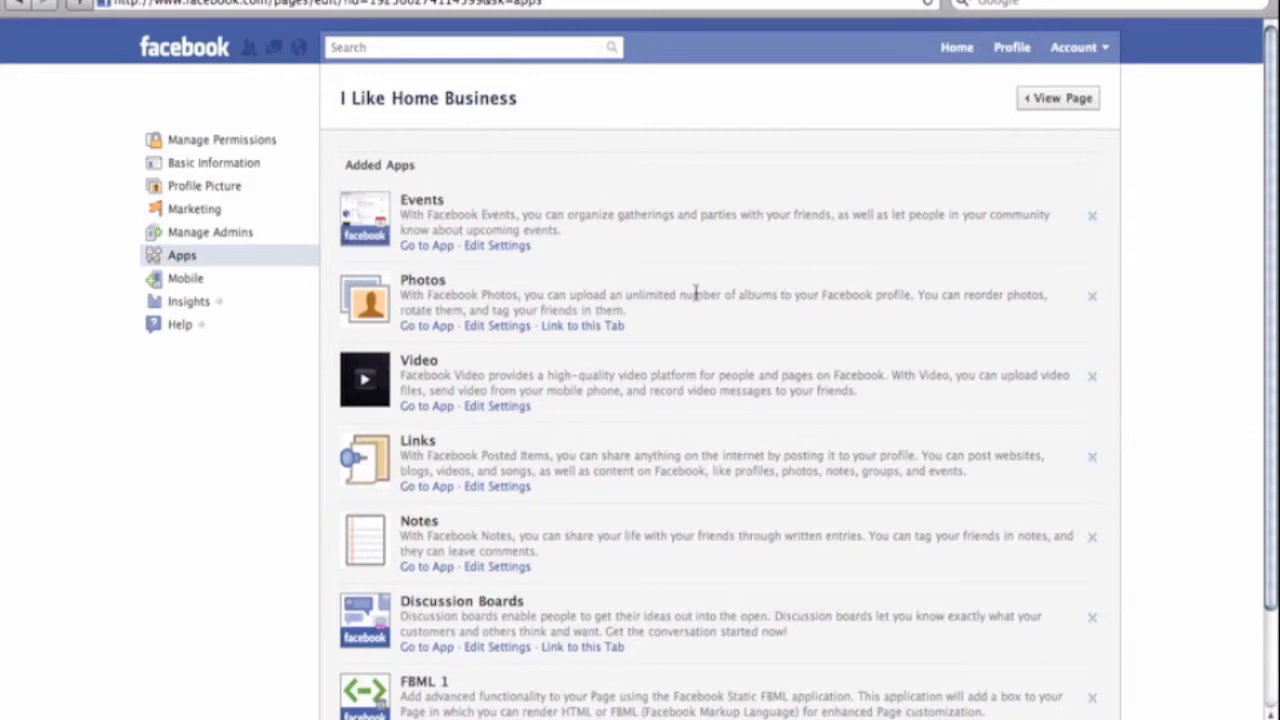
scroll(up, 3)
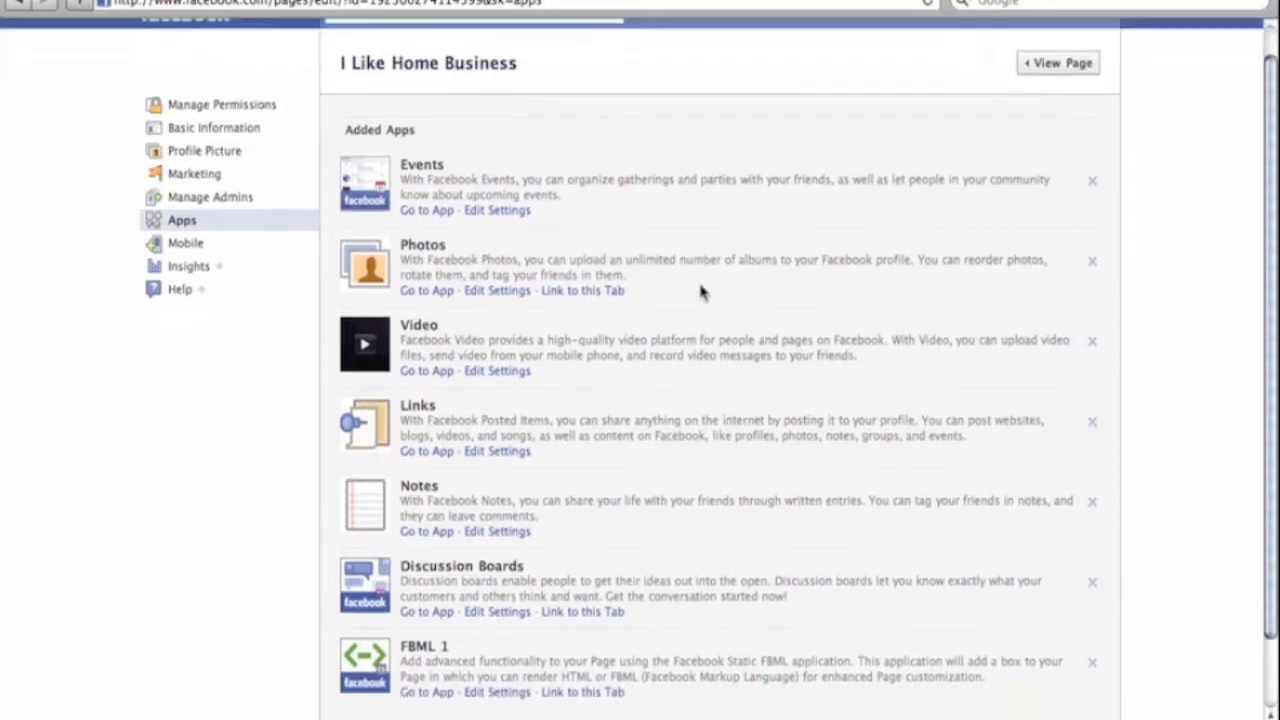
scroll(down, 3)
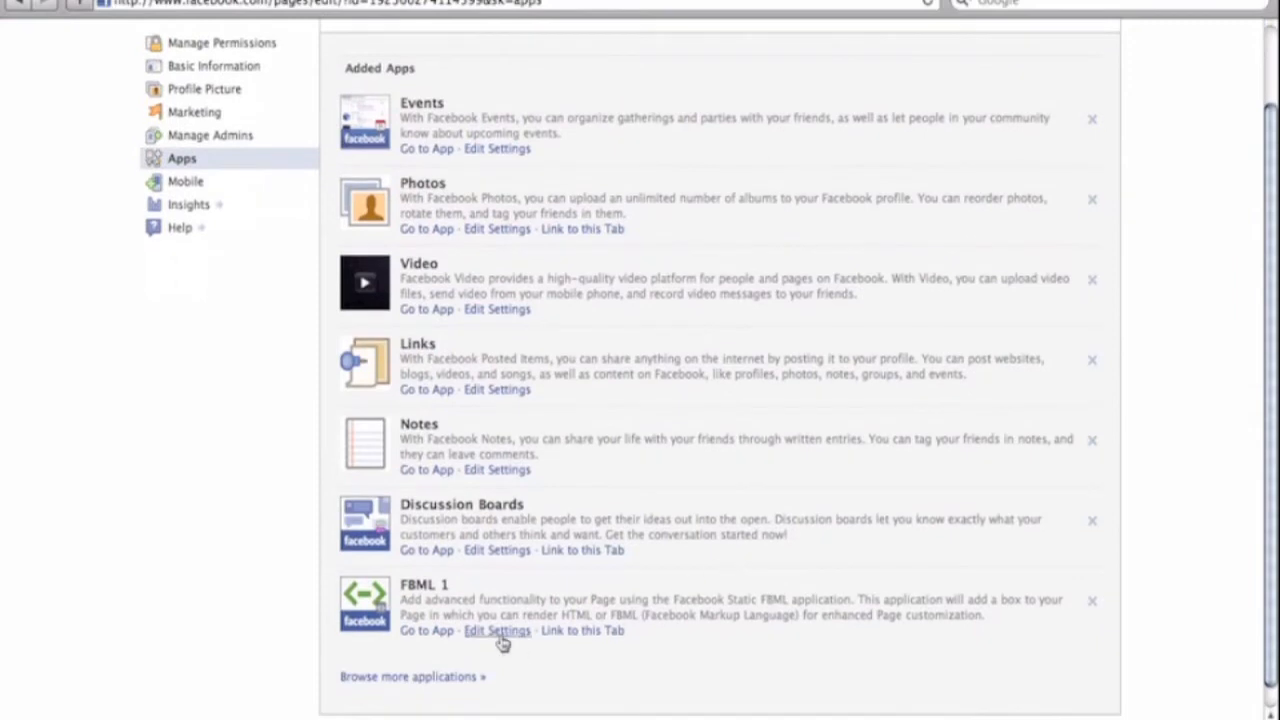
mouse_move(428, 638)
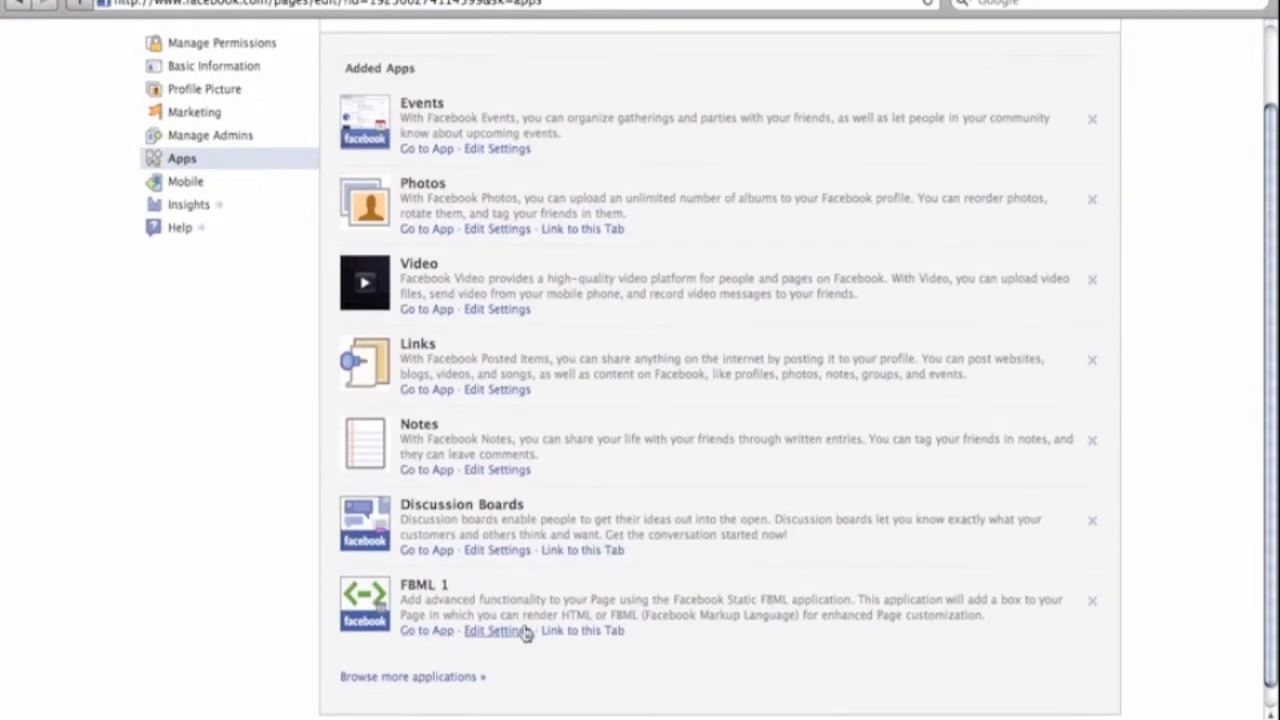
- In the FBML 1 settings, enter 'Welcome' as the box title
click(496, 630)
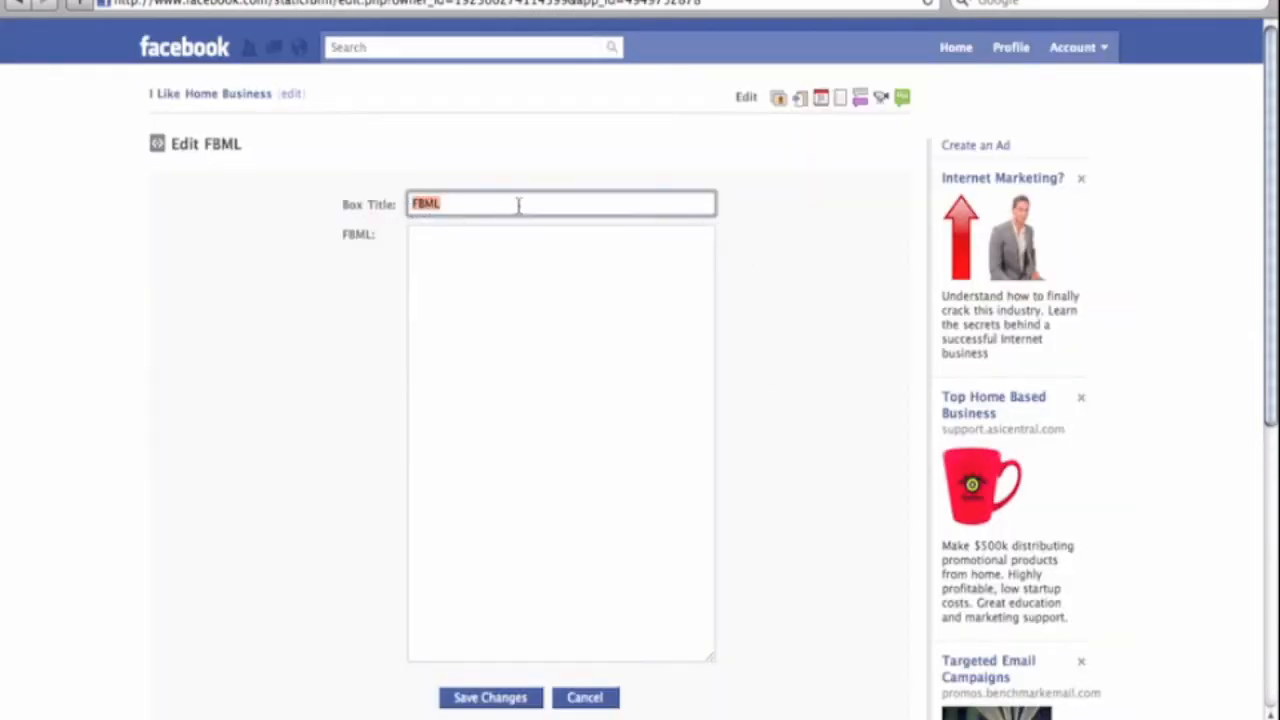
text(Wel)
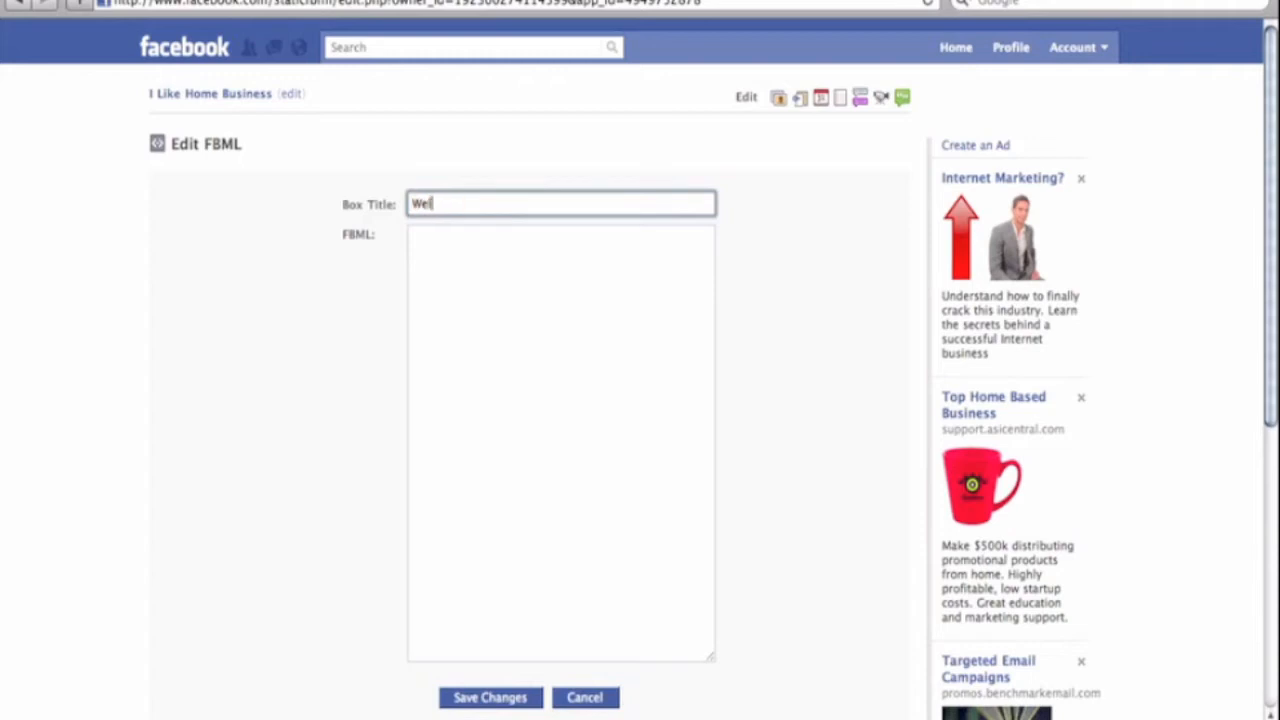
text(come)
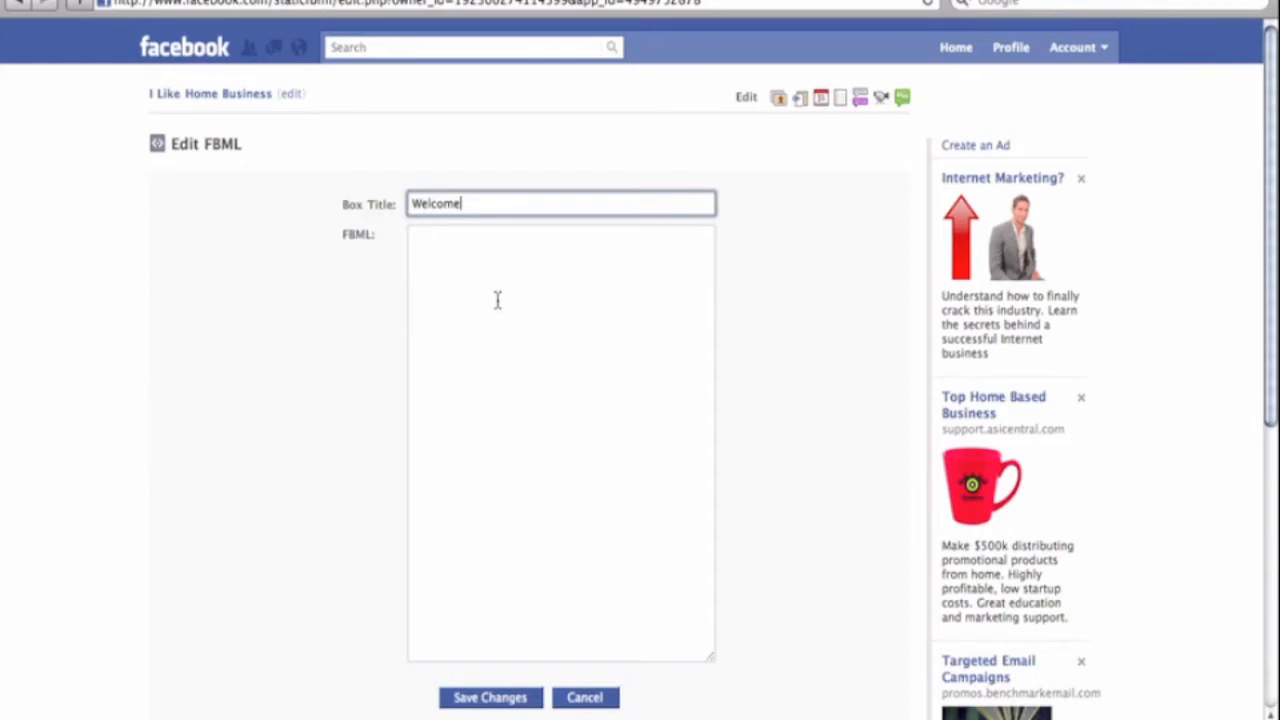
mouse_move(460, 288)
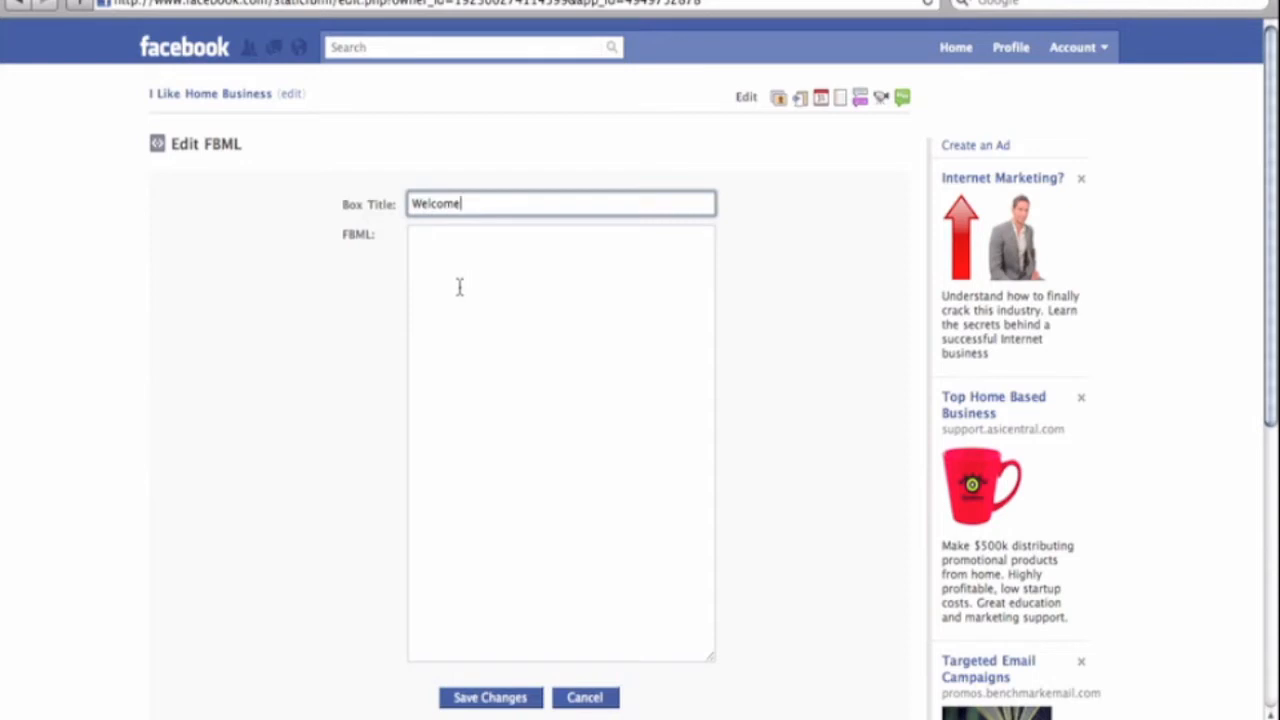
- Enter 'CLICK LIKE ABOVE' as the FBML content and save the changes
click(560, 440)
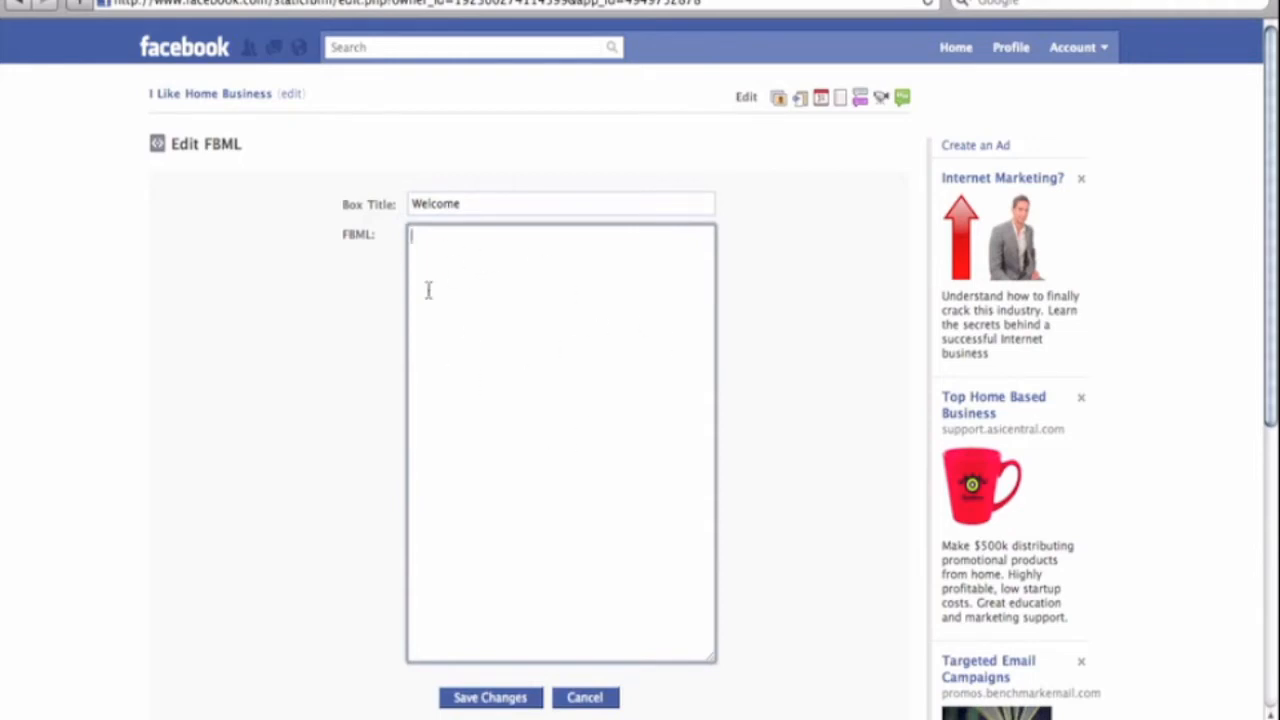
mouse_move(588, 462)
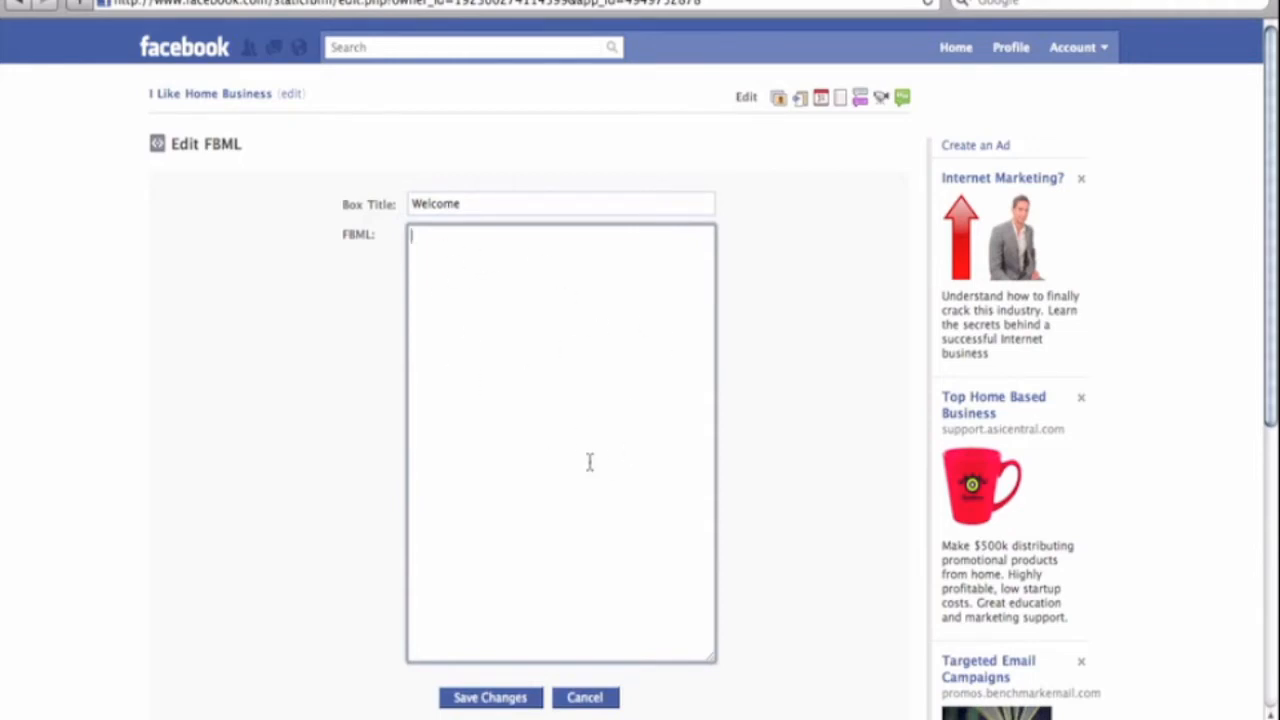
text(CL)
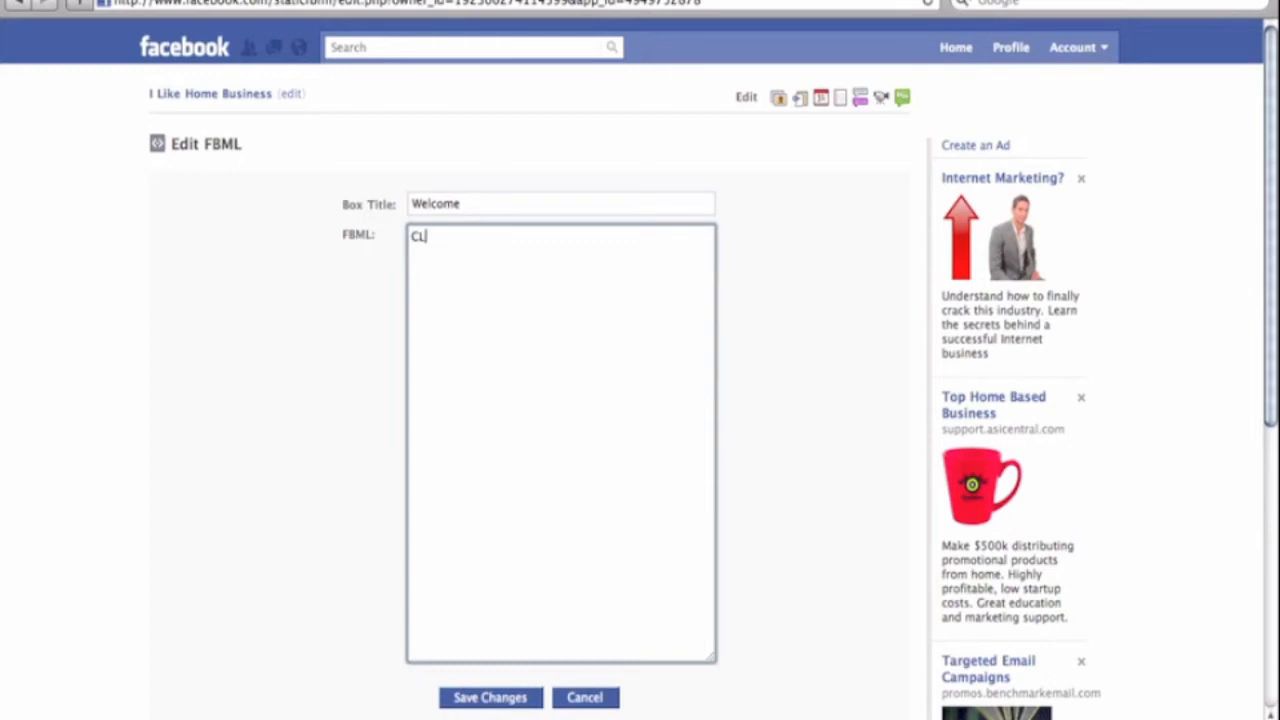
text(ICK LI)
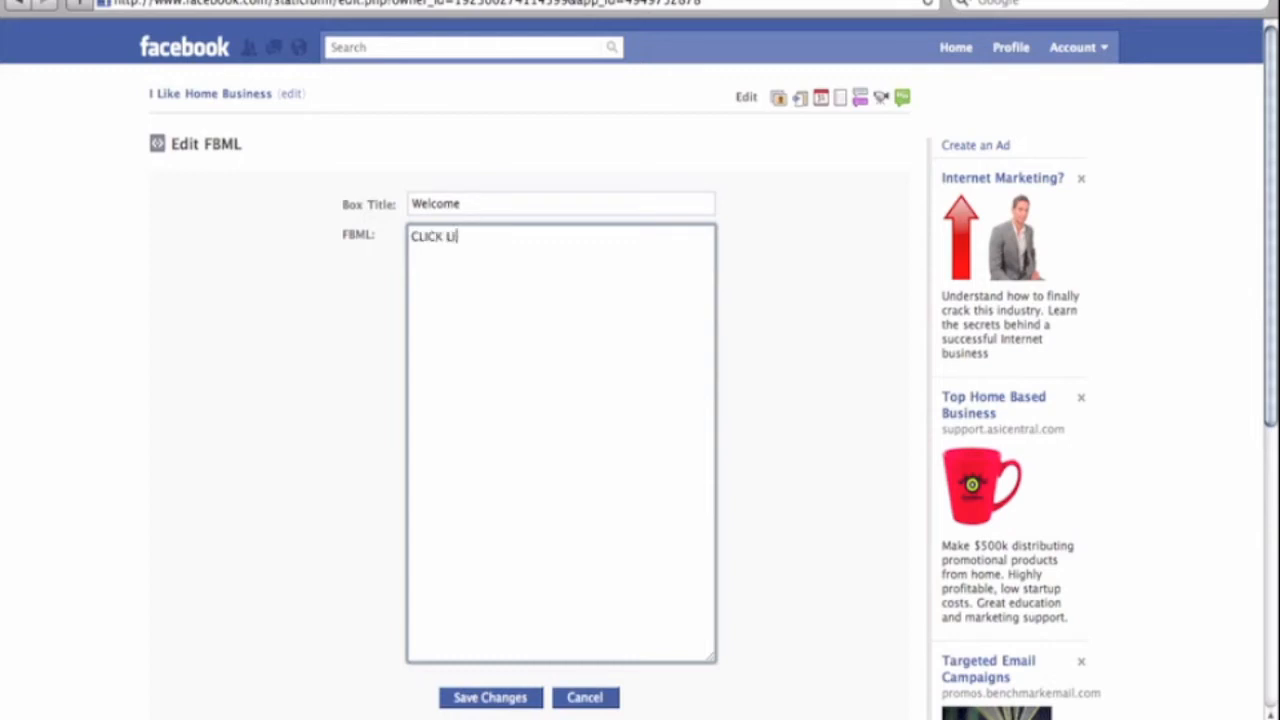
text(KE ABO)
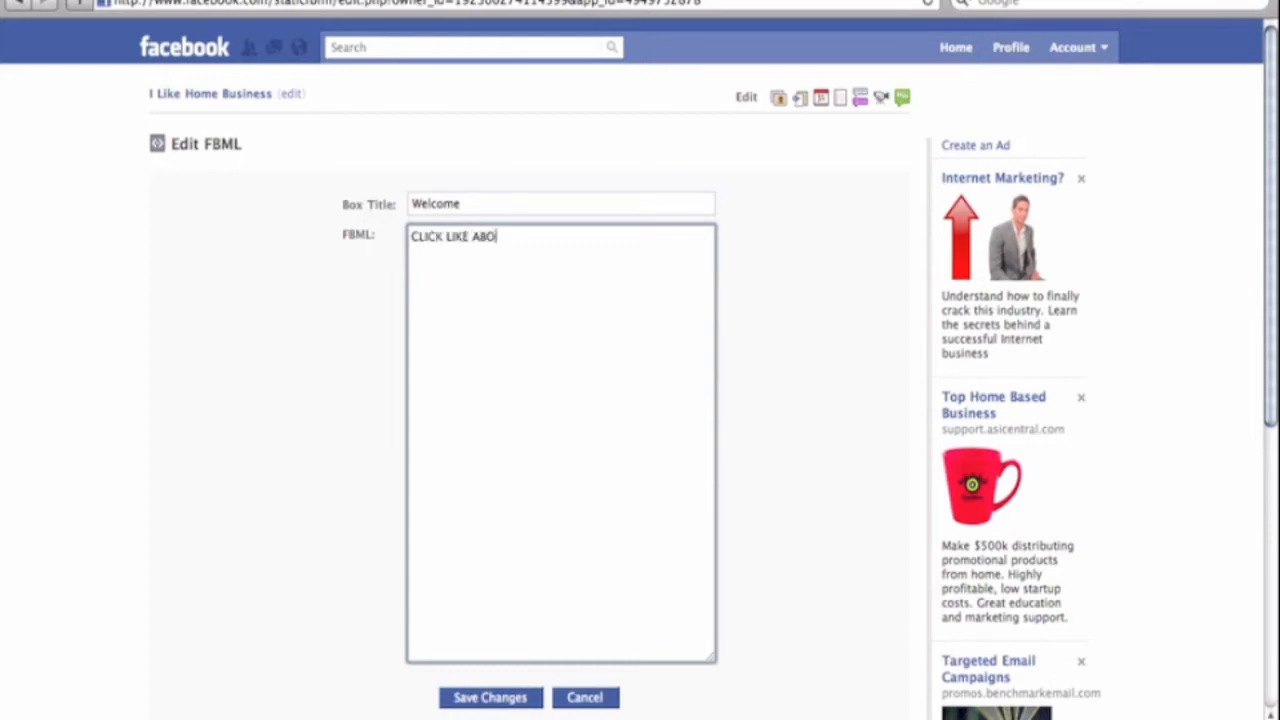
text(VE)
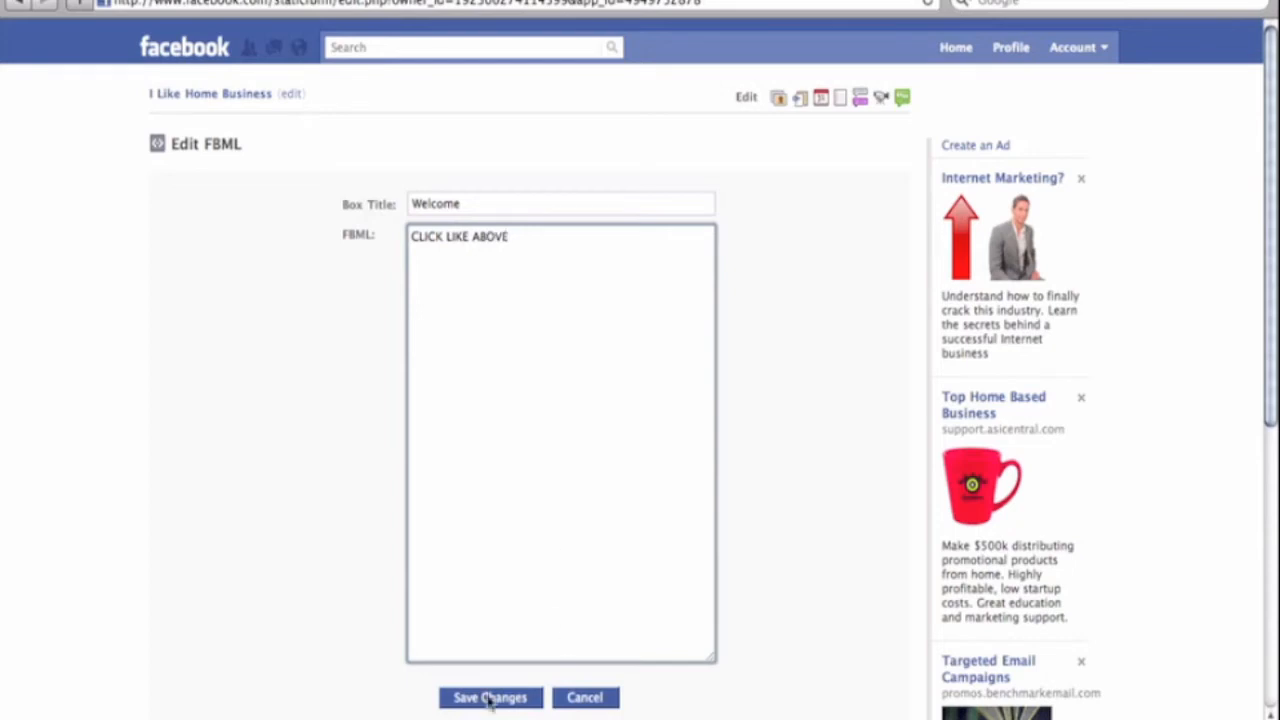
click(488, 696)
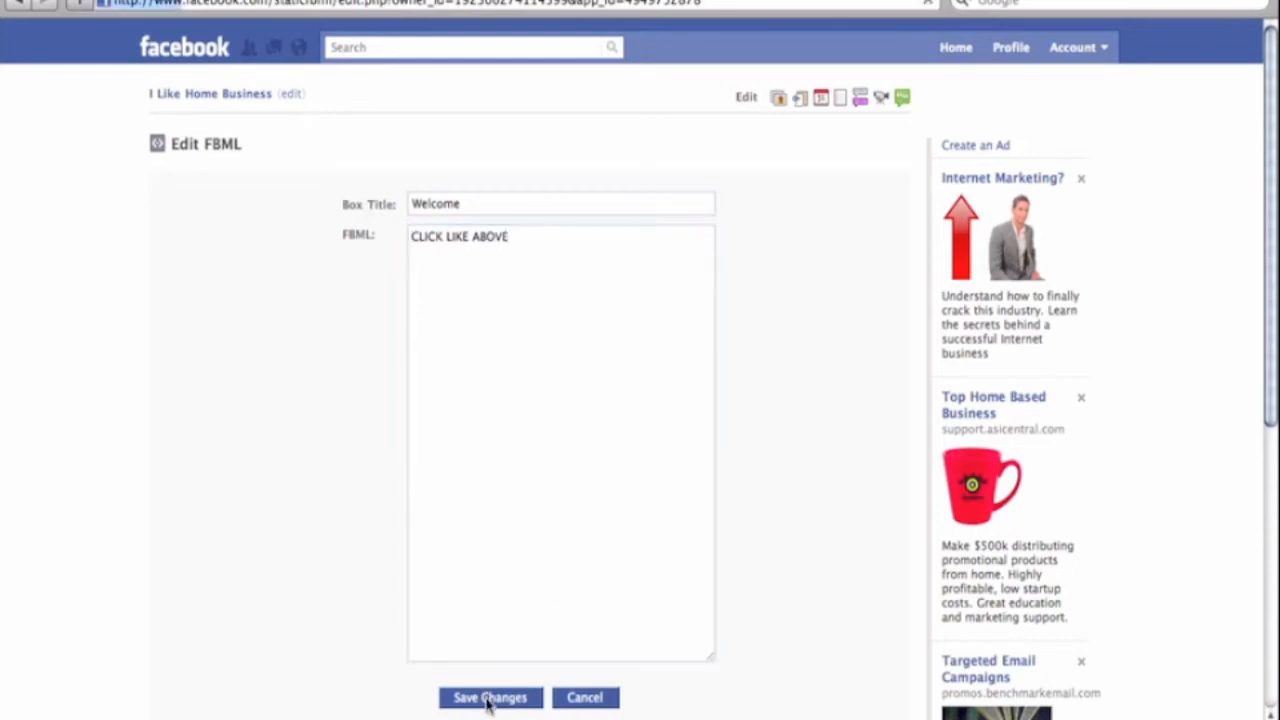
- View the Welcome tab's 'CLICK LIKE ABOVE' text on the page, then head back to the editor
click(488, 696)
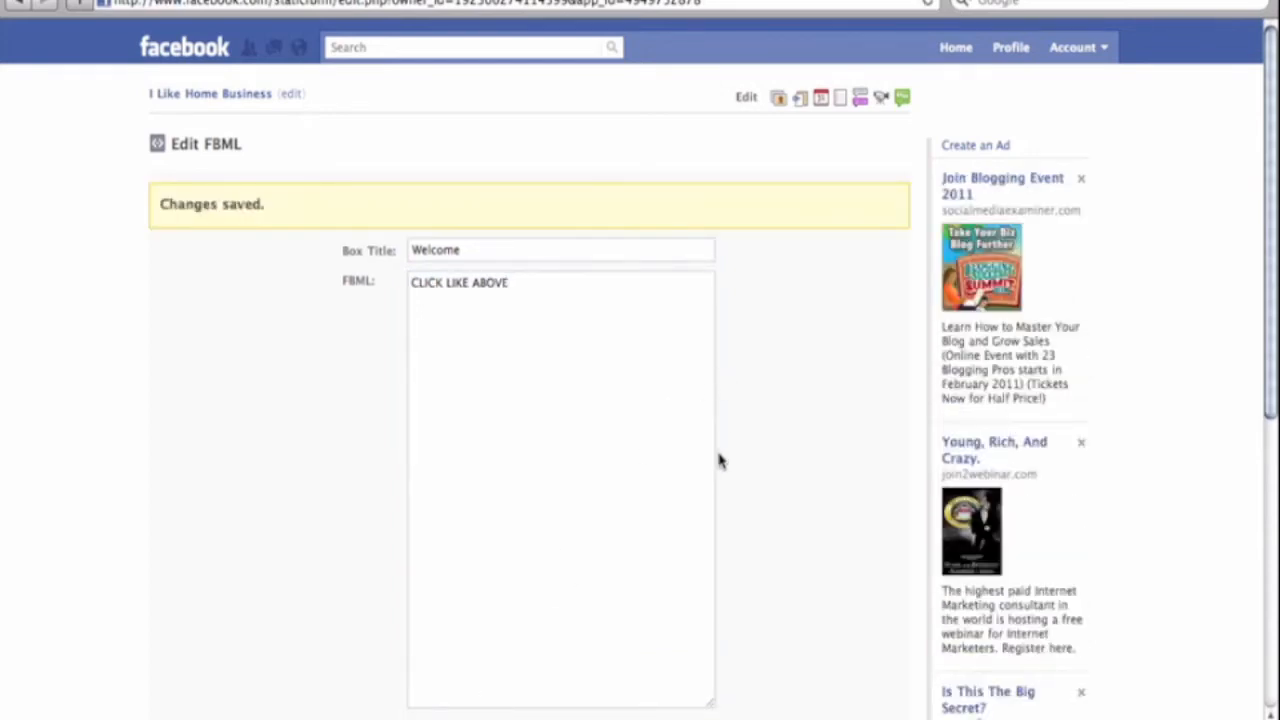
mouse_move(224, 104)
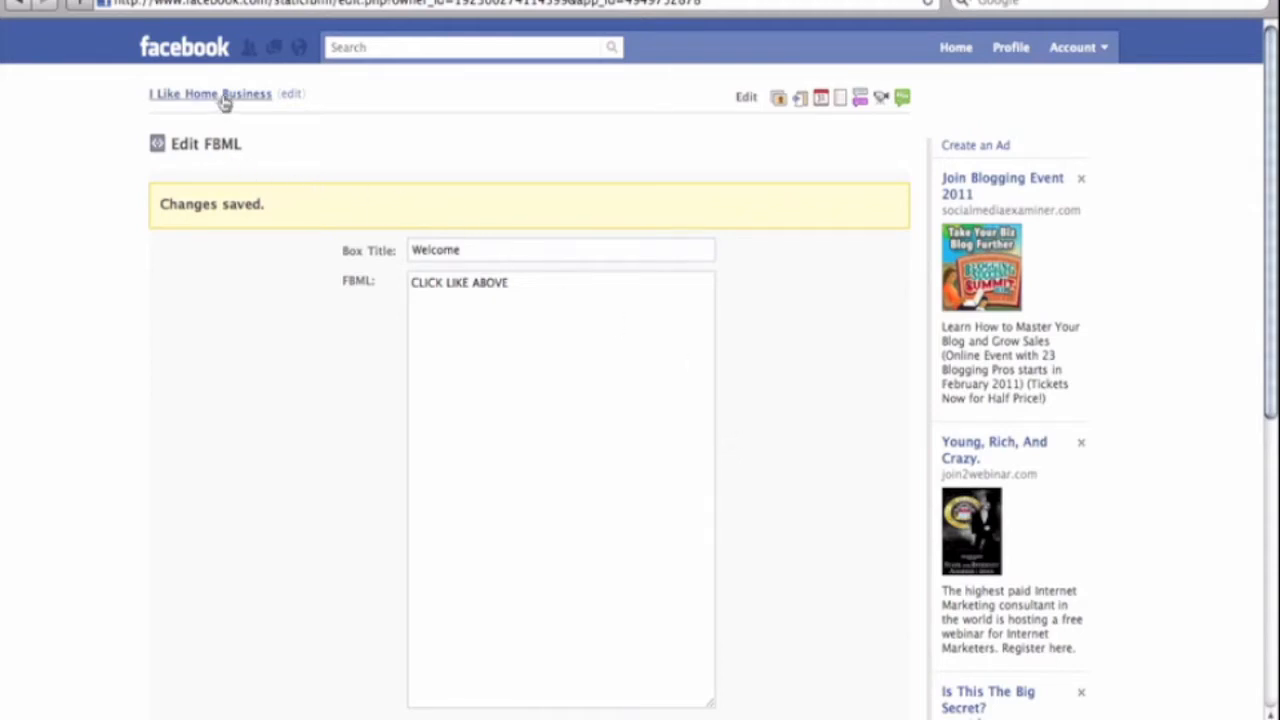
click(210, 94)
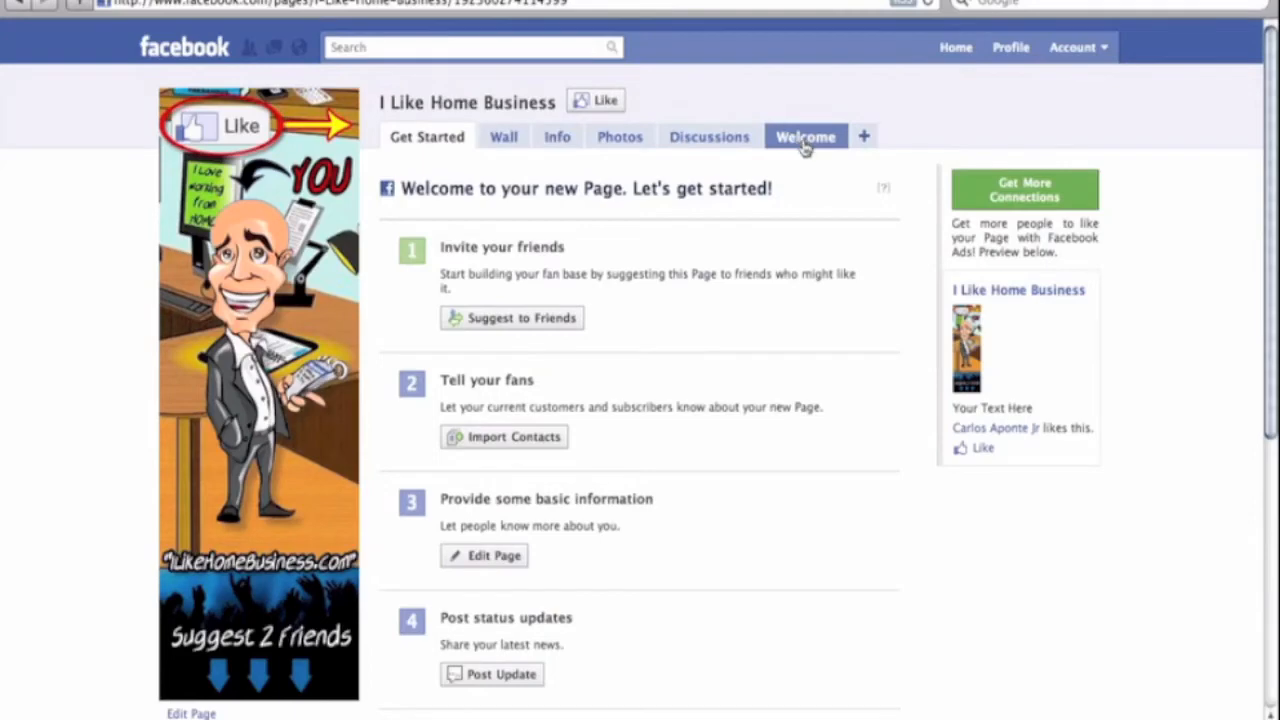
click(806, 136)
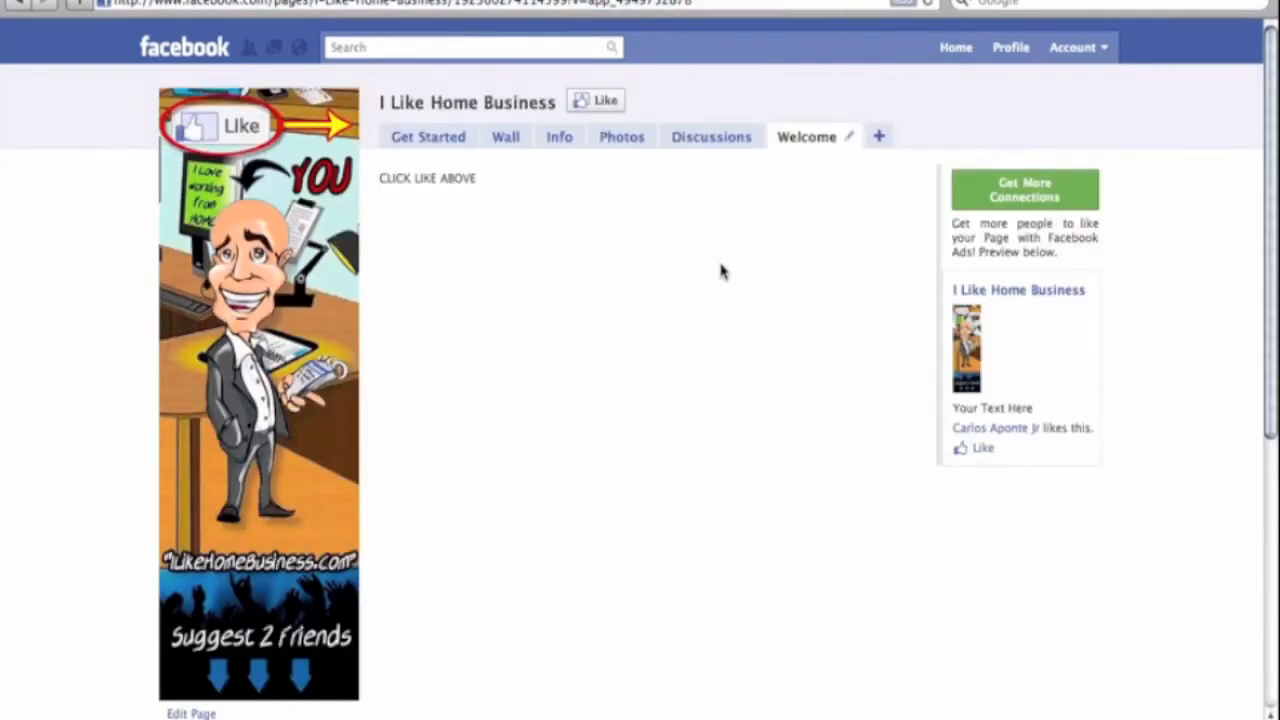
double_click(428, 178)
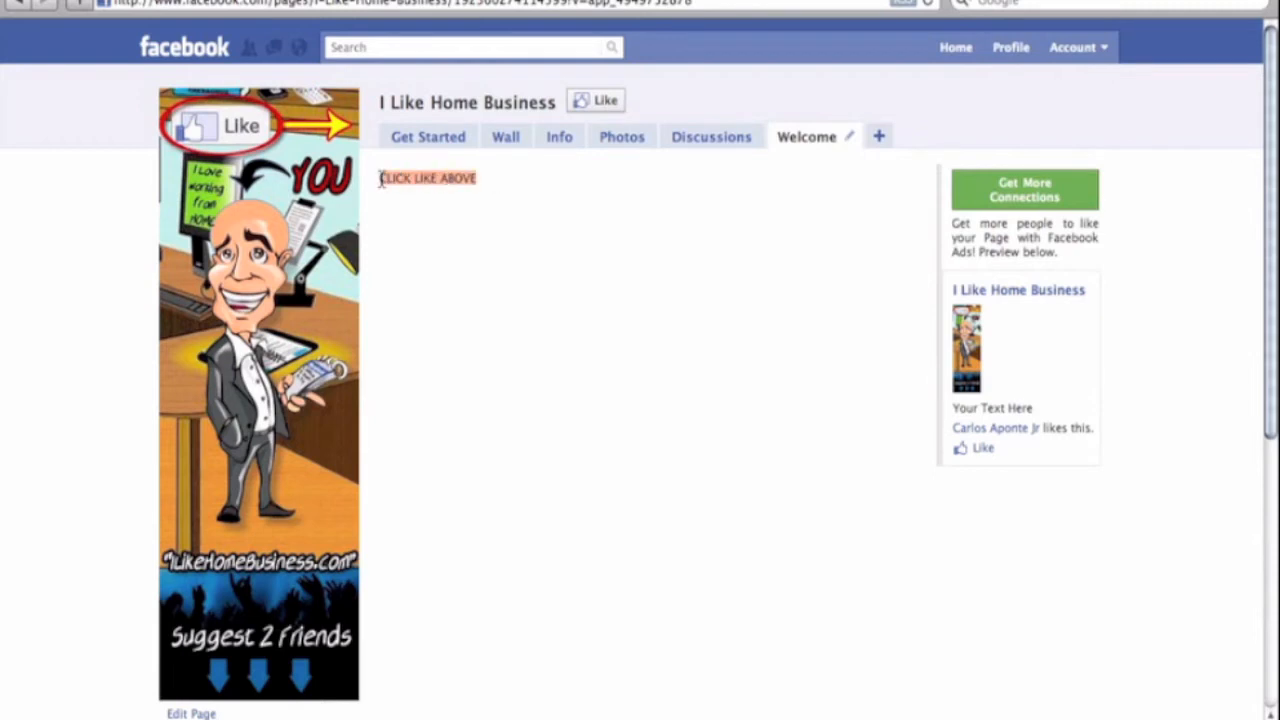
mouse_move(740, 264)
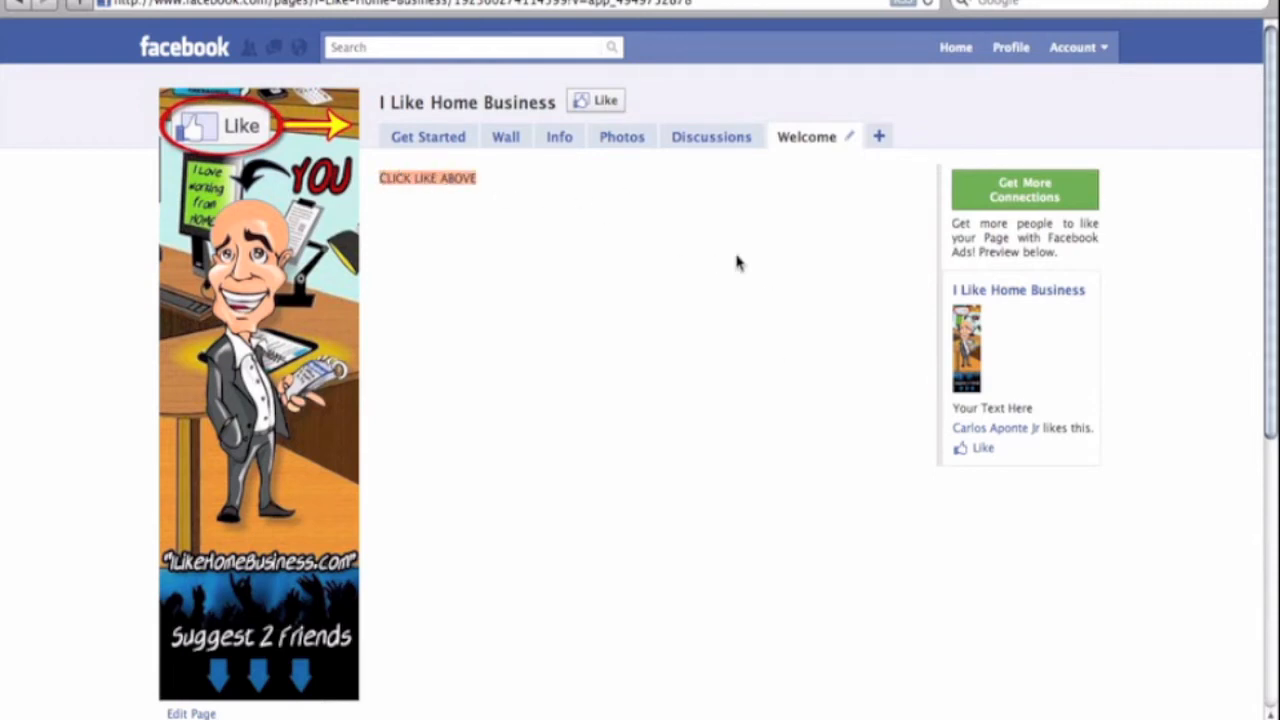
mouse_move(644, 352)
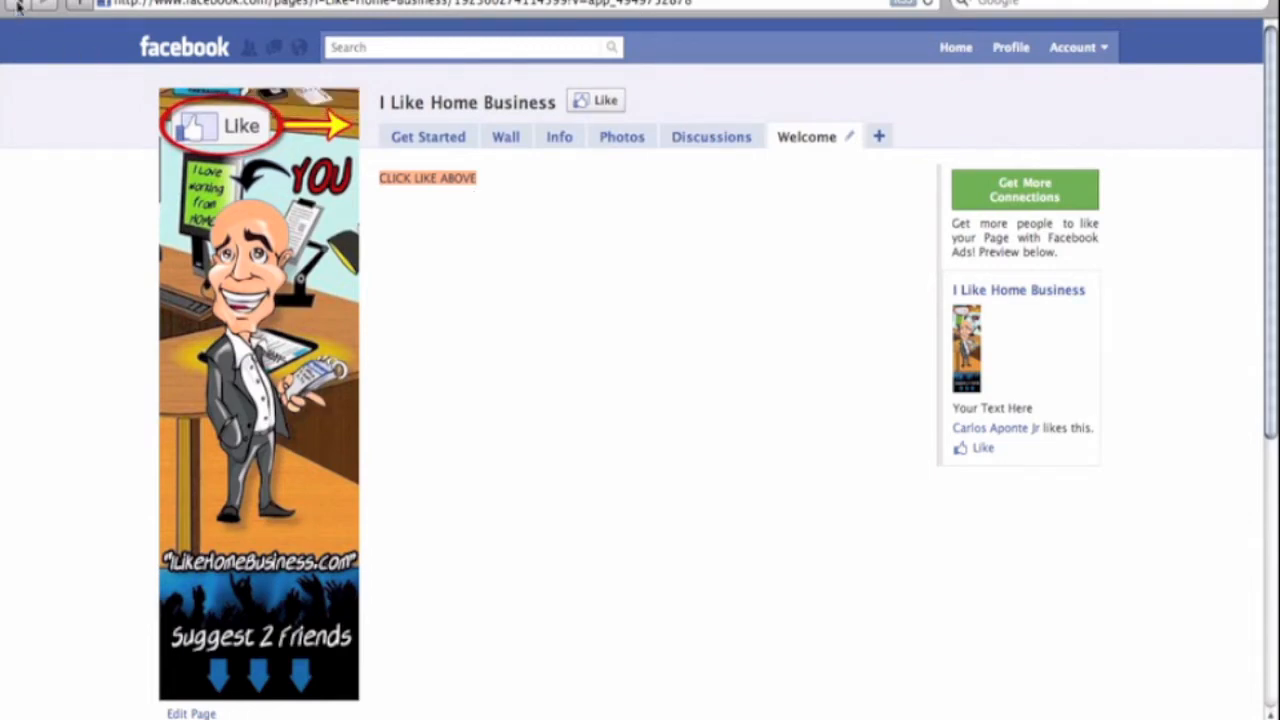
click(428, 136)
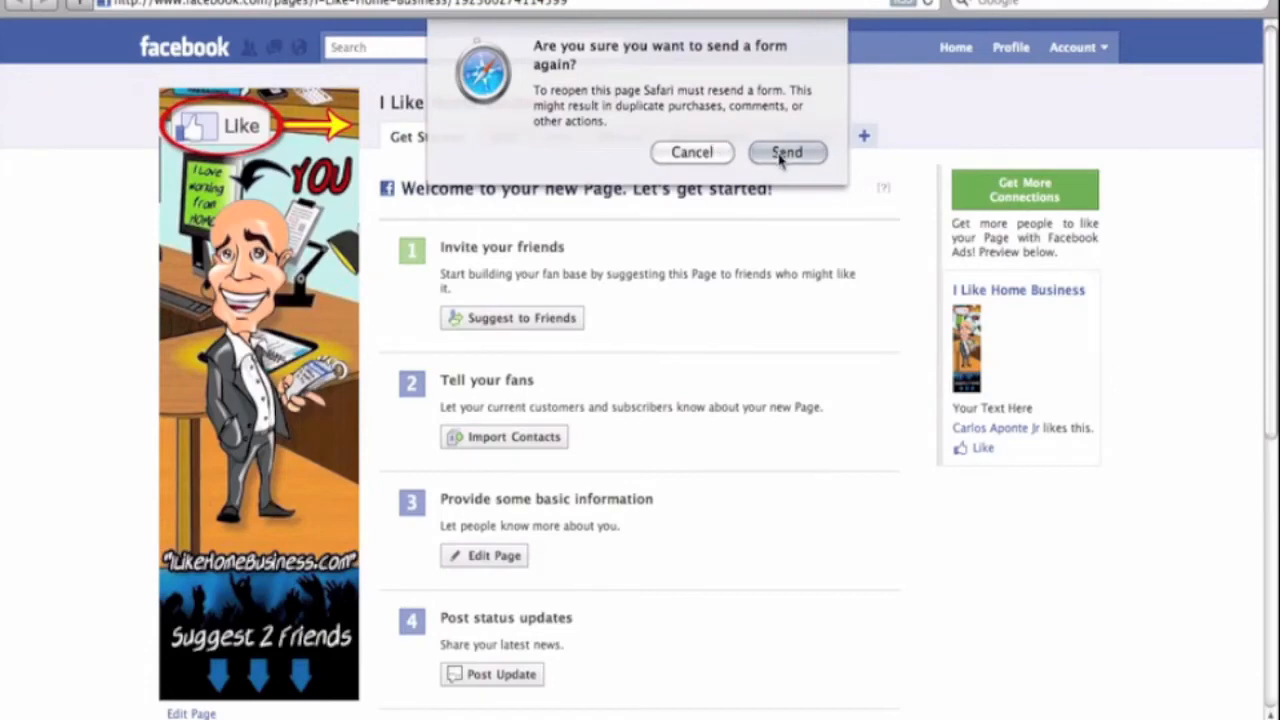
- Send the resend-form prompt to reload the Edit FBML page
click(786, 152)
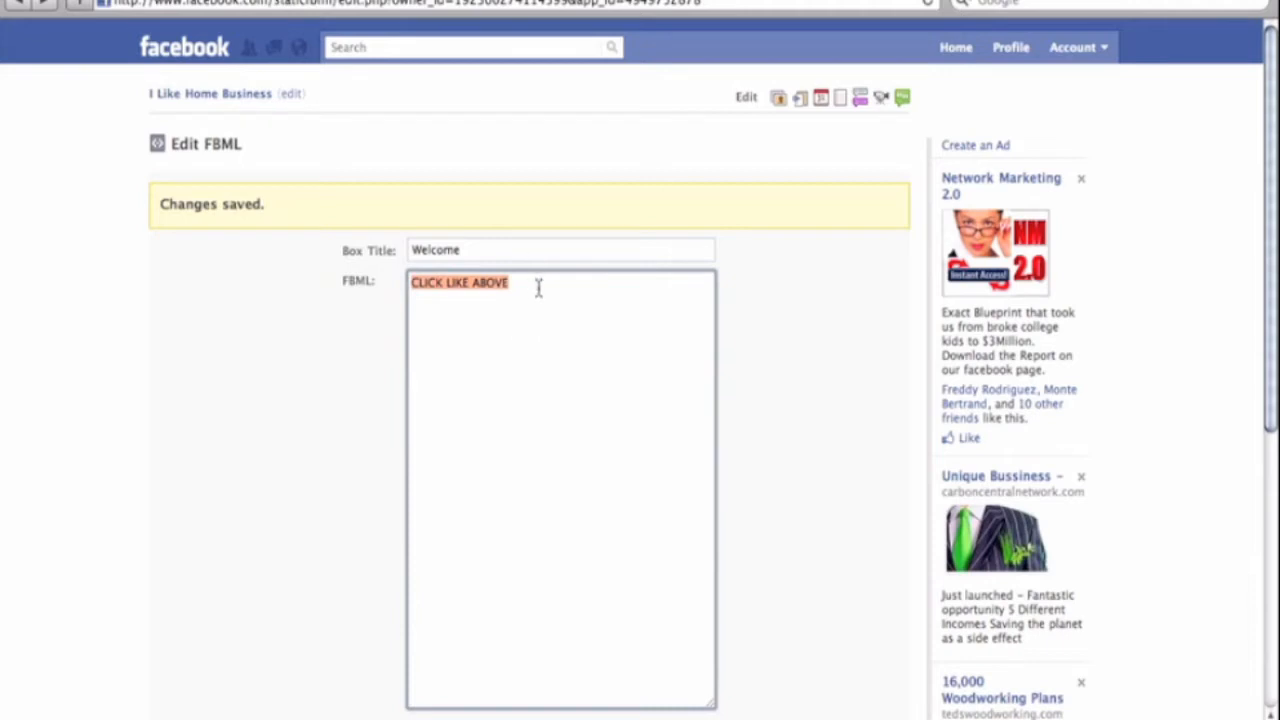
mouse_move(576, 298)
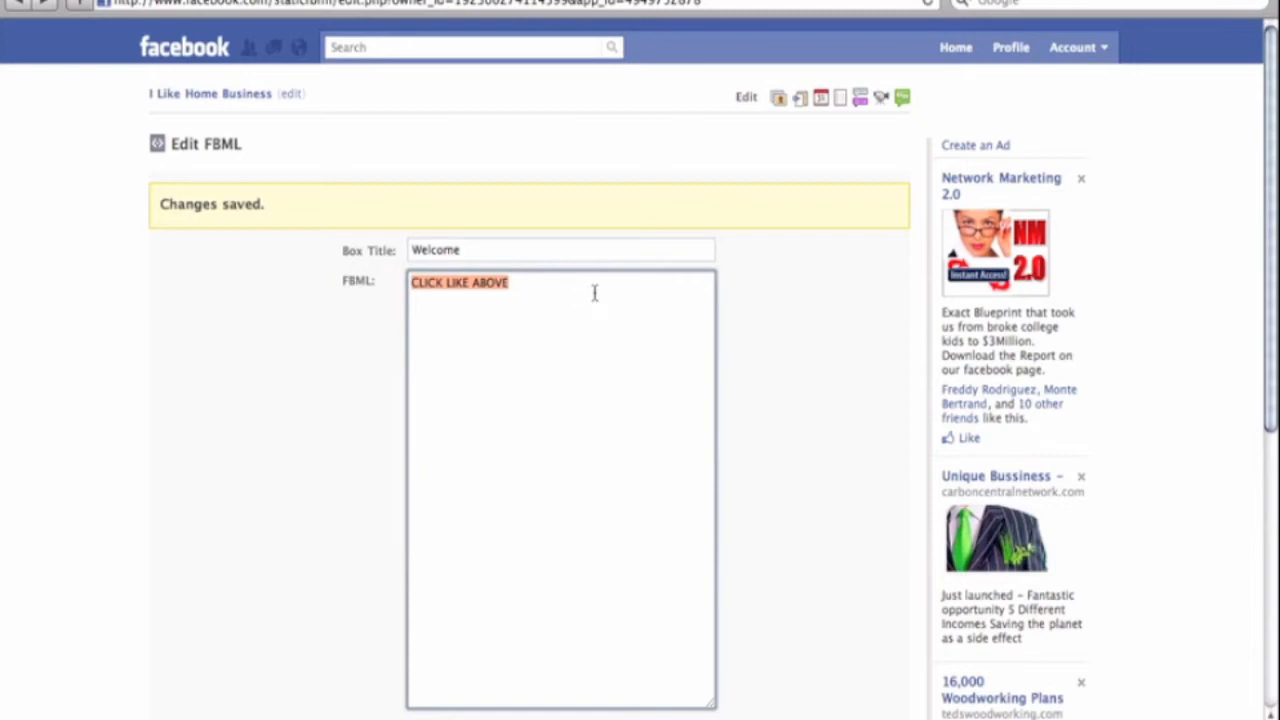
mouse_move(584, 300)
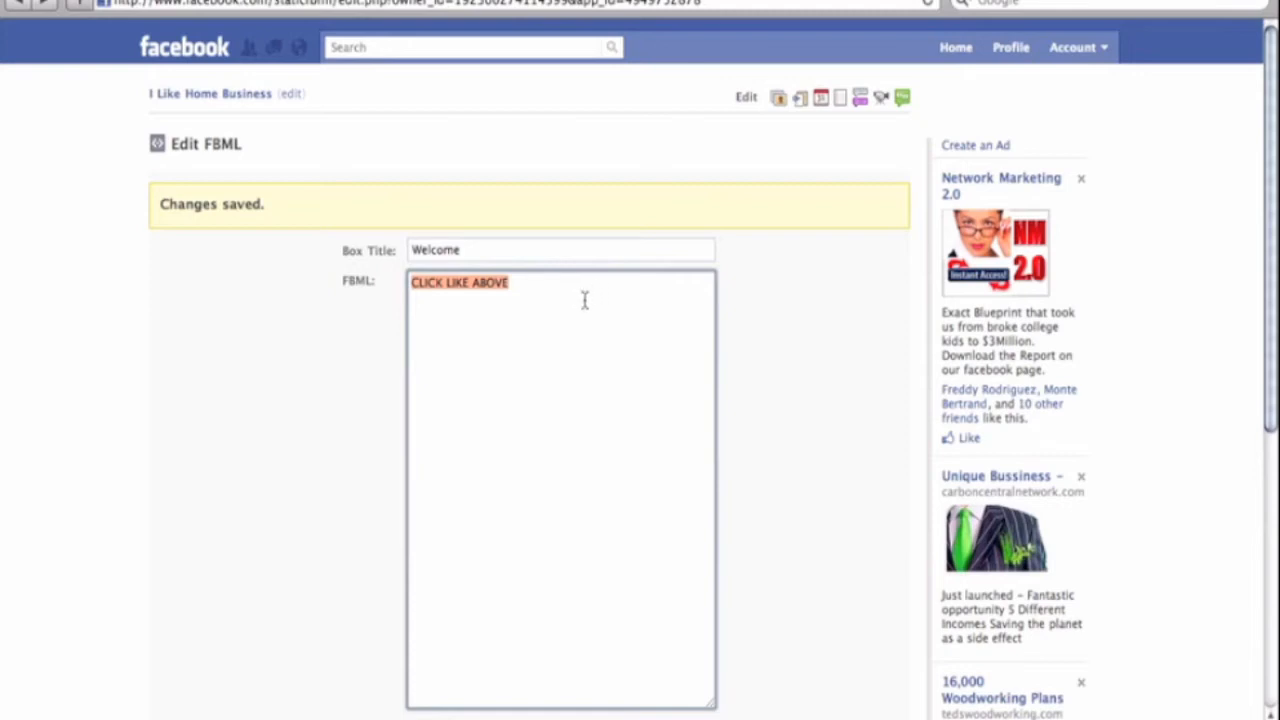
mouse_move(862, 456)
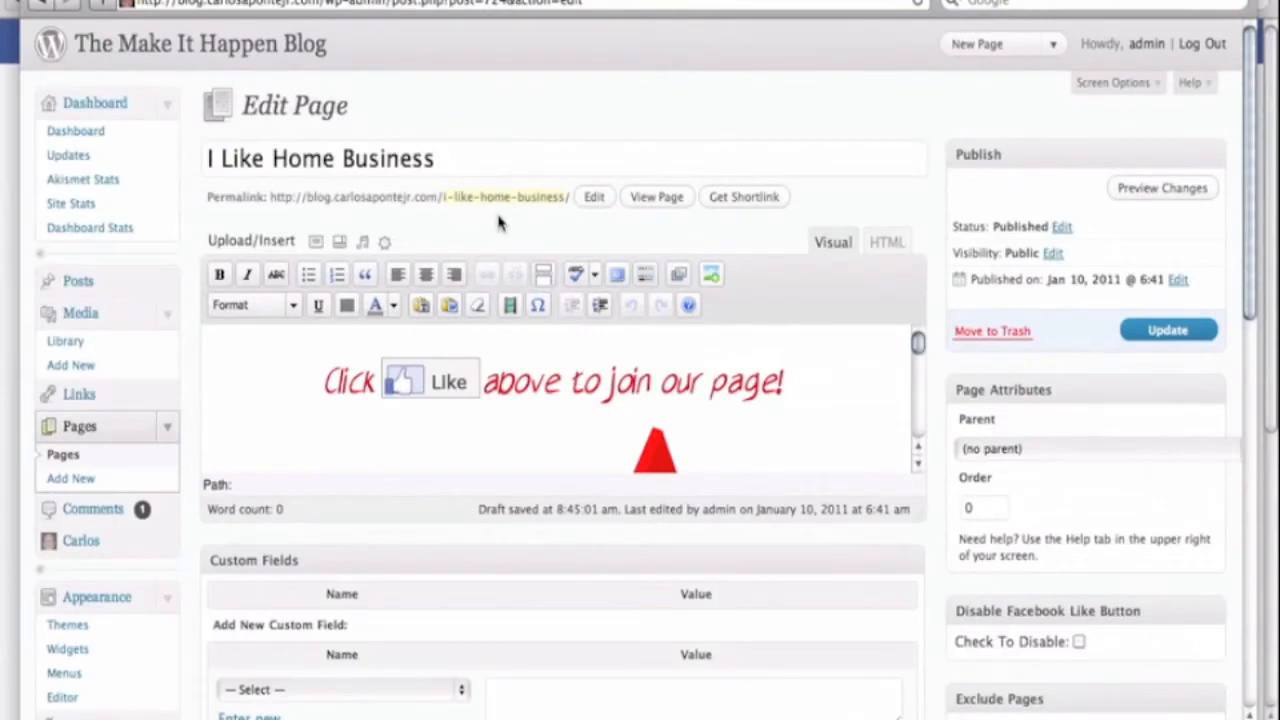
mouse_move(588, 80)
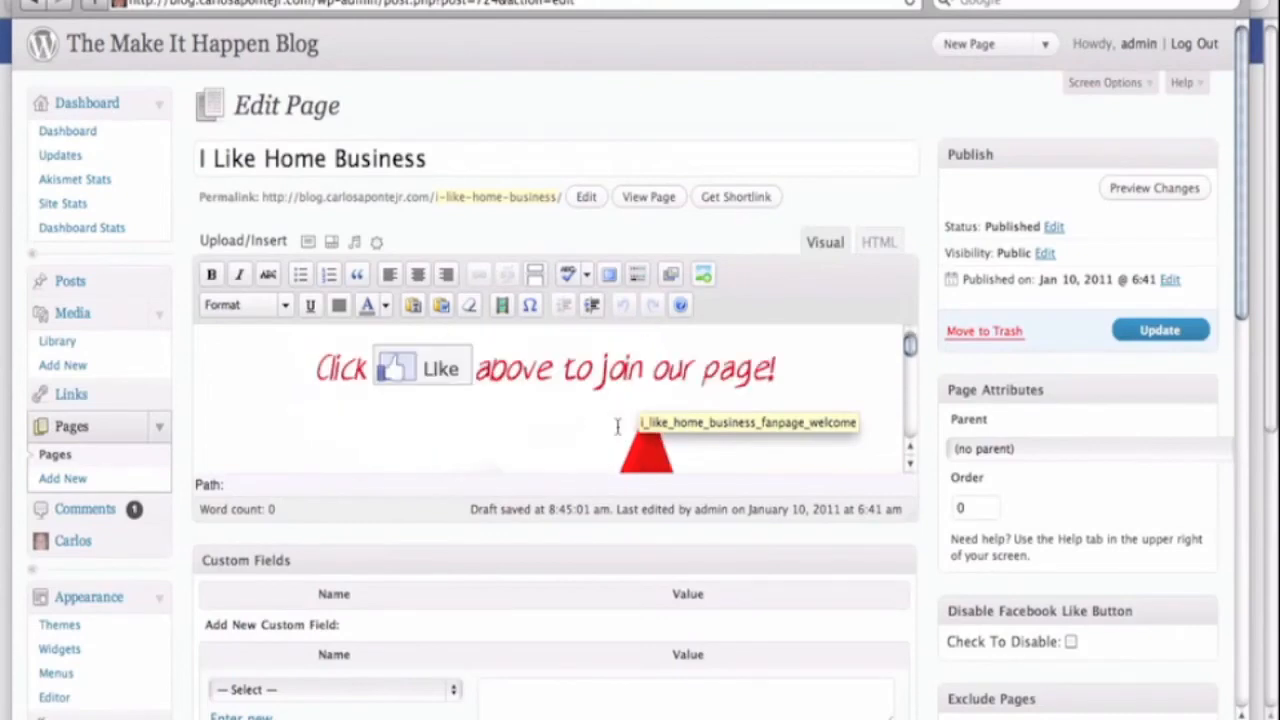
mouse_move(368, 304)
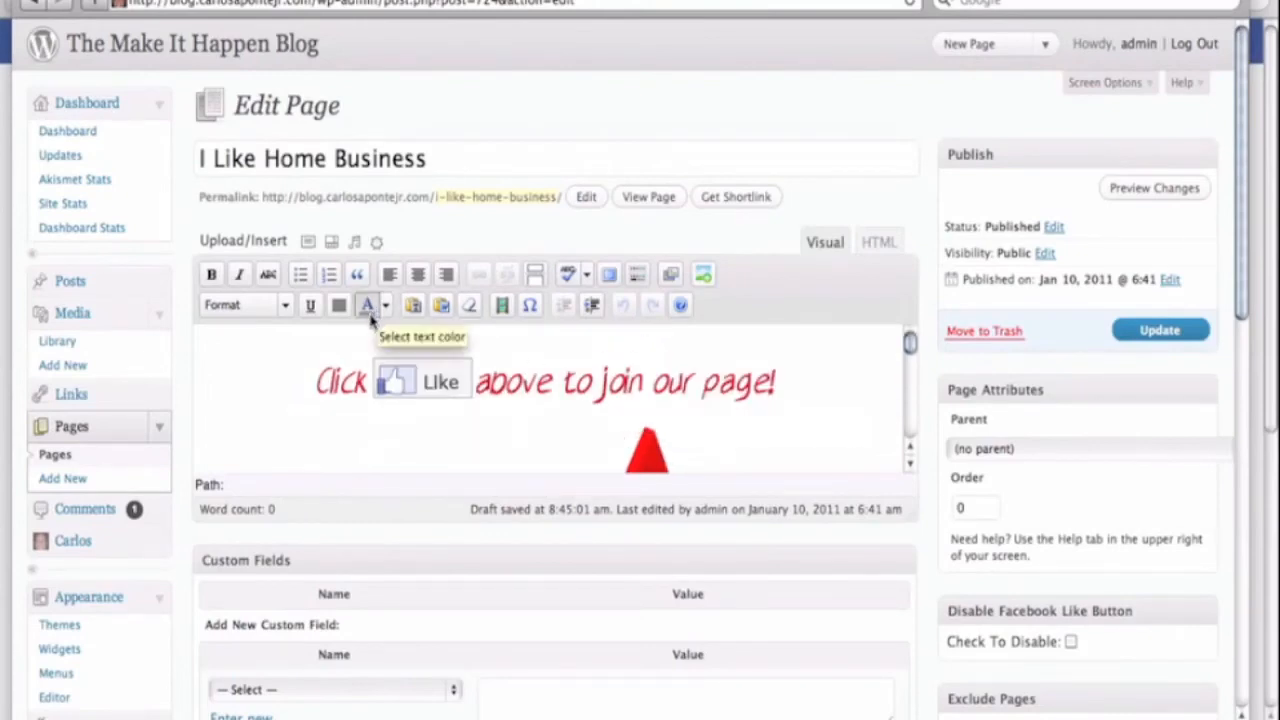
mouse_move(584, 322)
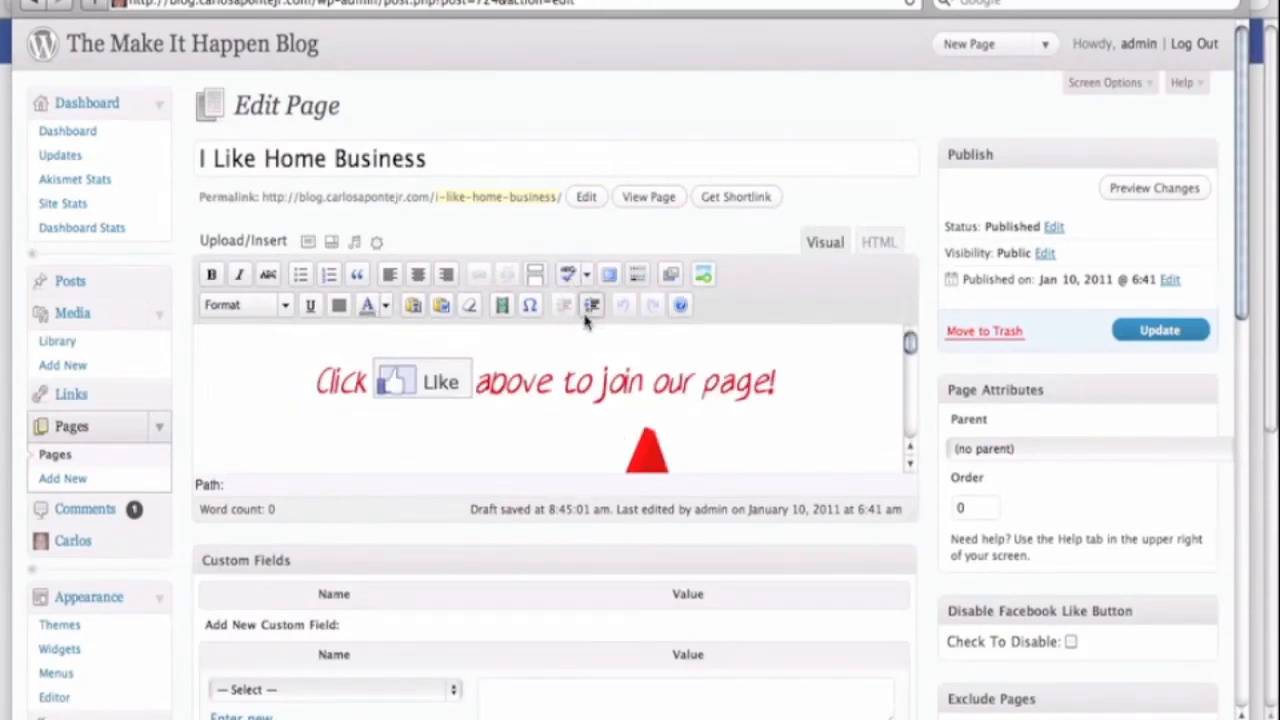
mouse_move(910, 258)
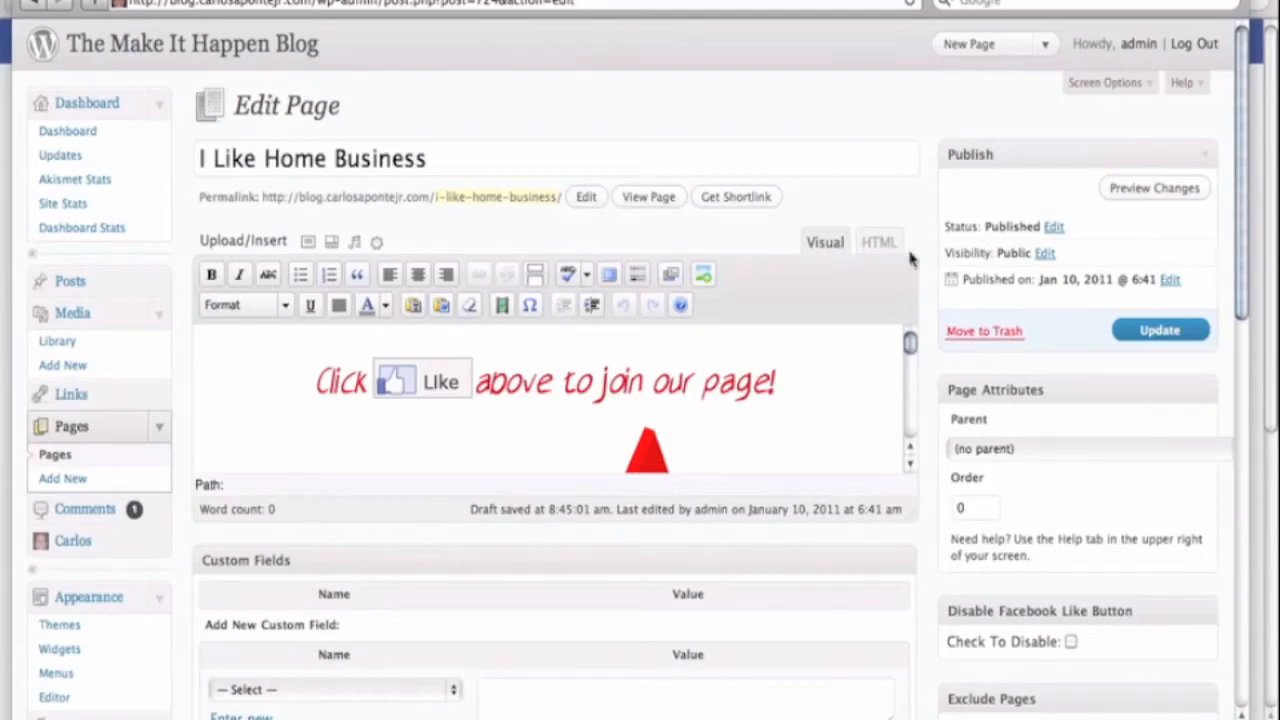
mouse_move(688, 404)
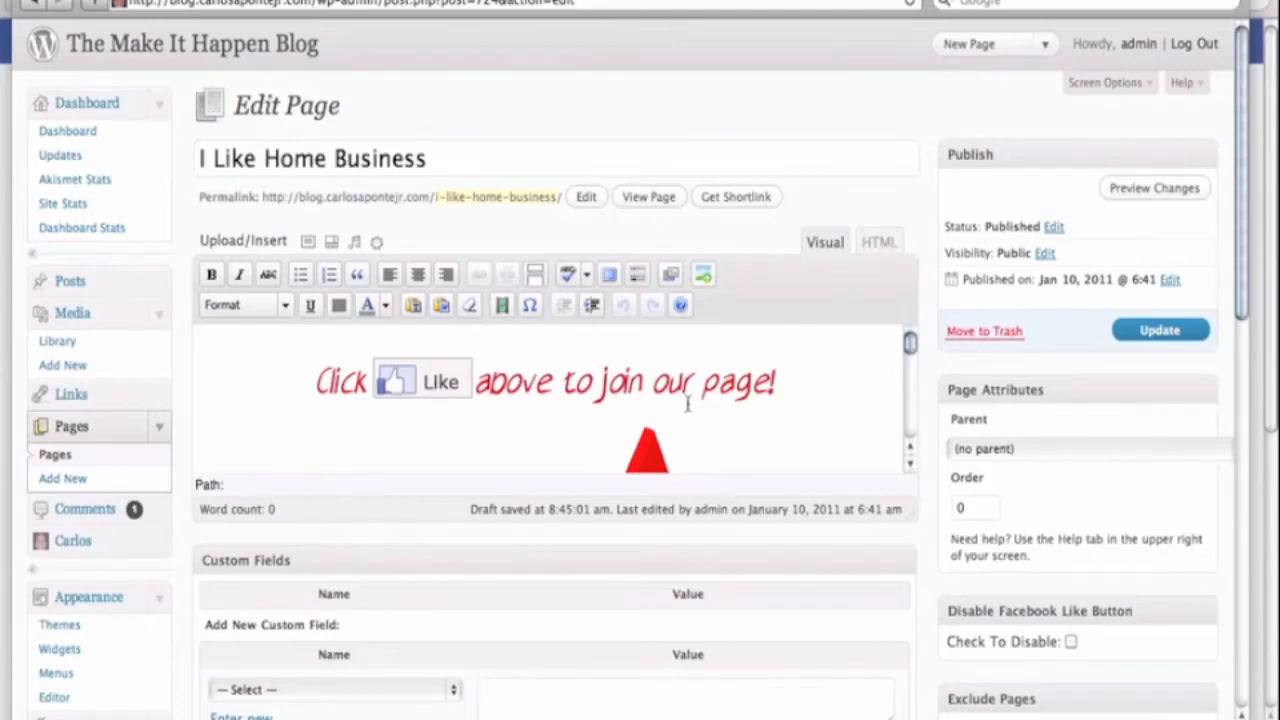
- Copy the welcome image's img markup from the WordPress HTML view and return to Facebook
click(878, 240)
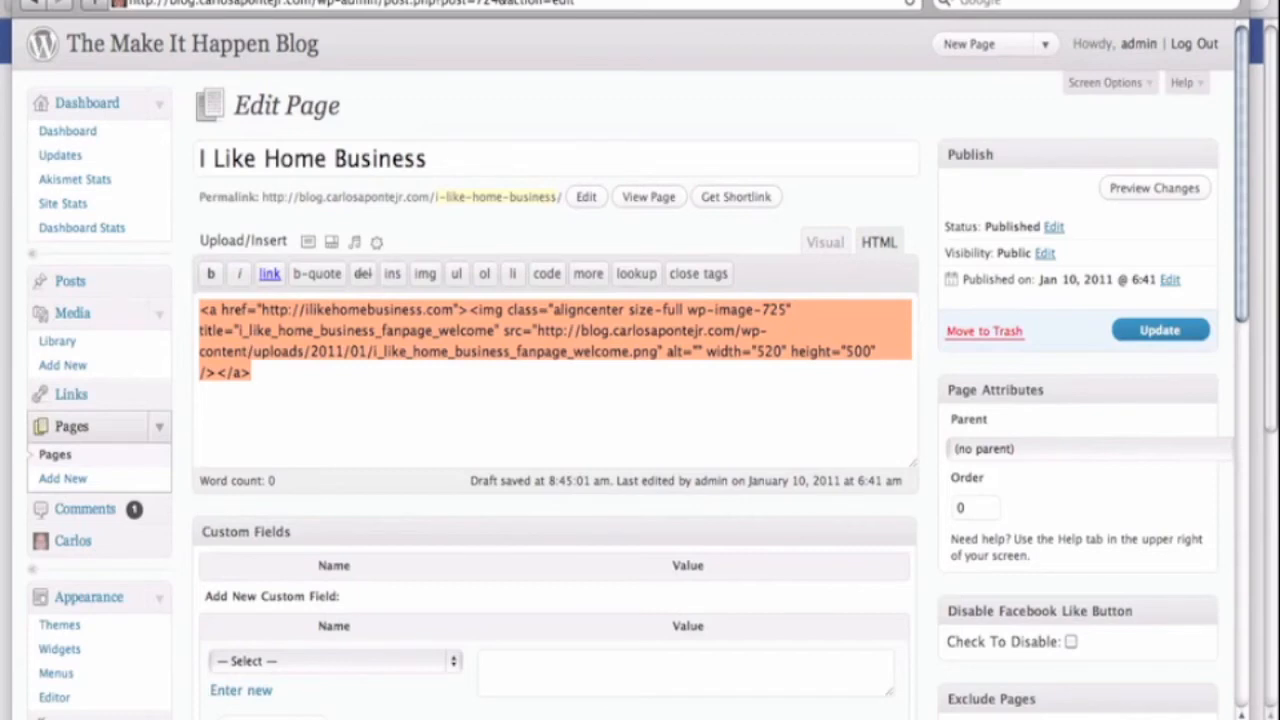
click(824, 242)
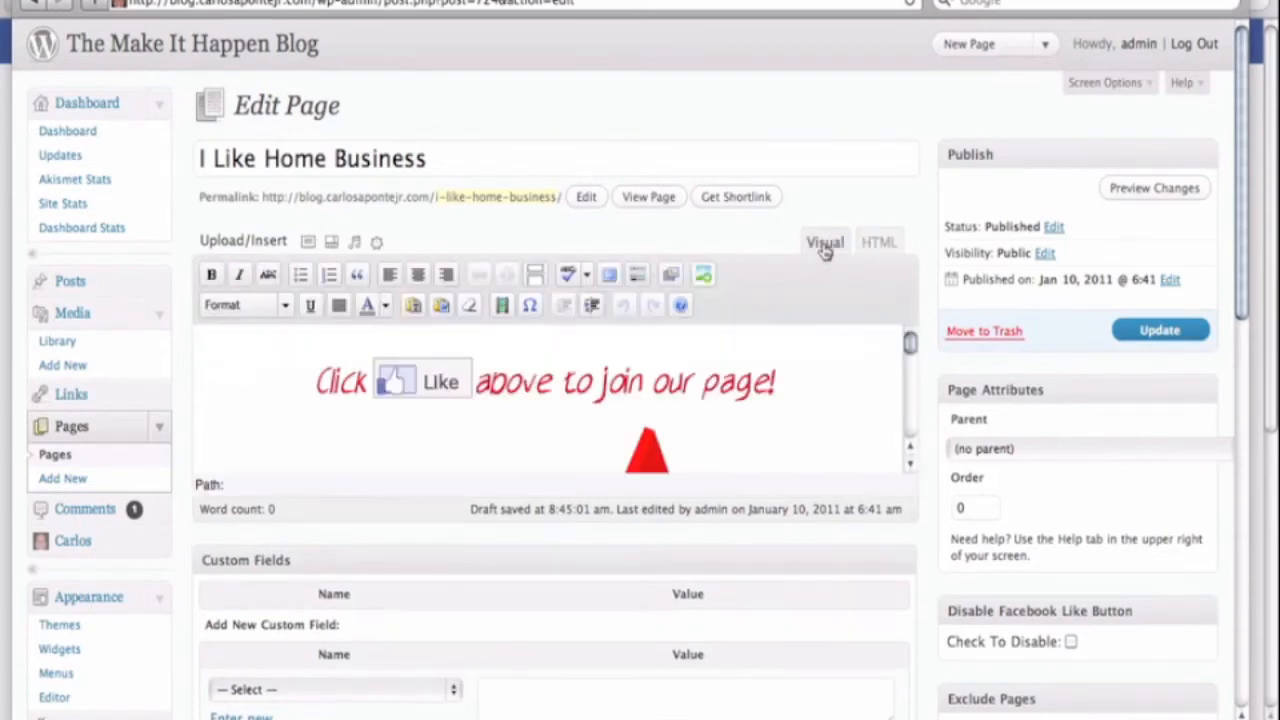
mouse_move(868, 248)
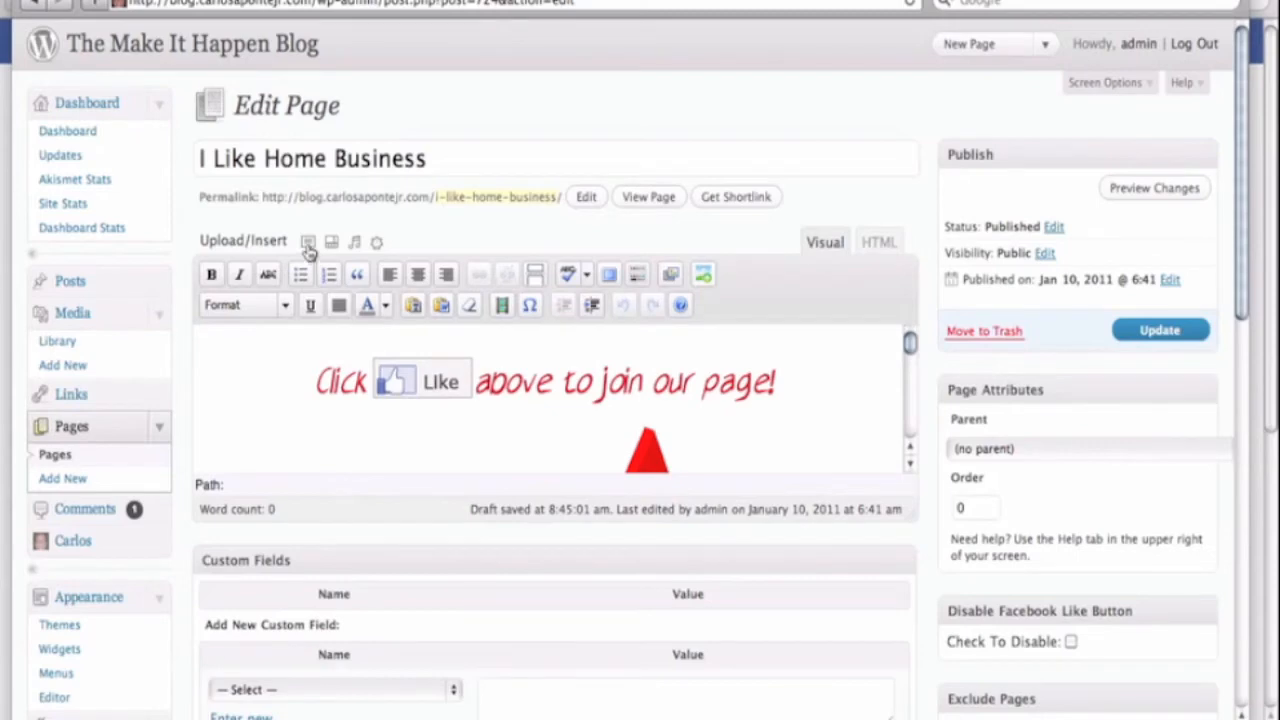
mouse_move(308, 242)
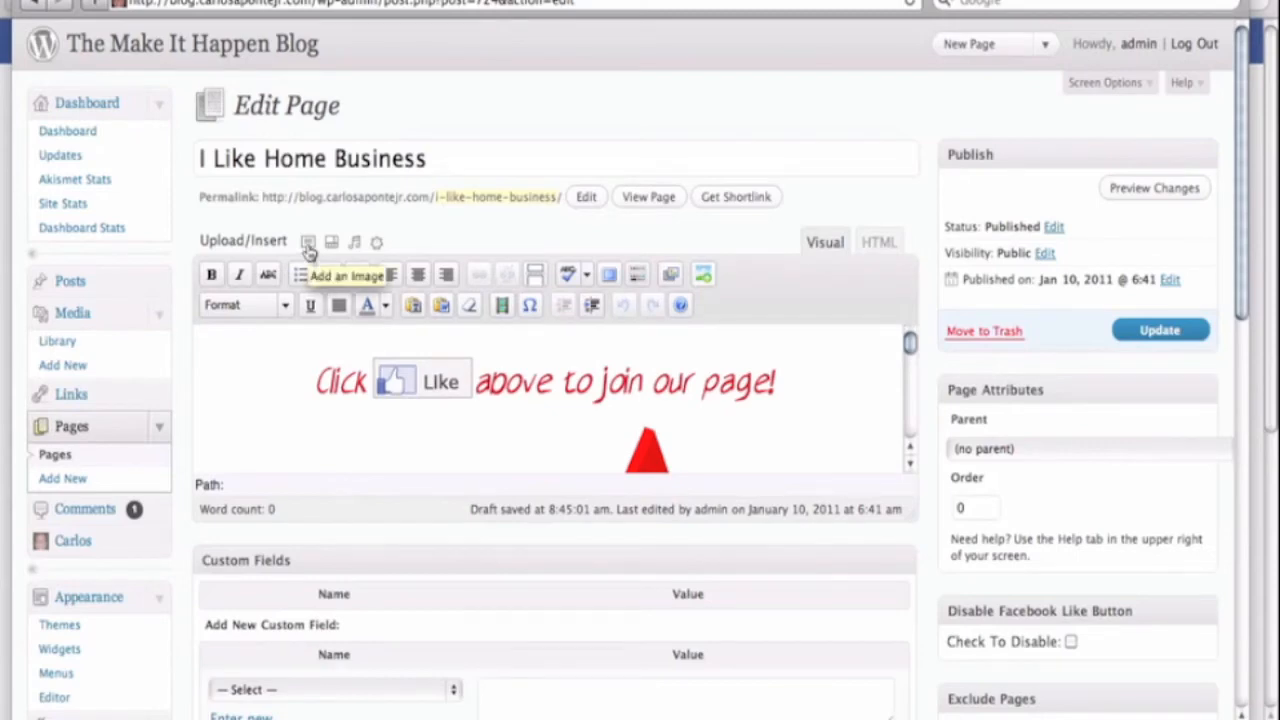
mouse_move(770, 396)
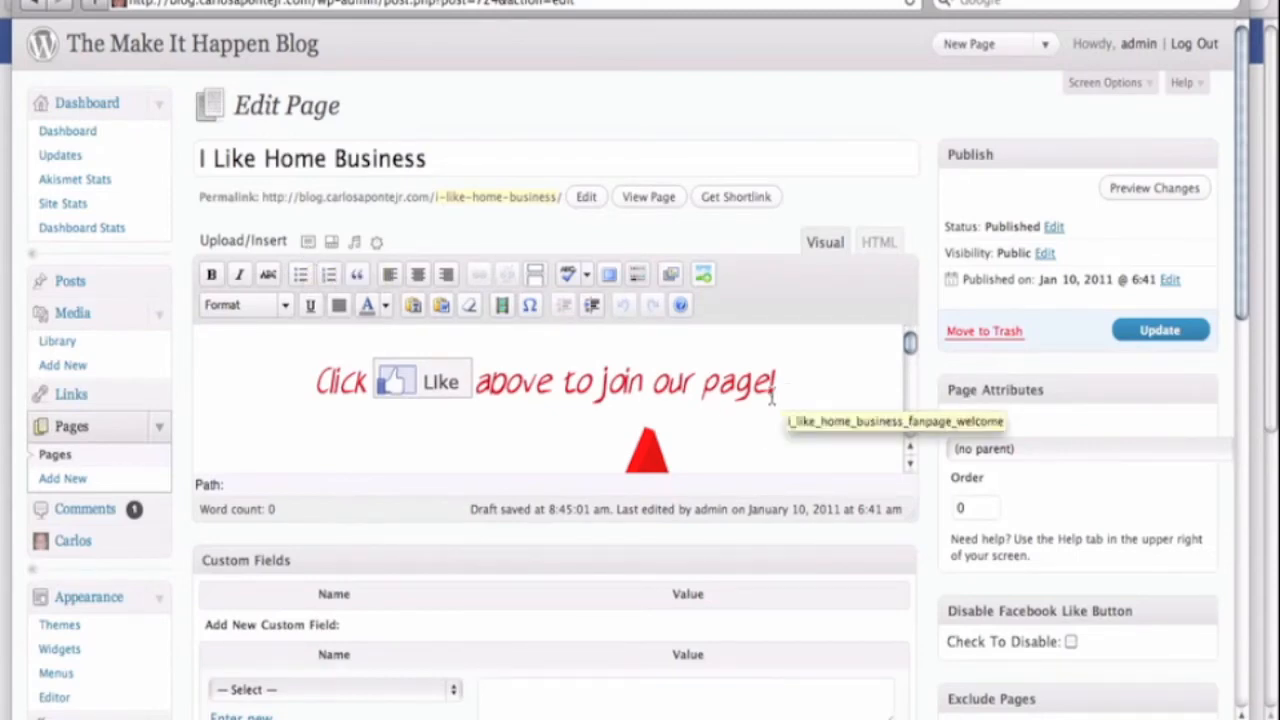
mouse_move(828, 400)
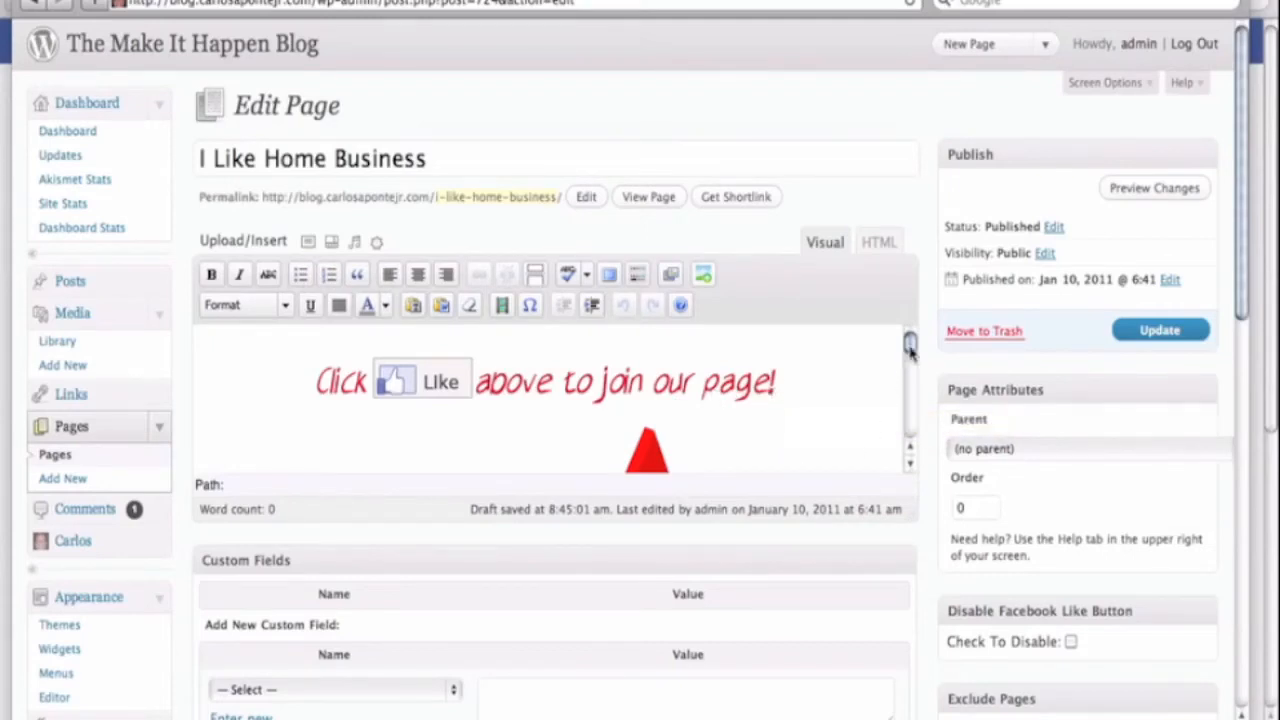
mouse_move(880, 270)
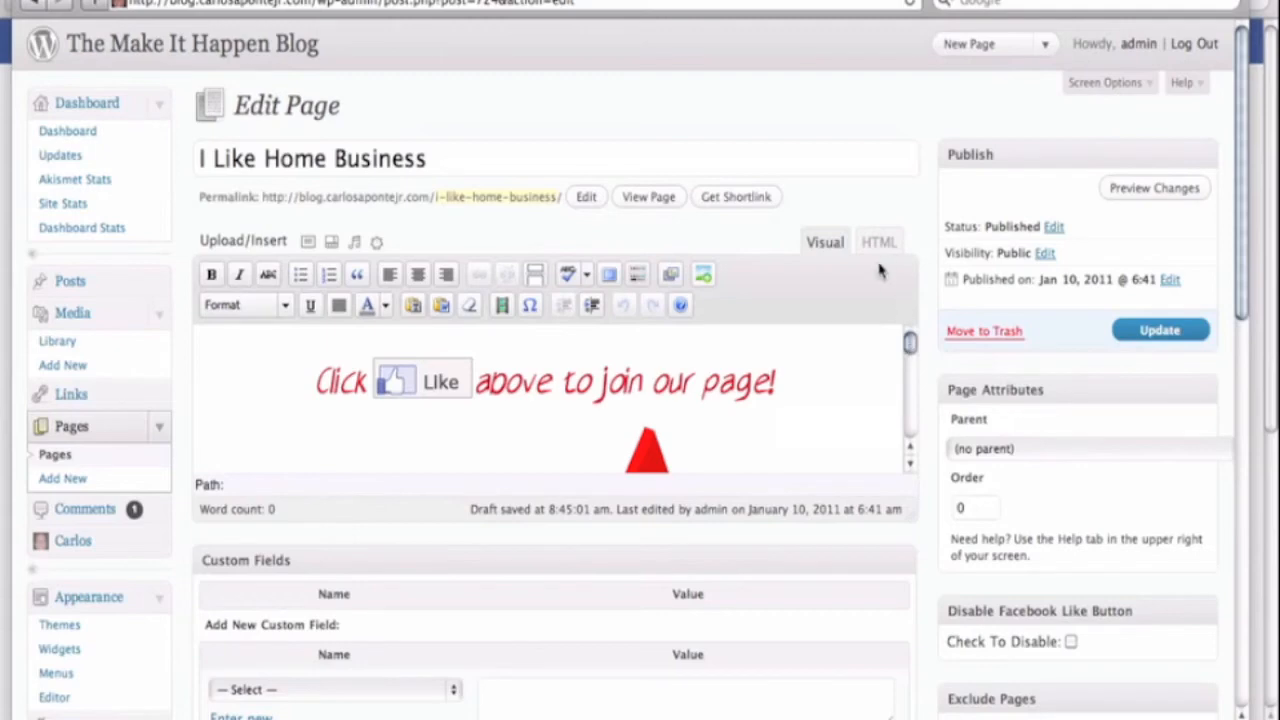
mouse_move(862, 204)
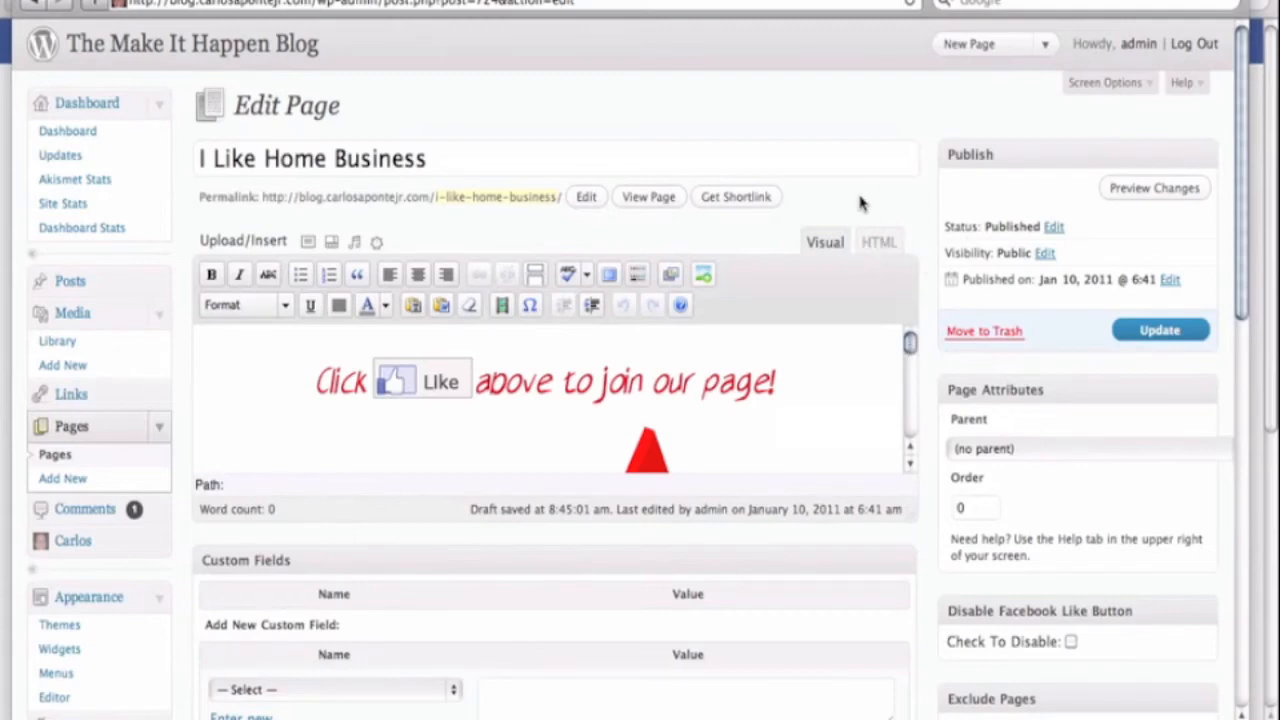
click(878, 240)
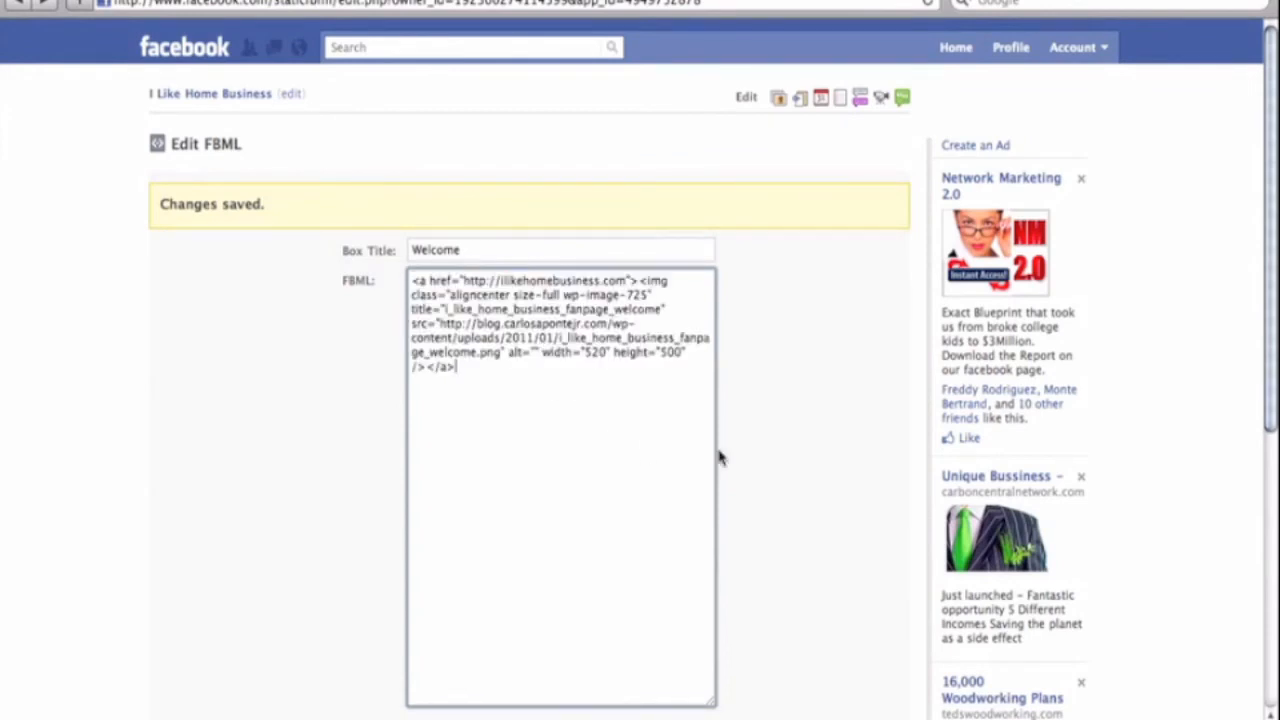
- Review the Welcome box's linked-image FBML code before saving
scroll(down, 3)
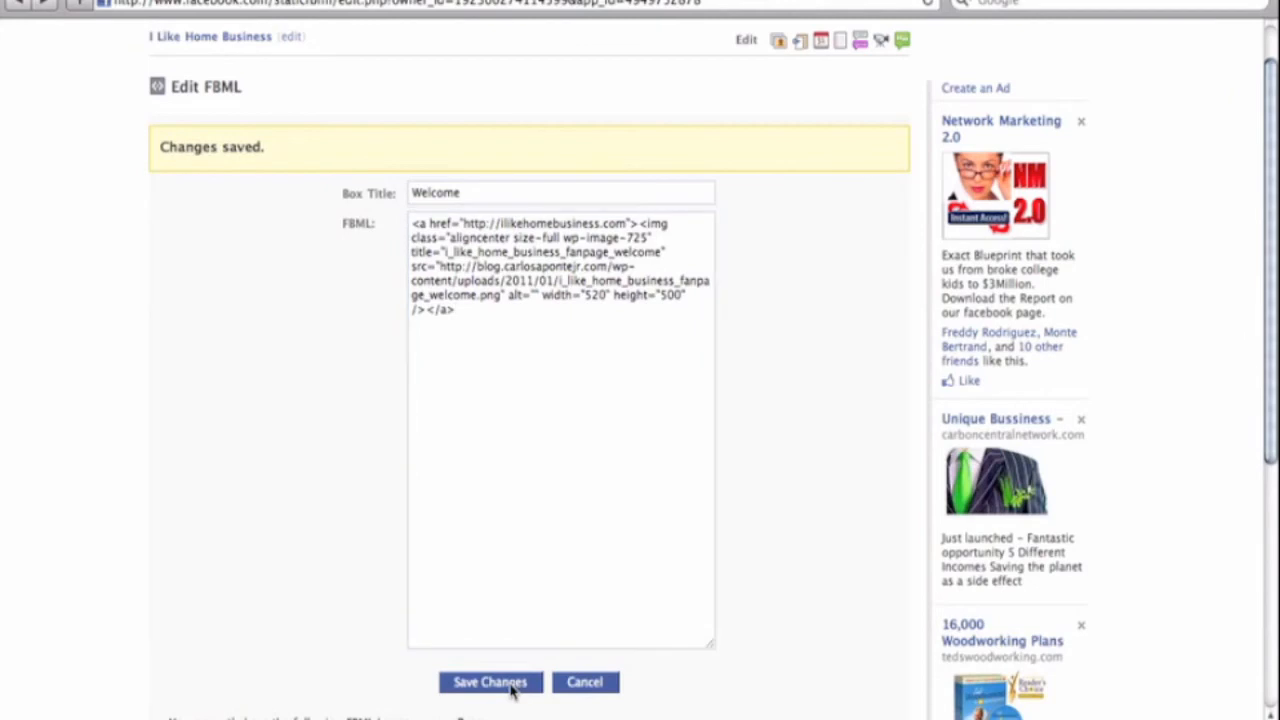
scroll(up, 3)
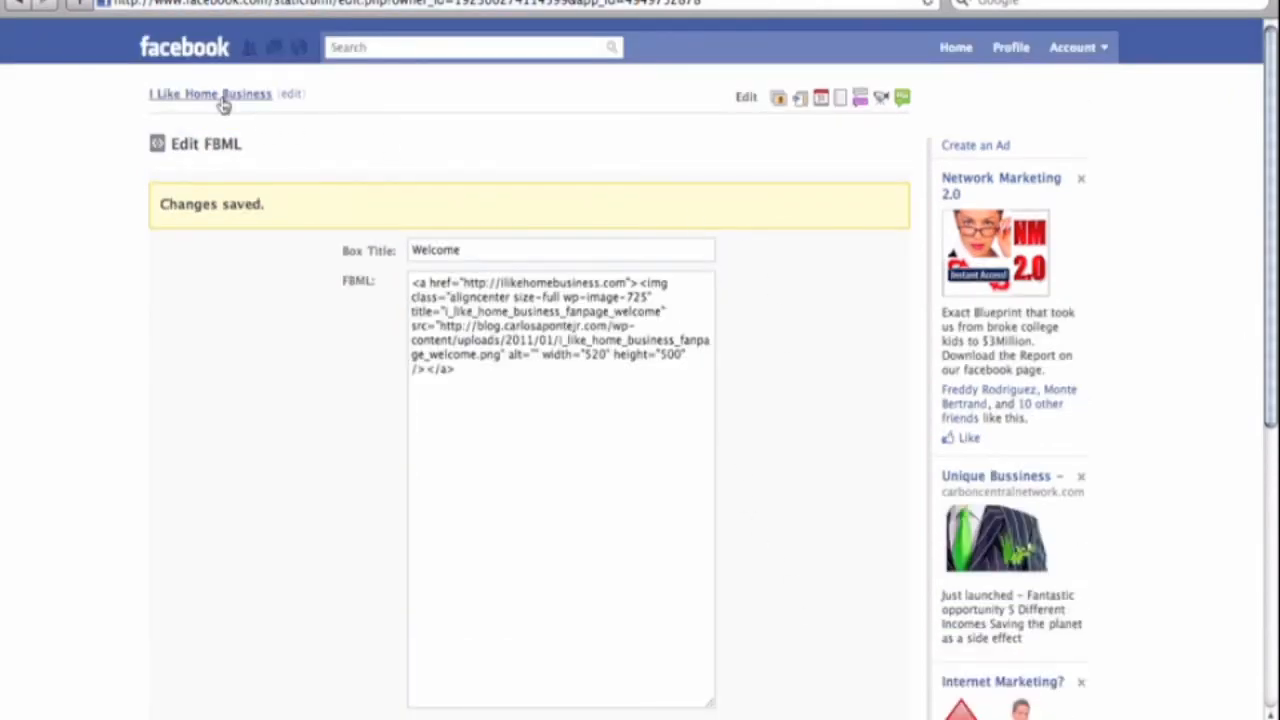
- Return to the I Like Home Business page and view its Welcome tab's 'Click Like above' image
click(210, 94)
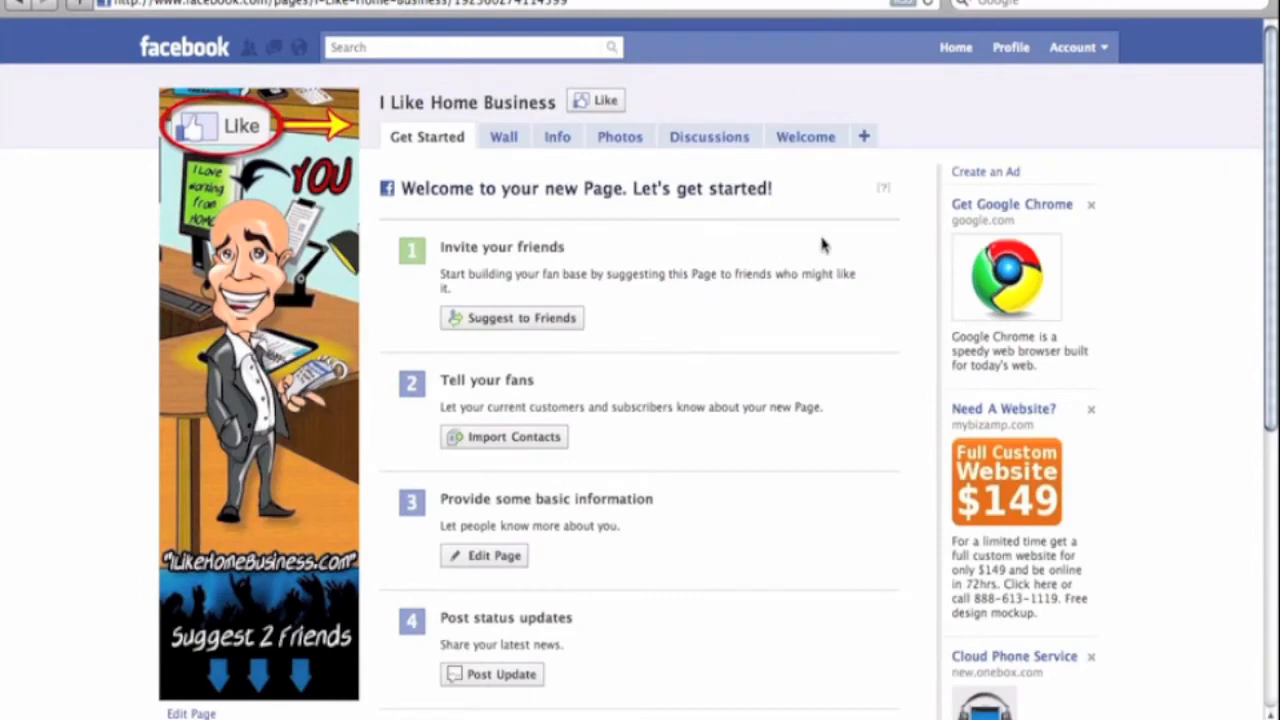
click(806, 136)
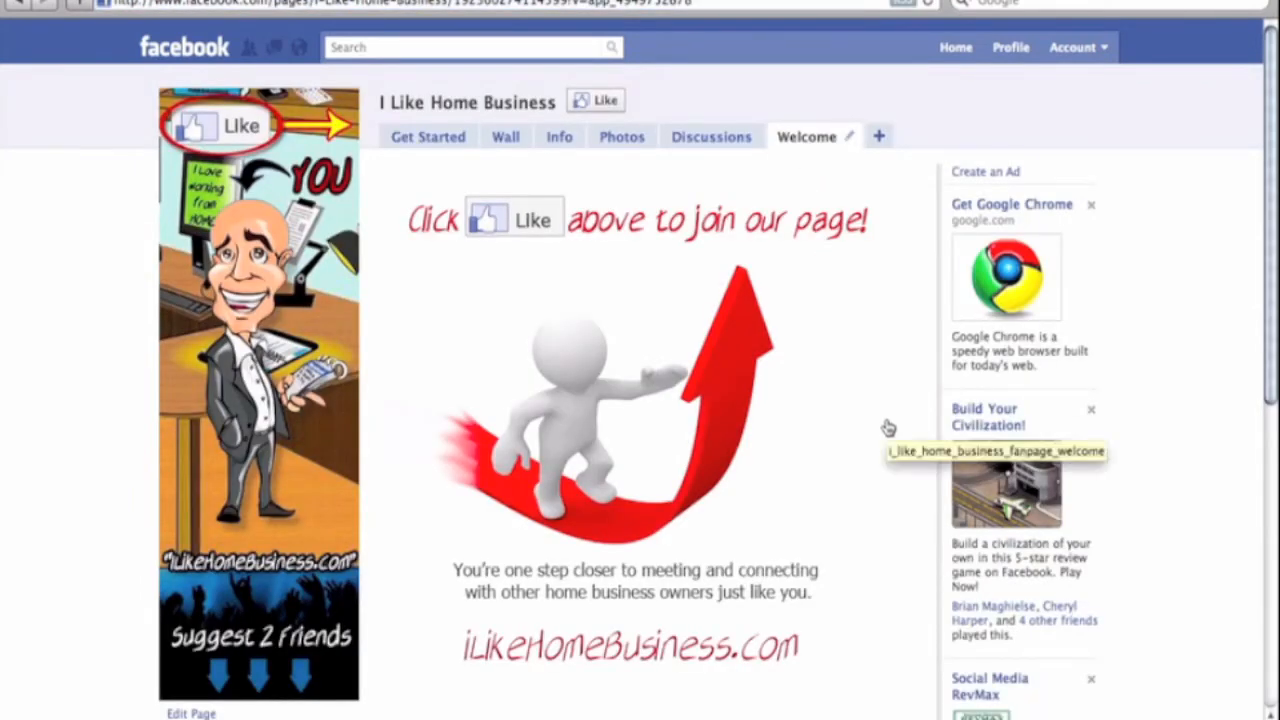
mouse_move(930, 390)
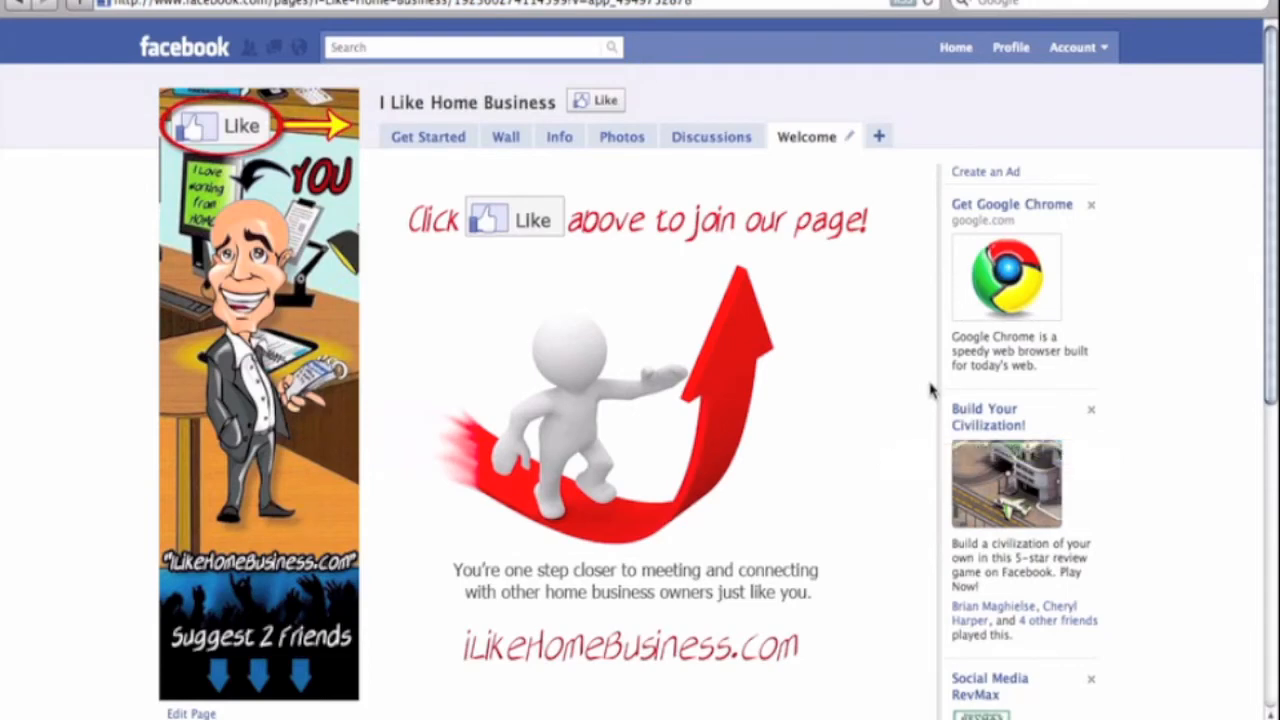
mouse_move(812, 444)
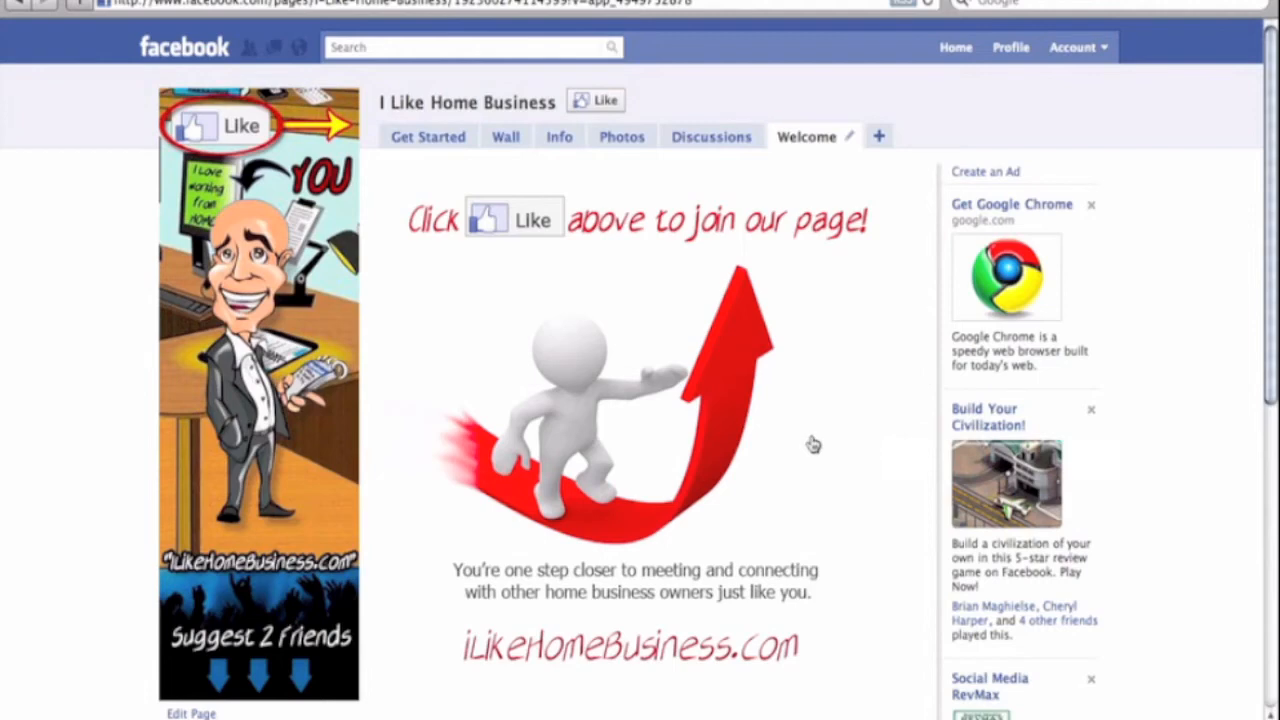
mouse_move(908, 184)
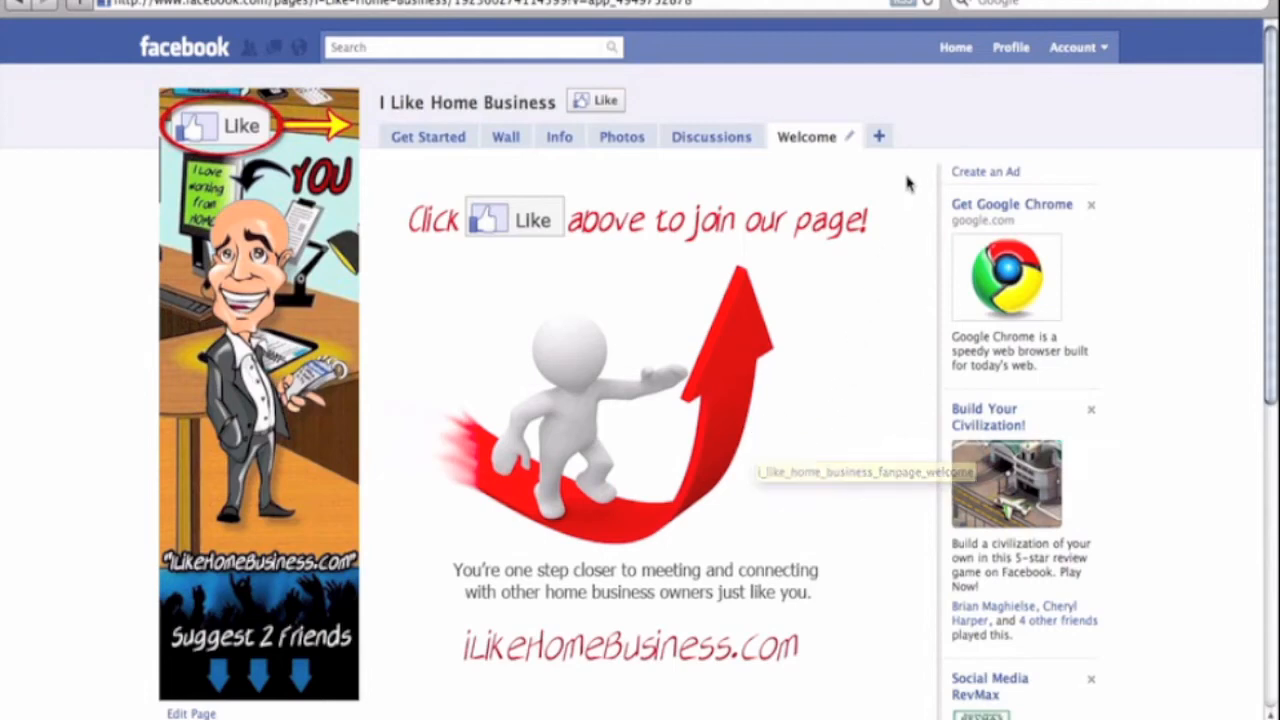
mouse_move(872, 292)
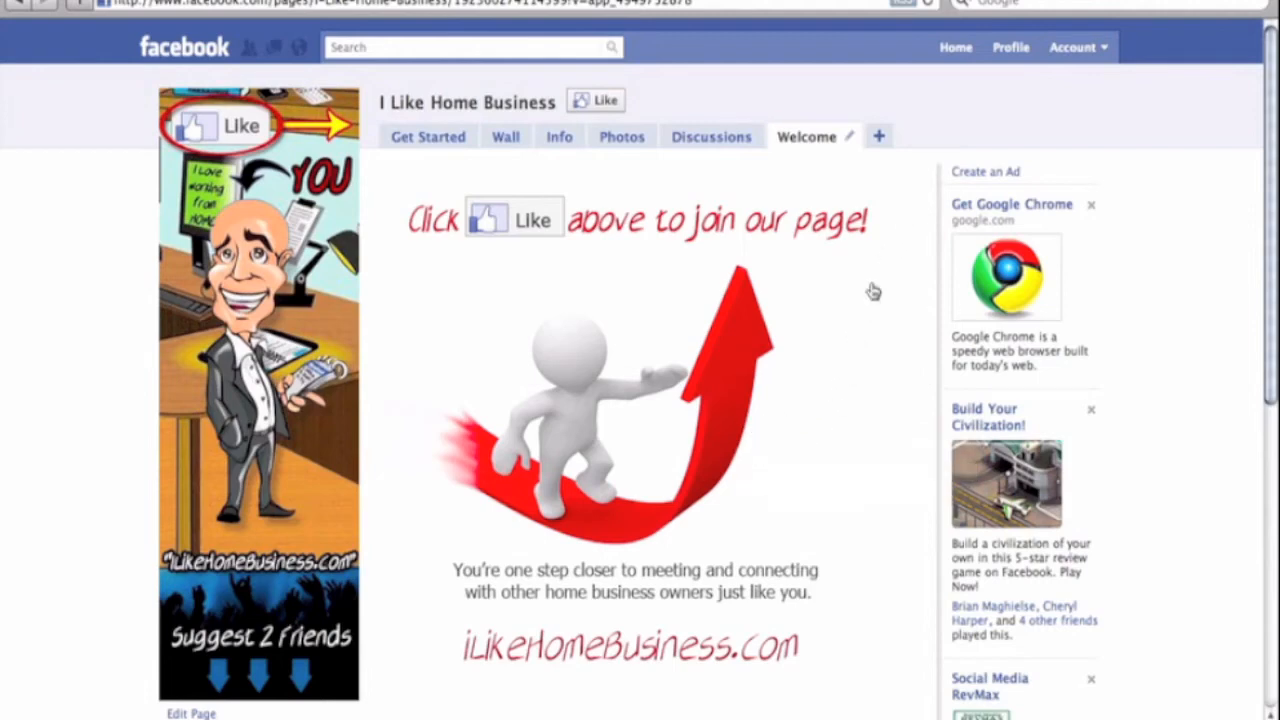
mouse_move(444, 476)
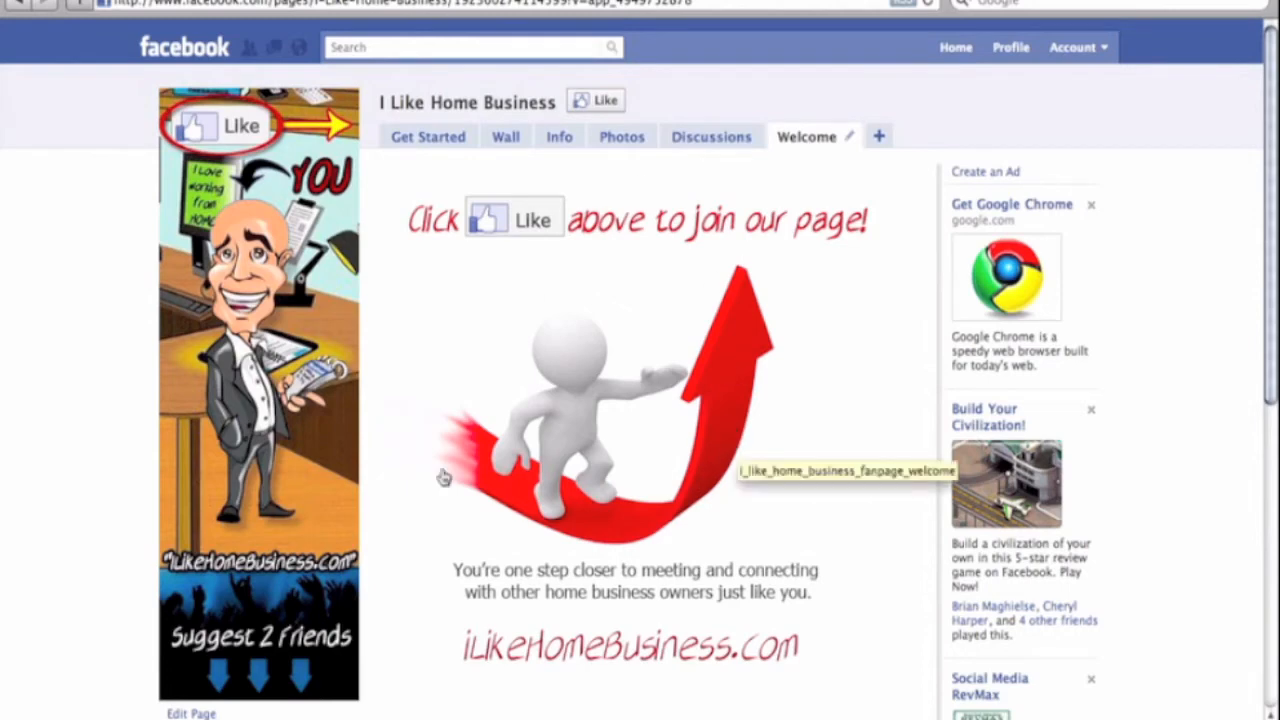
mouse_move(804, 150)
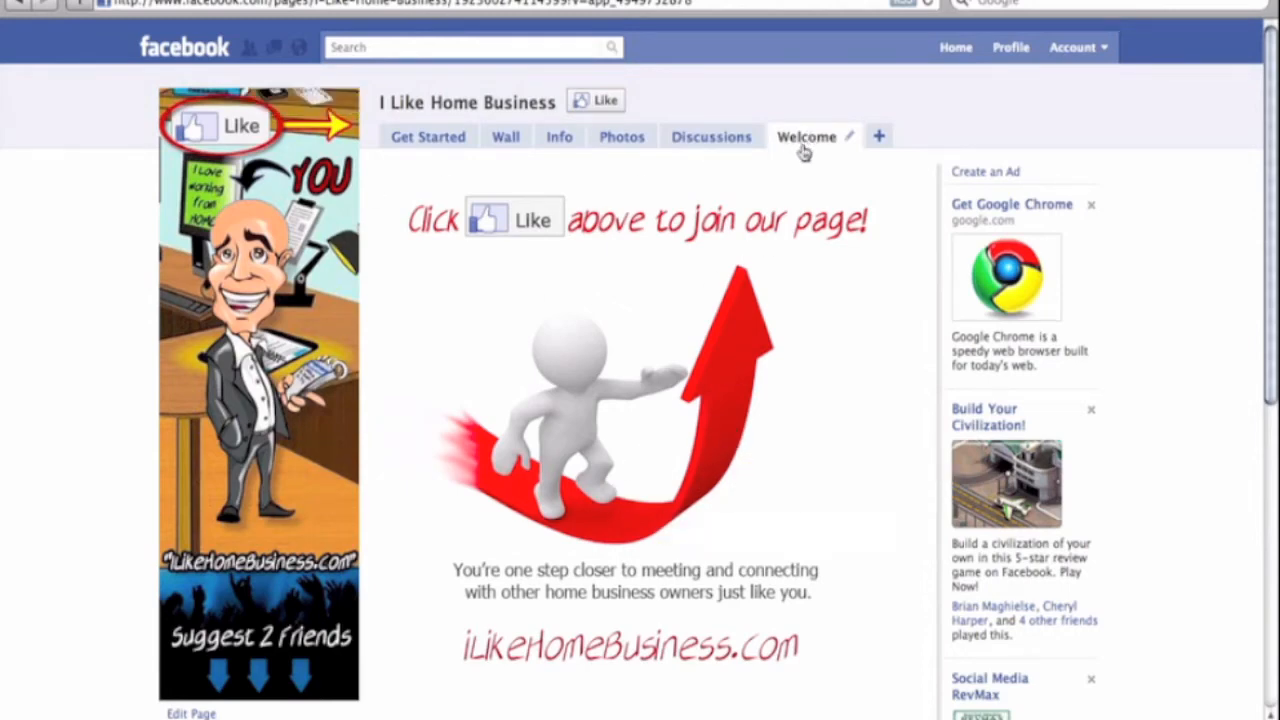
mouse_move(812, 152)
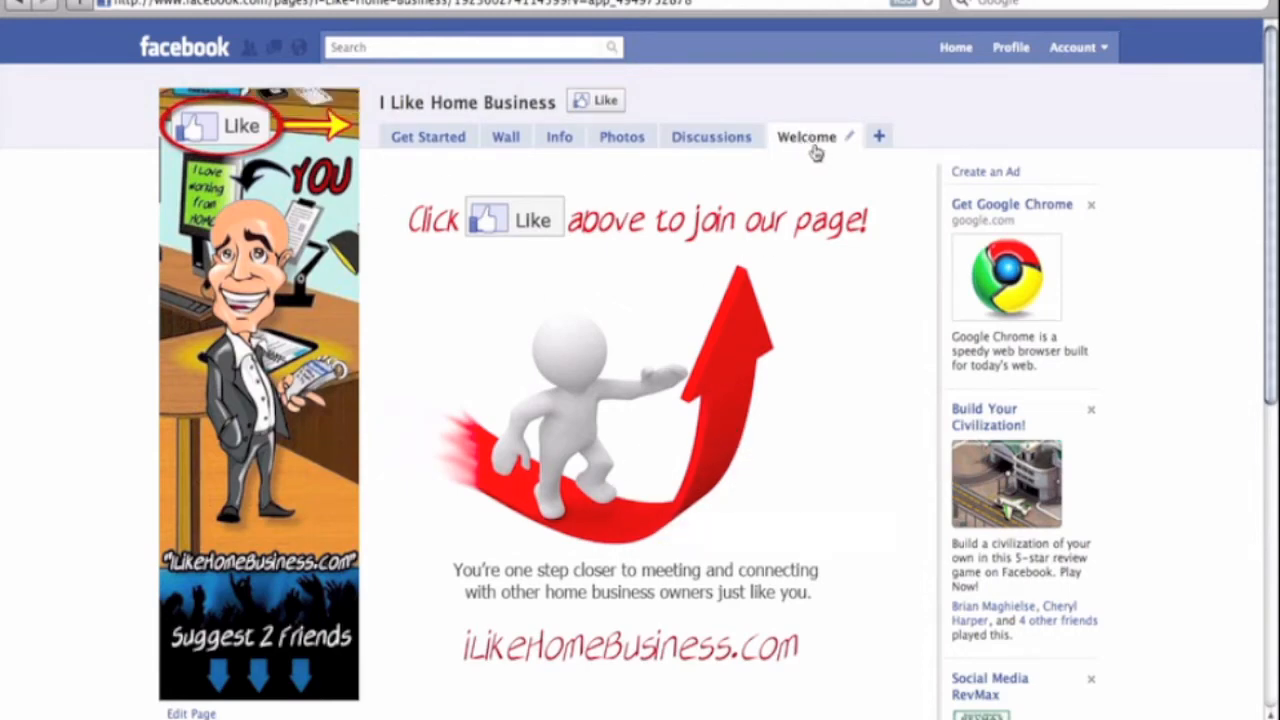
mouse_move(776, 332)
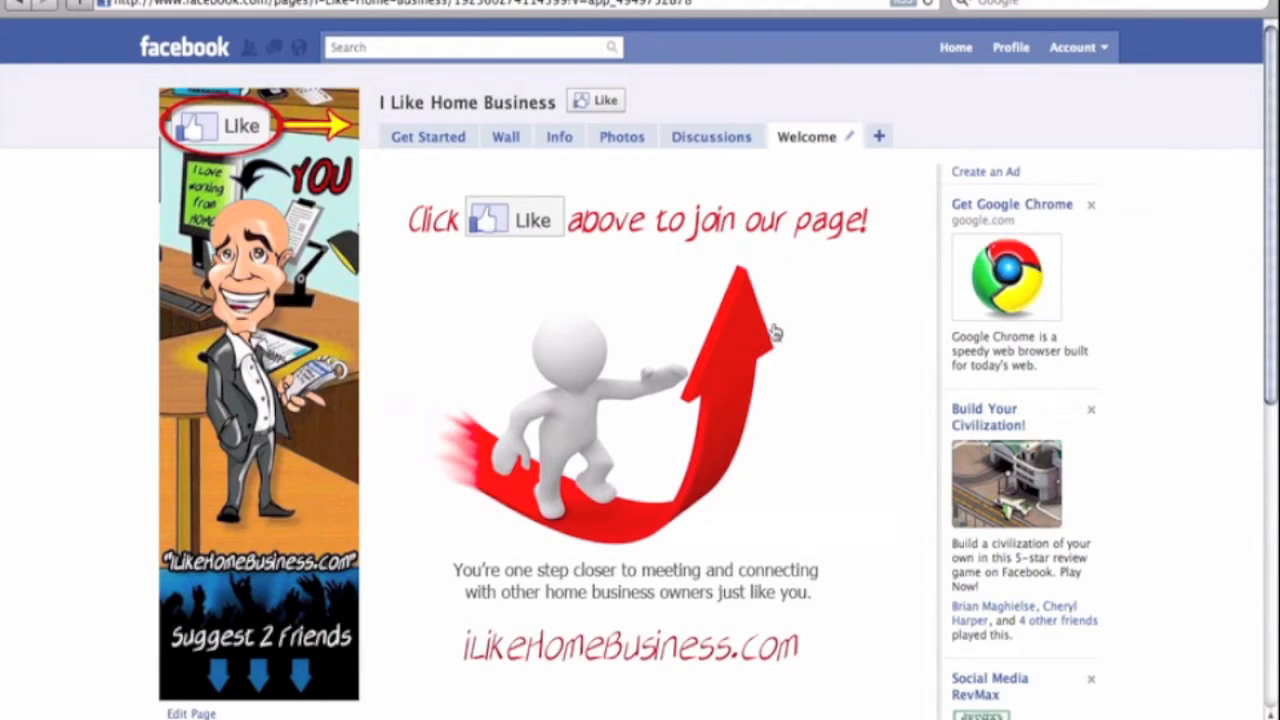
scroll(down, 3)
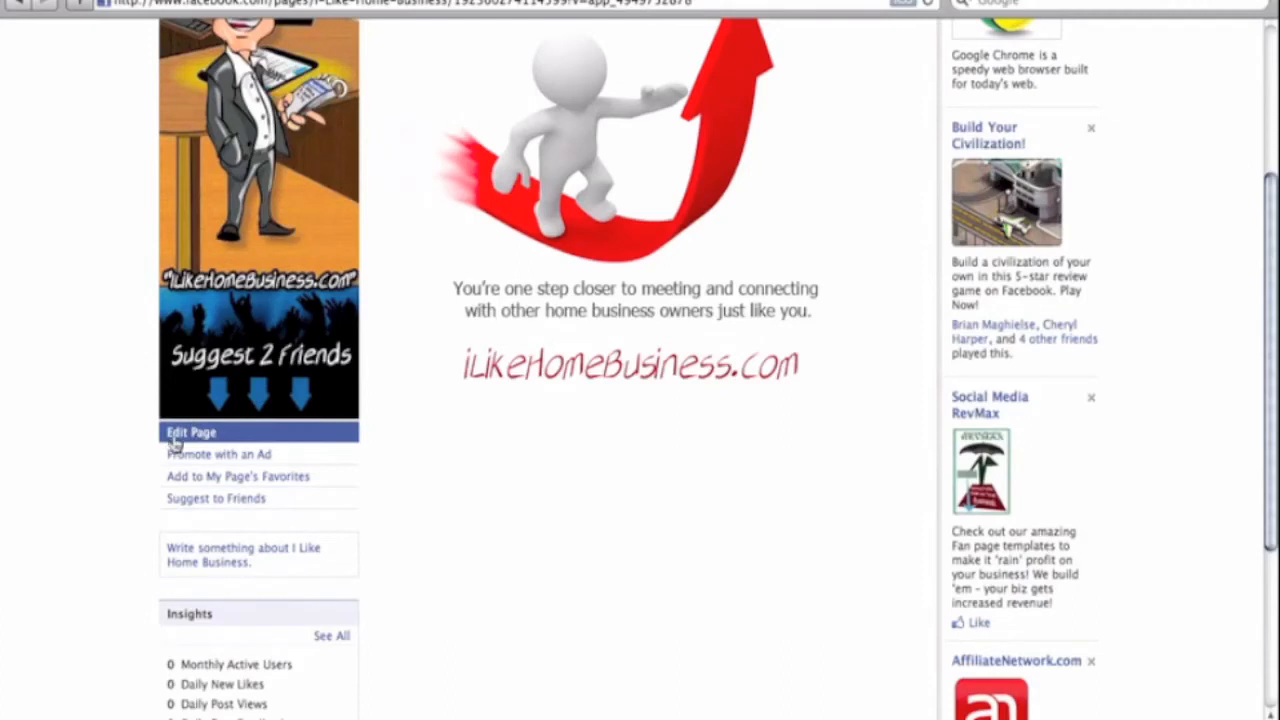
- In Manage Permissions, choose Welcome as the Default Landing Tab
click(190, 432)
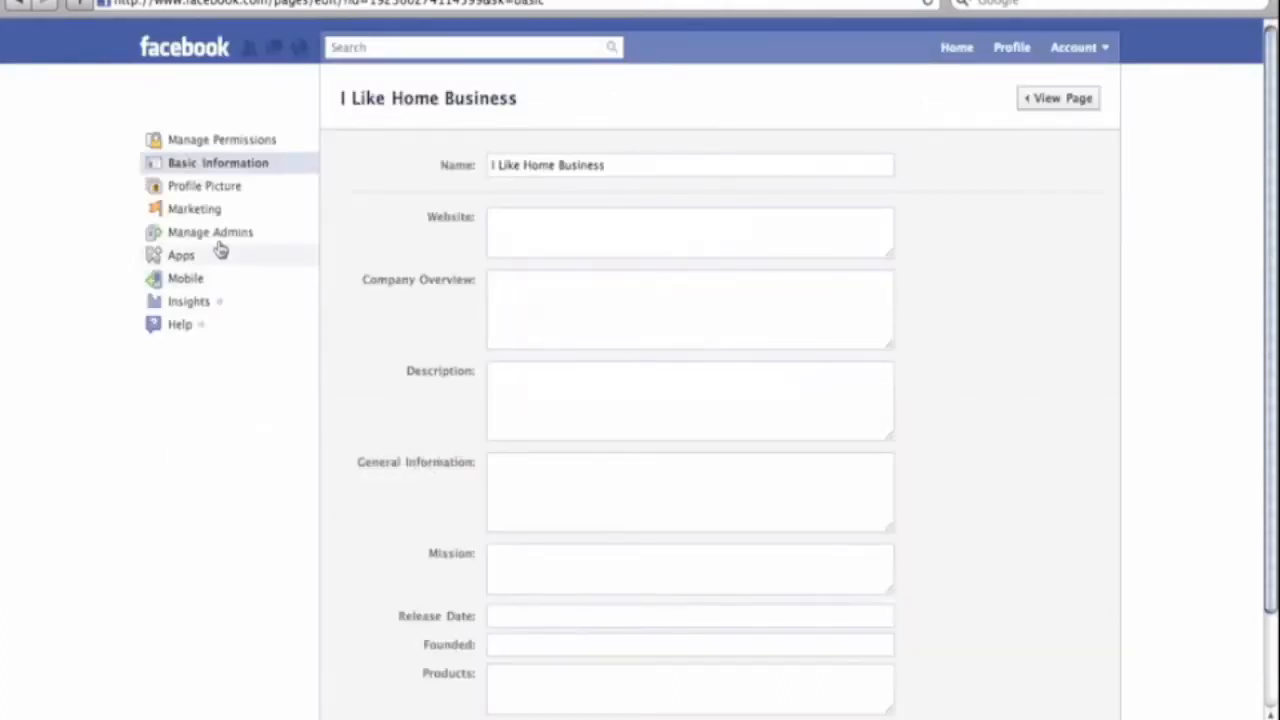
click(220, 140)
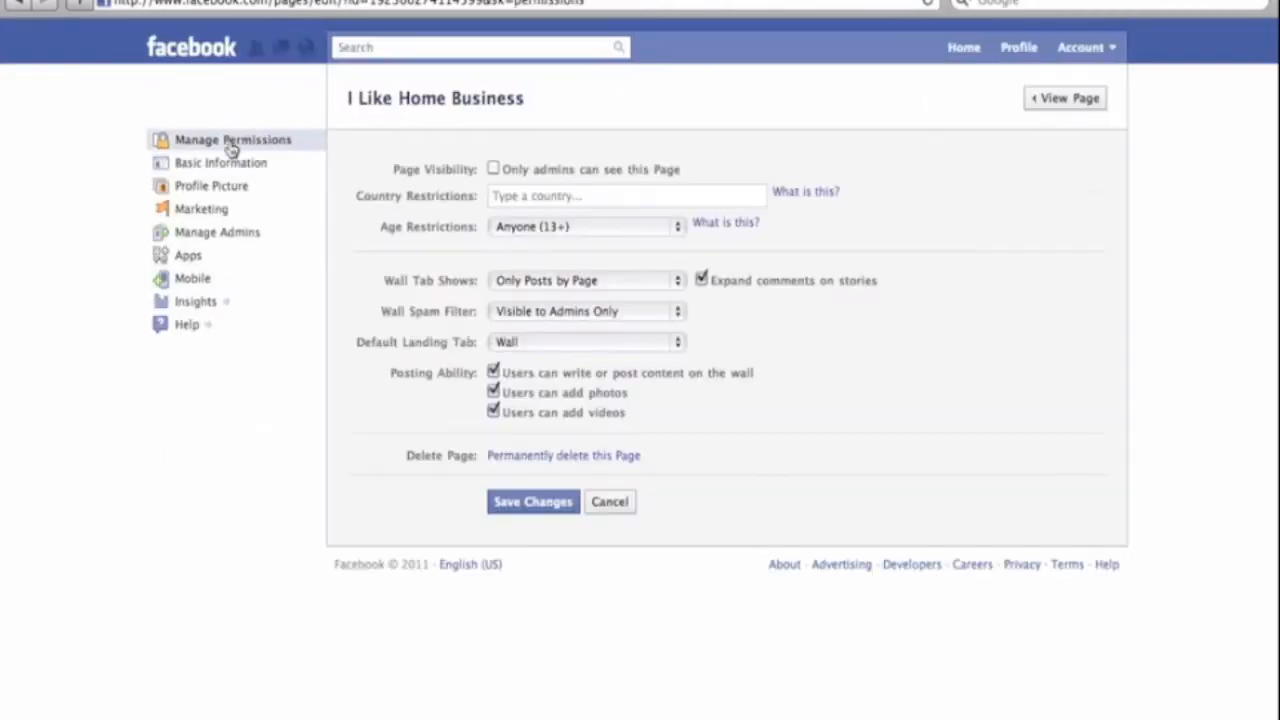
mouse_move(356, 350)
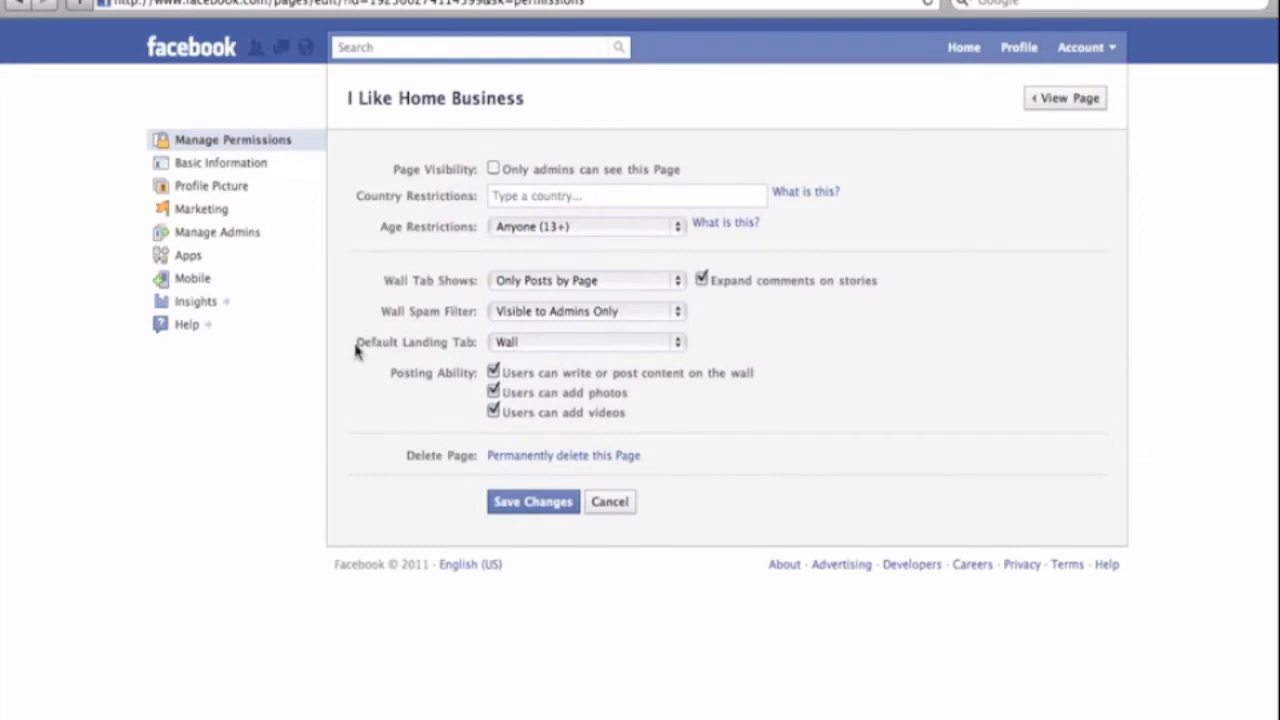
double_click(416, 342)
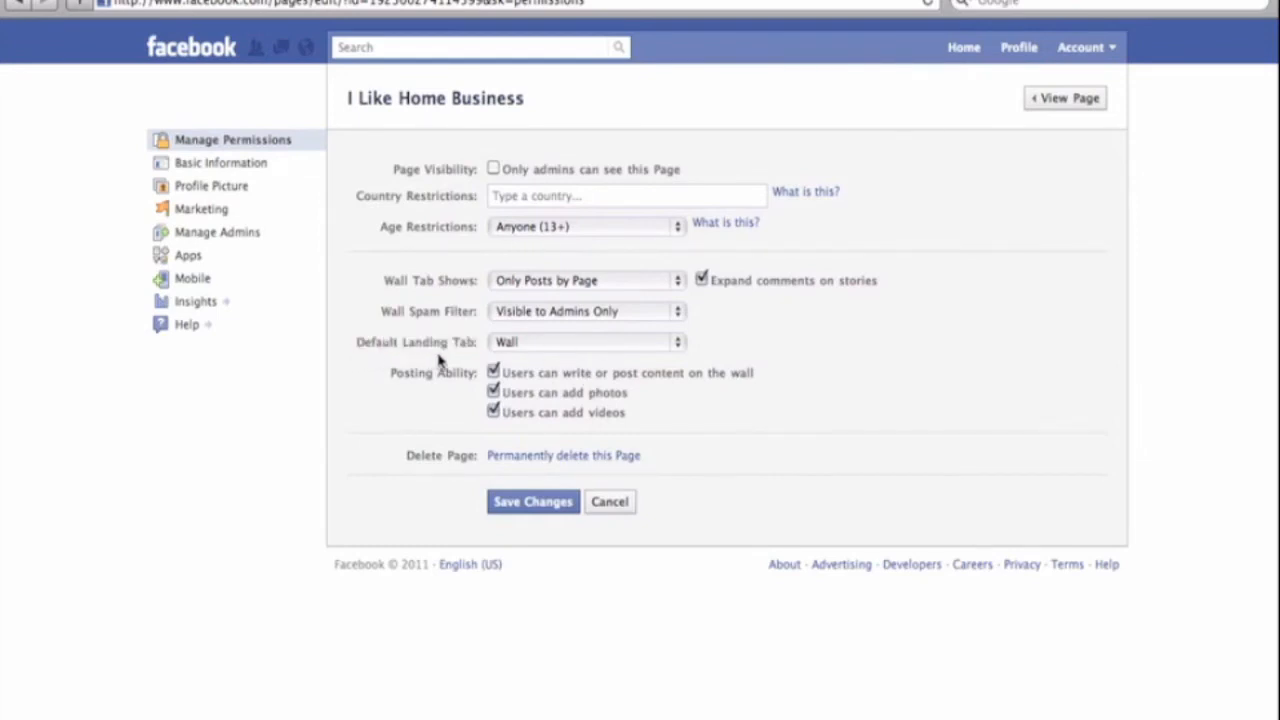
click(584, 340)
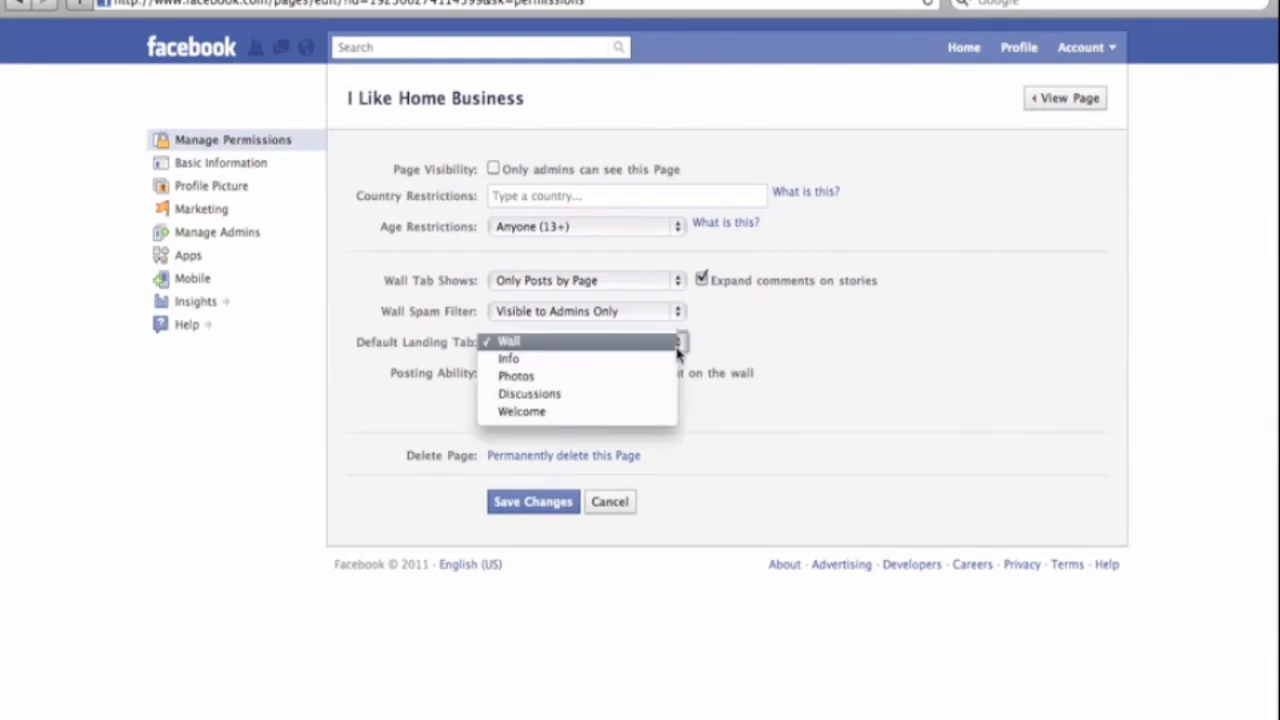
click(520, 412)
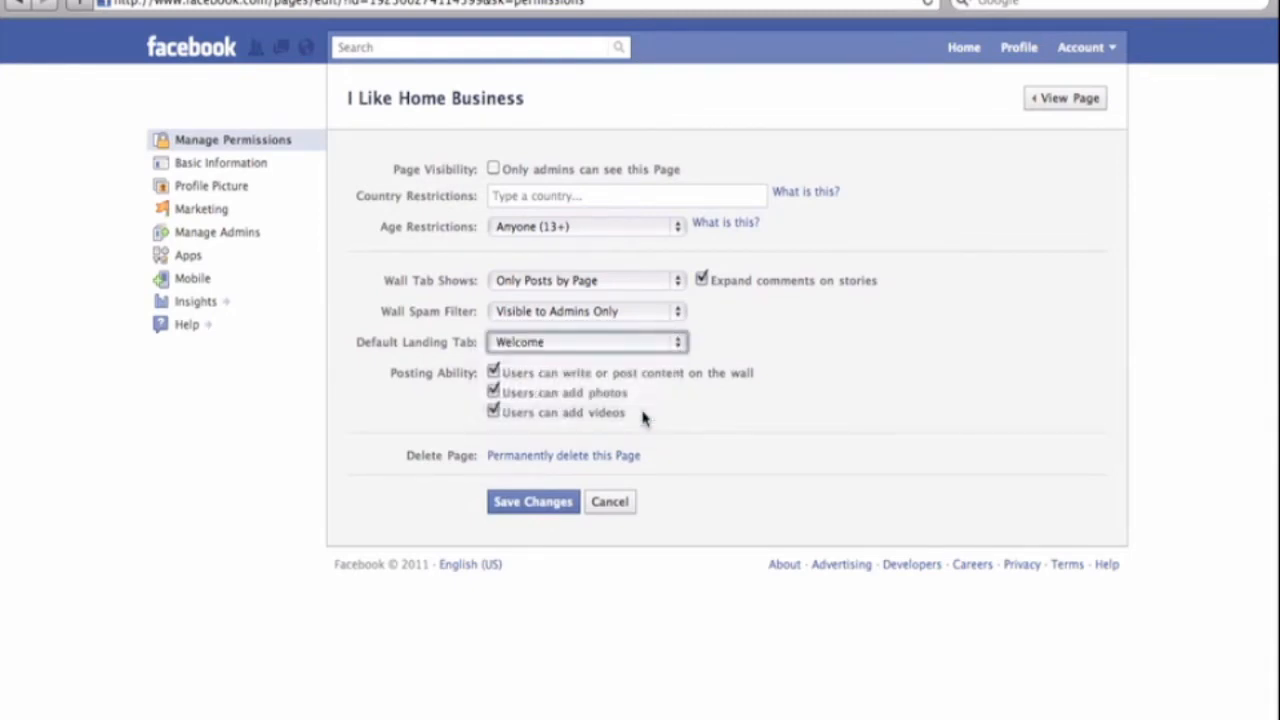
mouse_move(650, 384)
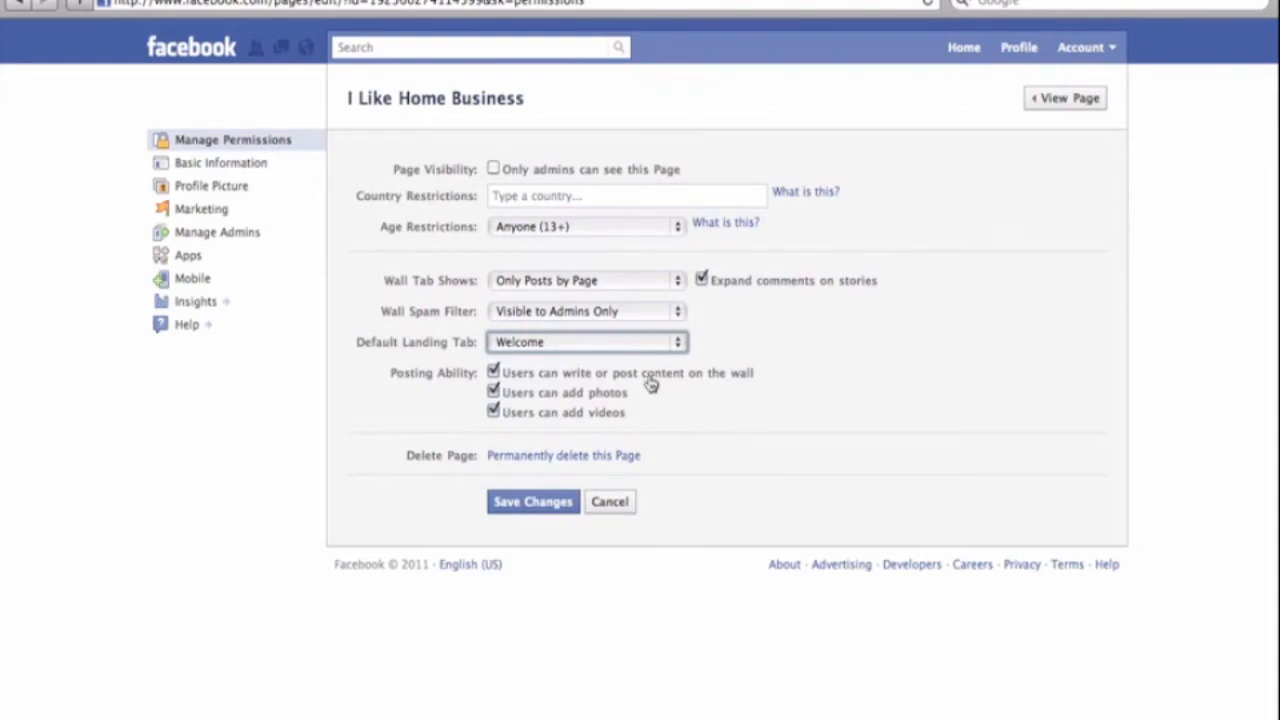
mouse_move(548, 520)
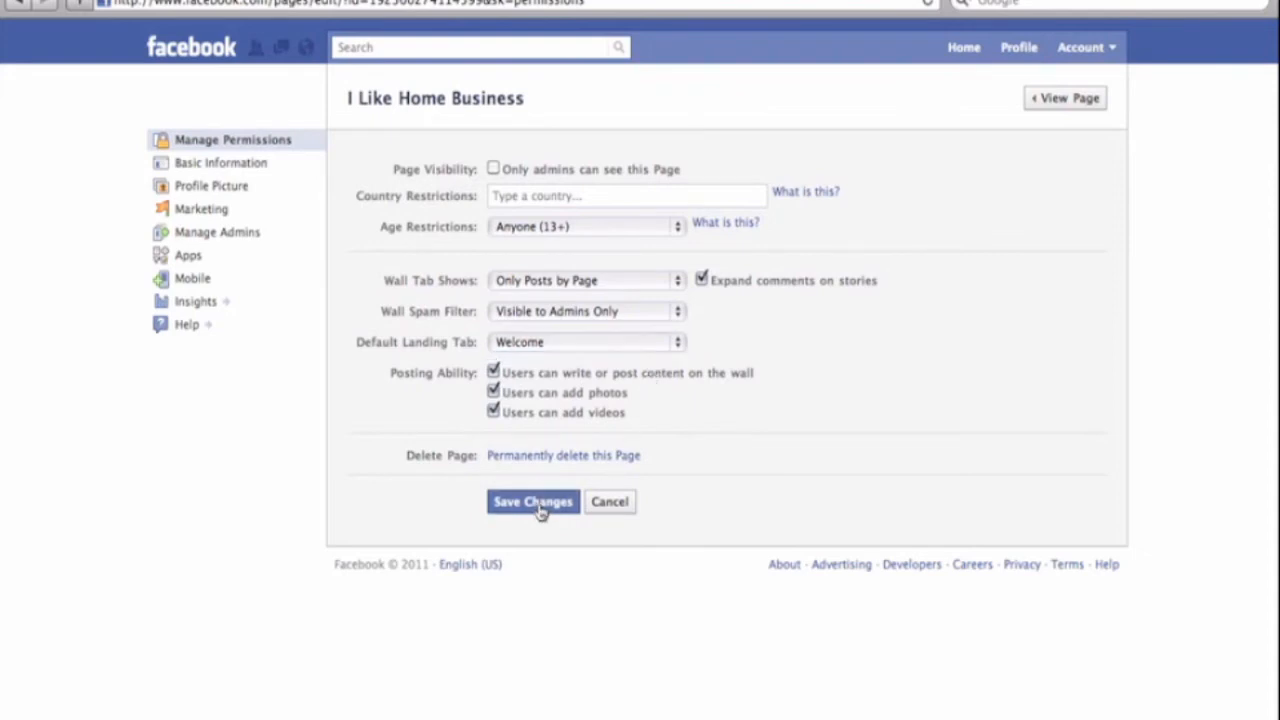
mouse_move(740, 460)
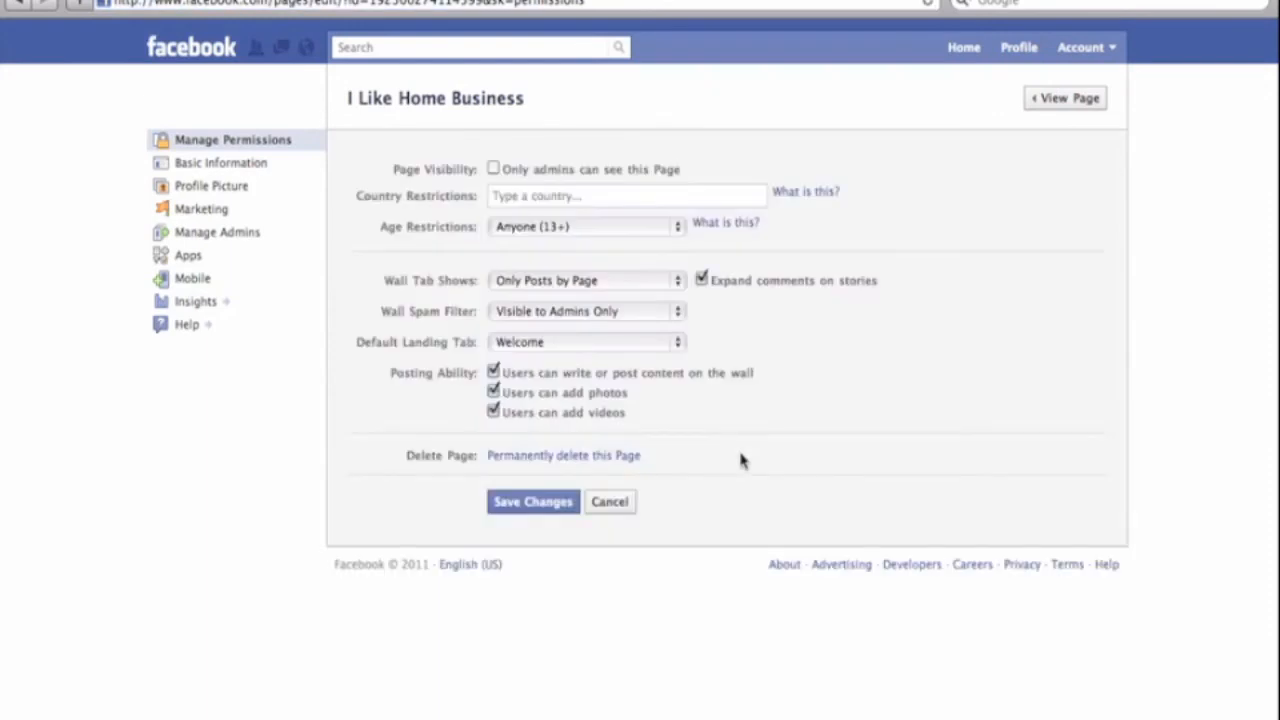
mouse_move(796, 406)
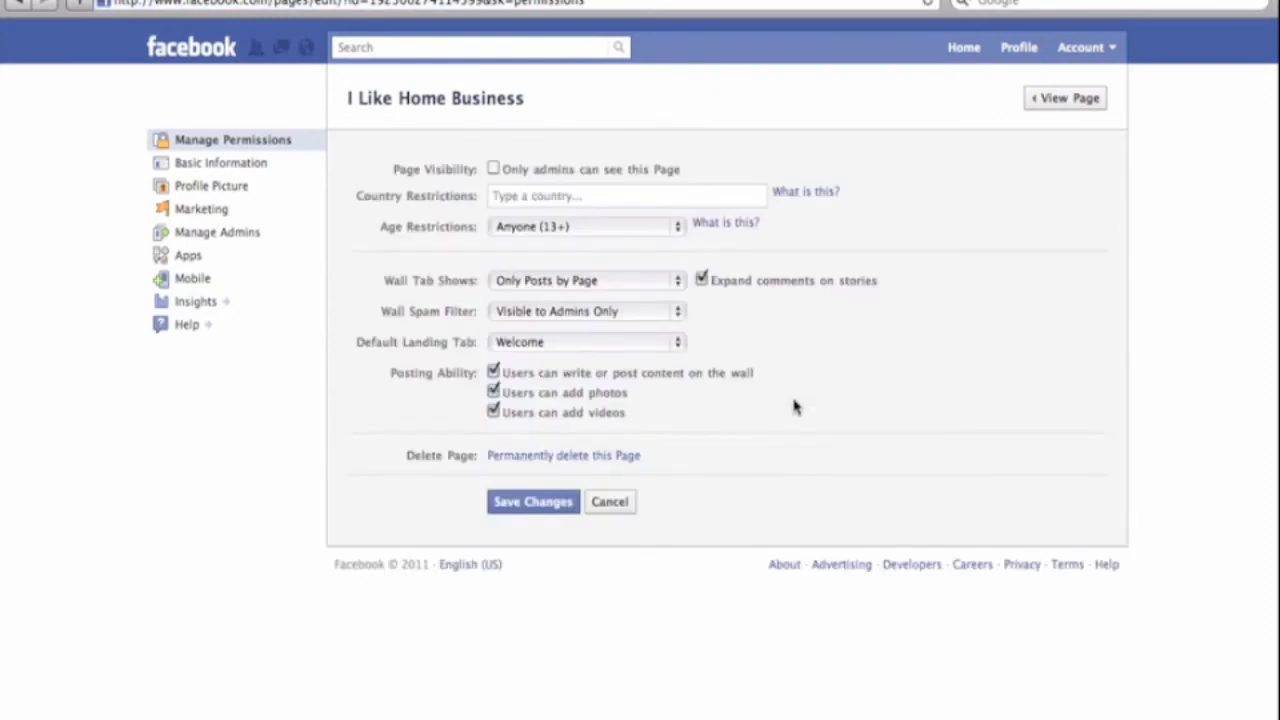
mouse_move(1018, 140)
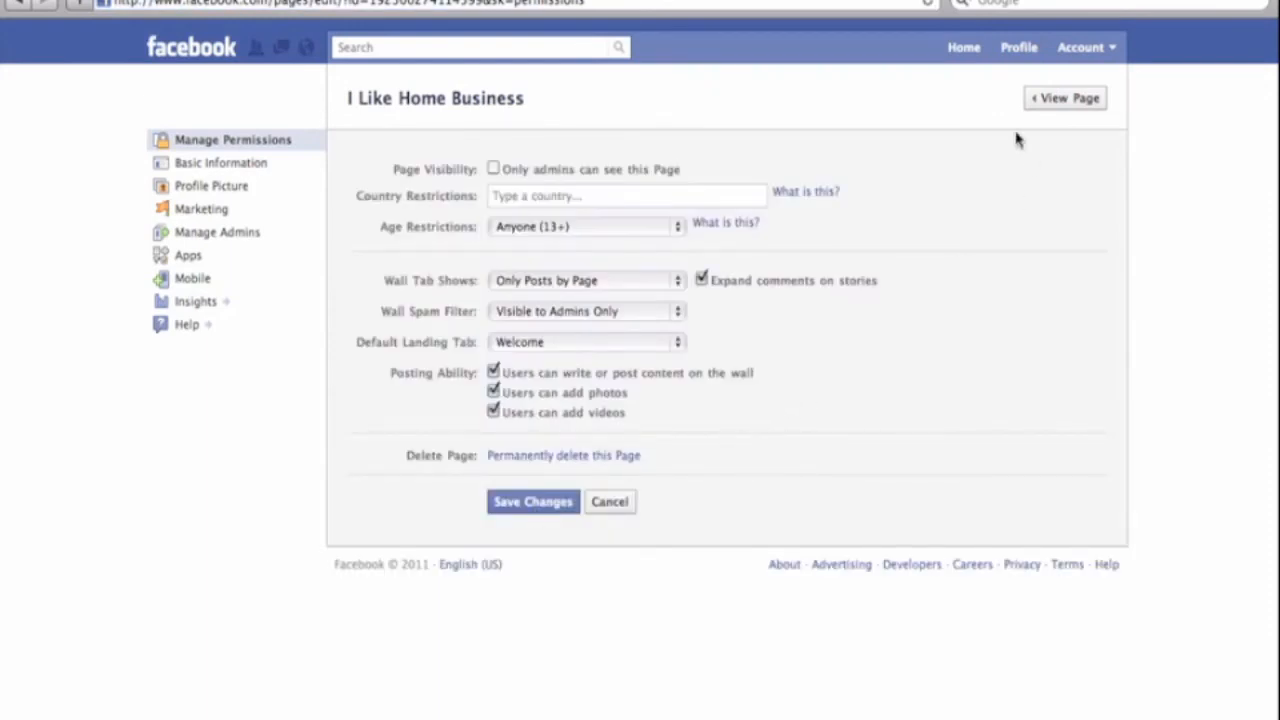
mouse_move(424, 110)
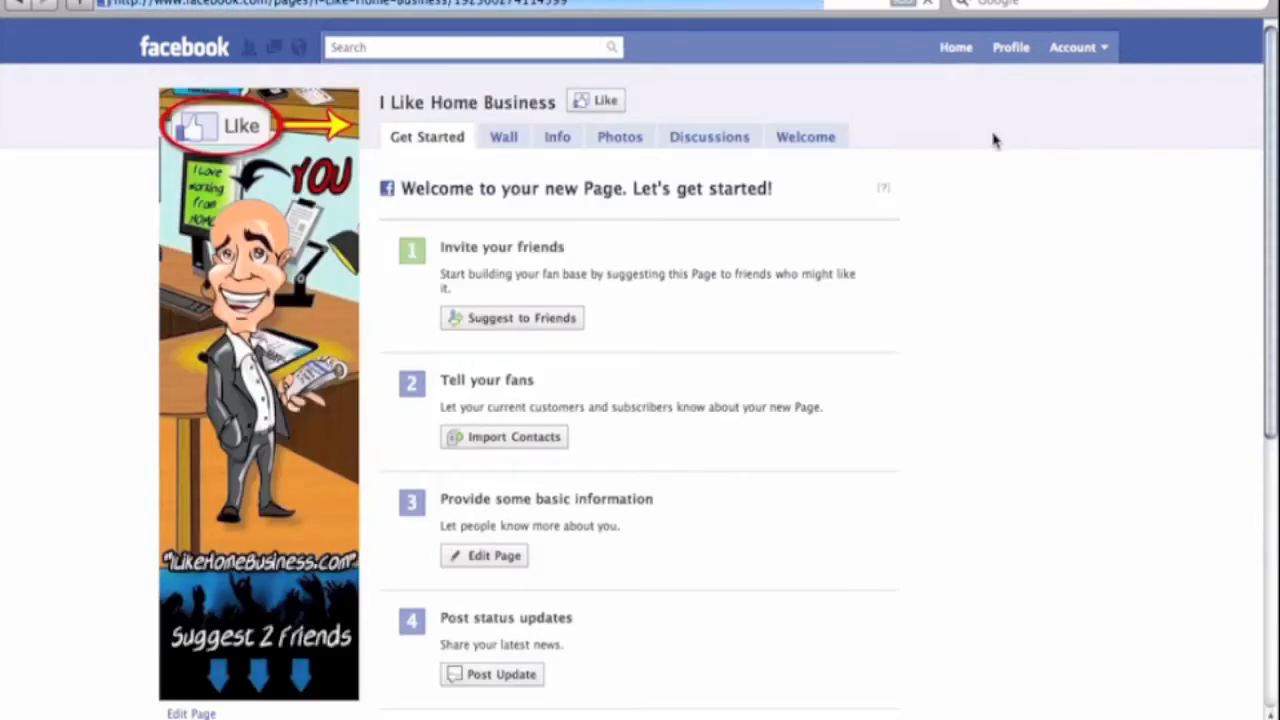
- Load the custom Welcome tab showing the 'Click Like above to join our page!' image
click(806, 136)
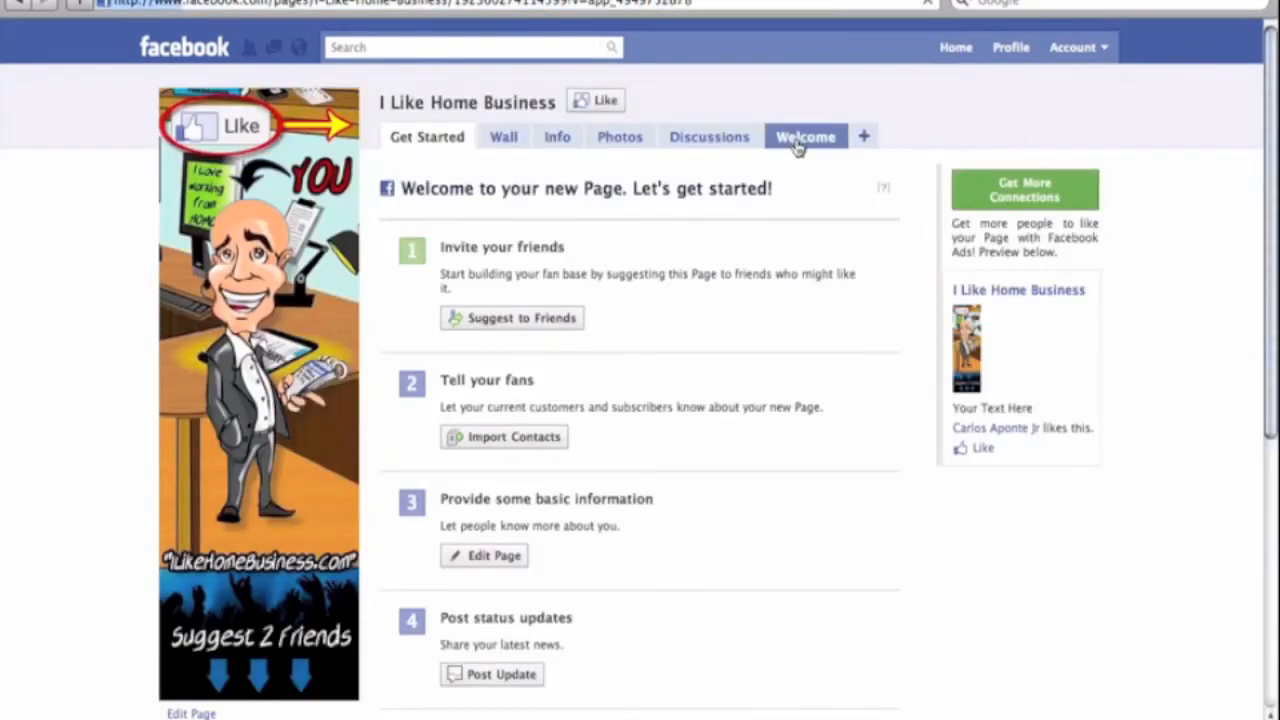
click(806, 136)
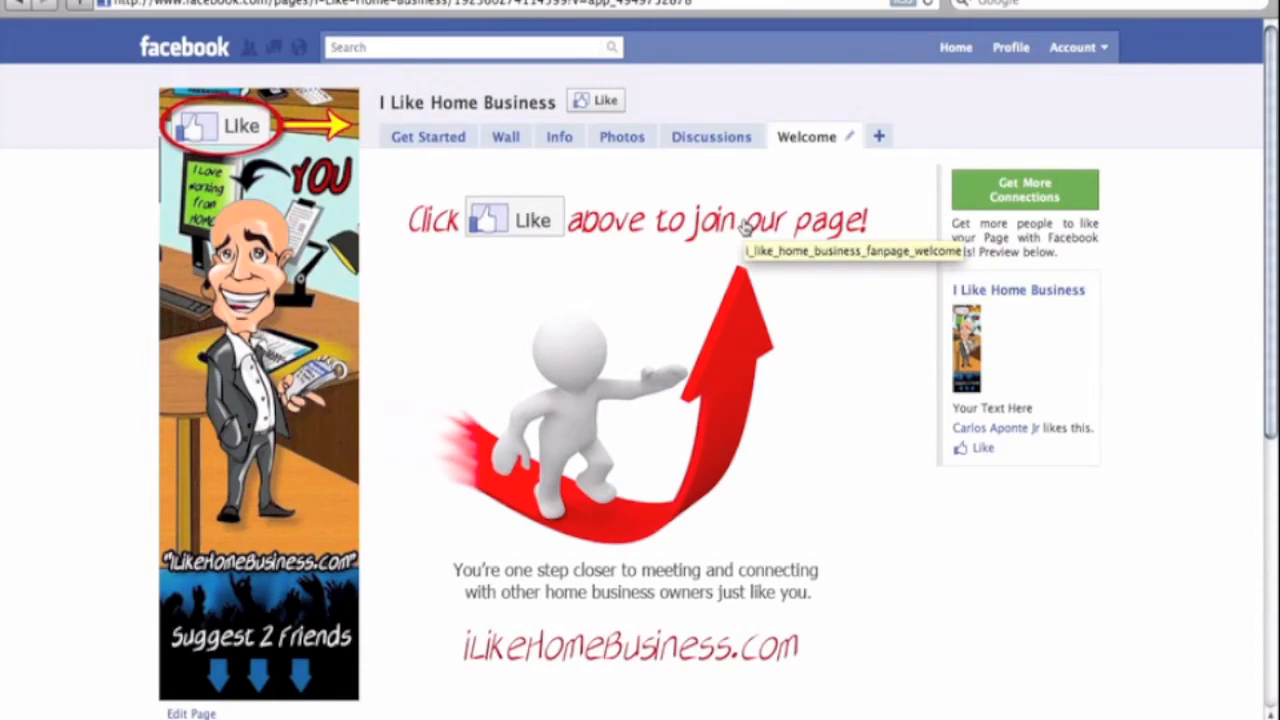
mouse_move(830, 228)
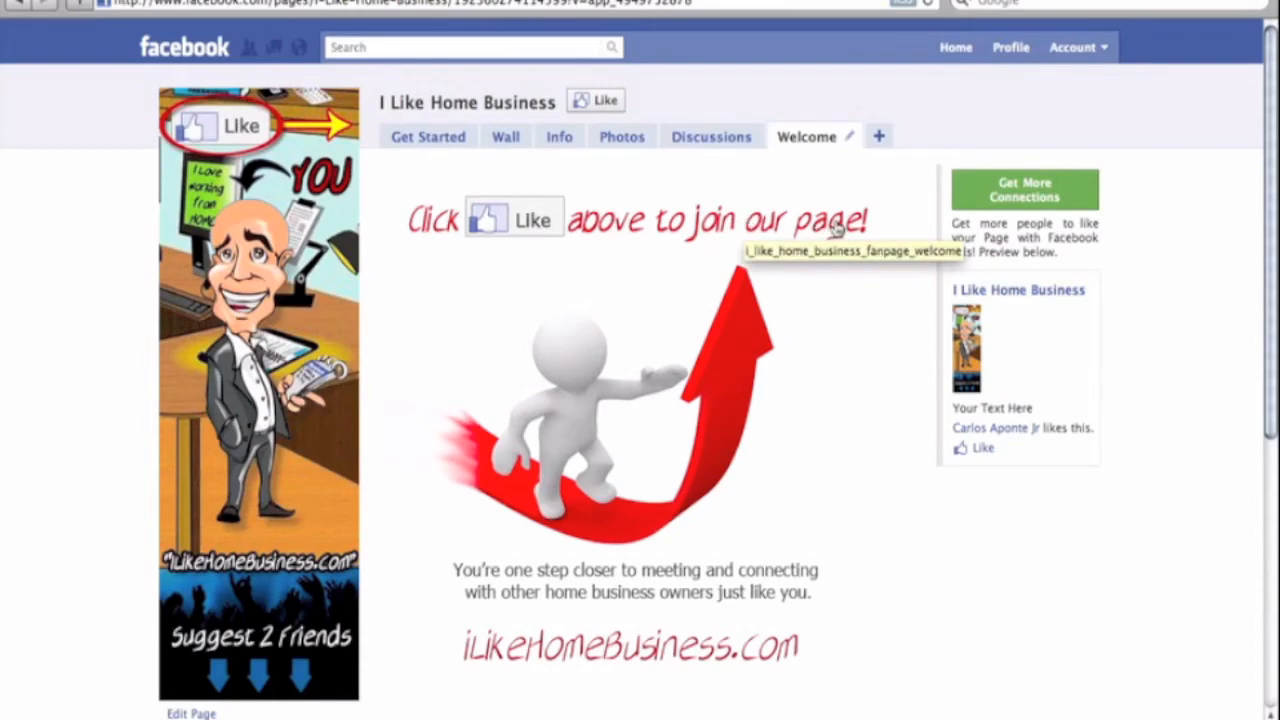
mouse_move(860, 464)
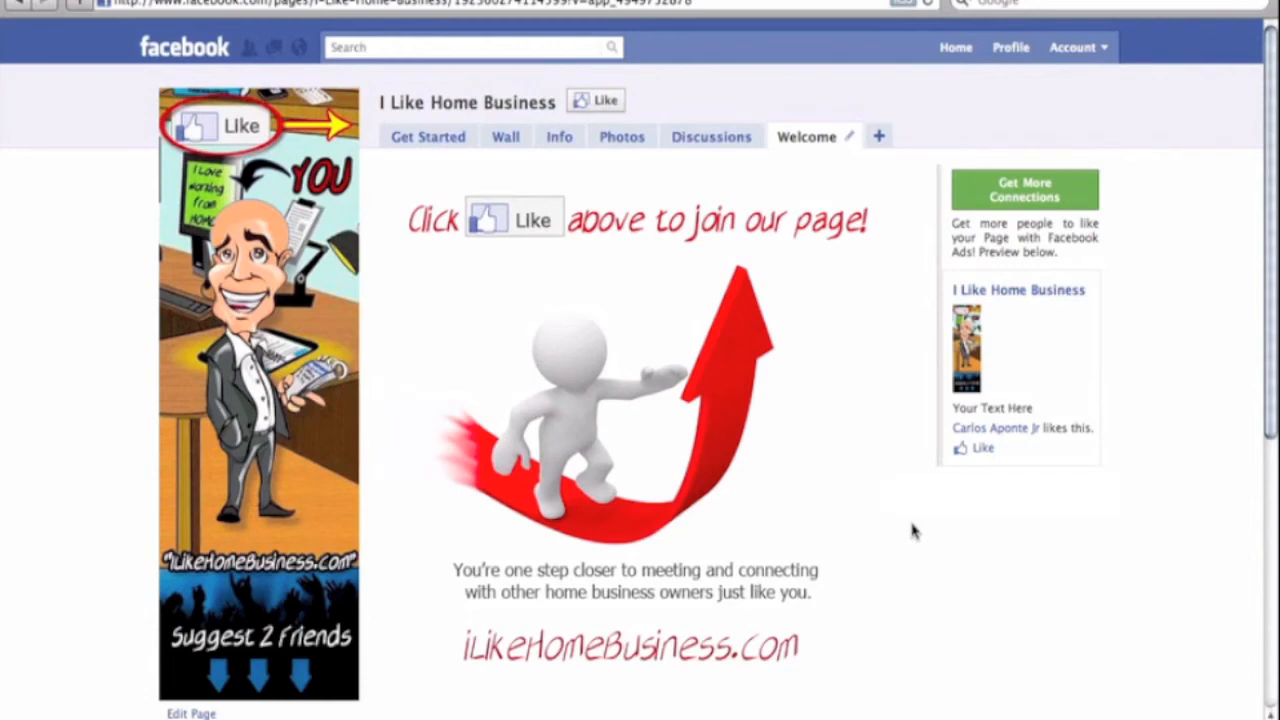
mouse_move(878, 508)
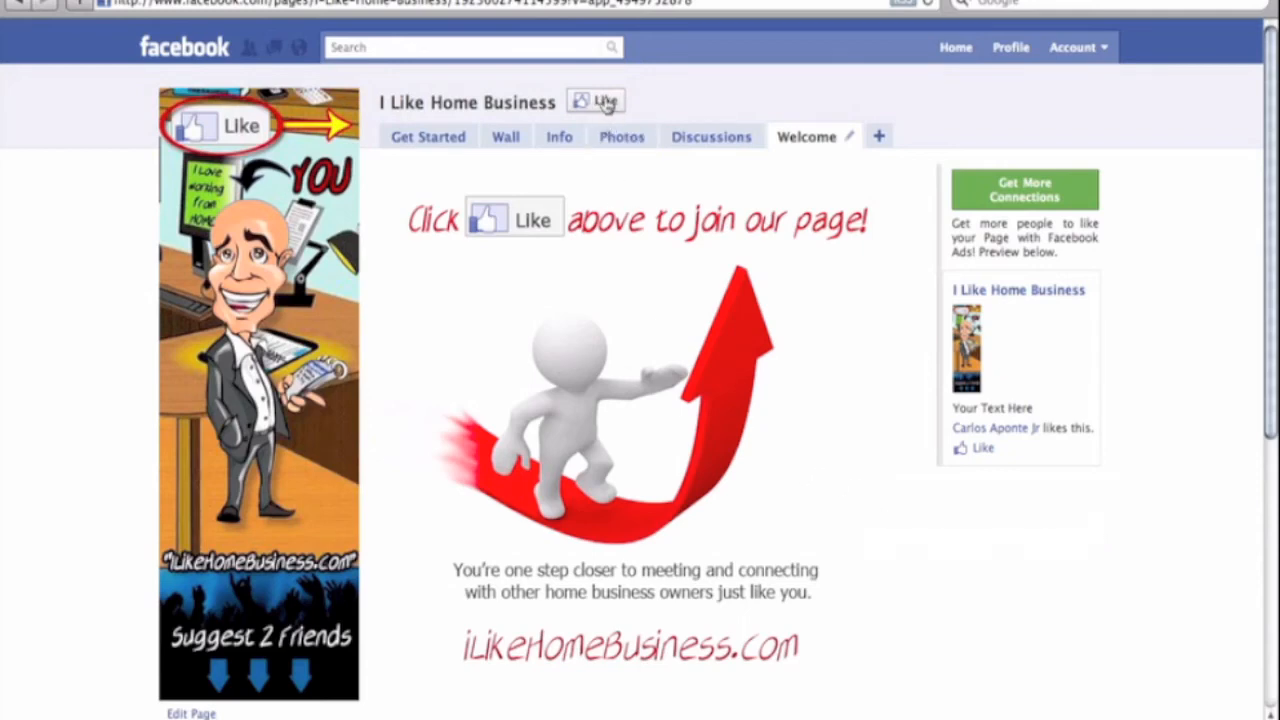
mouse_move(828, 432)
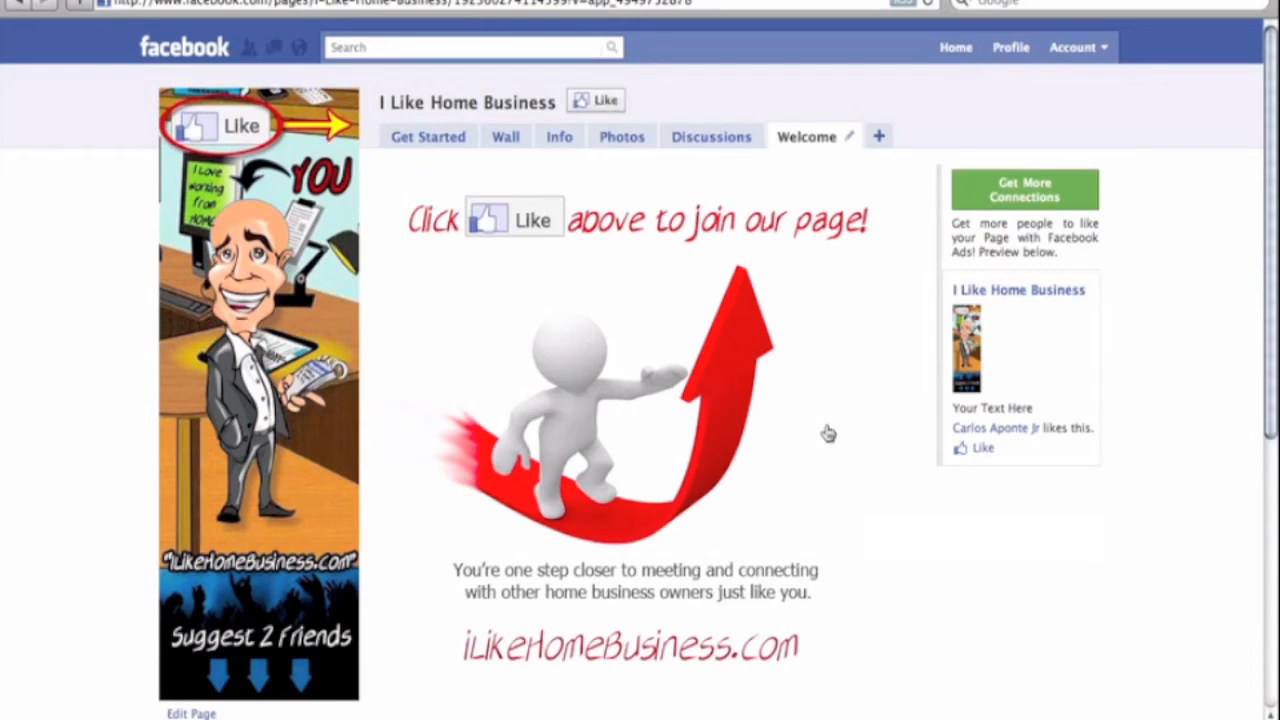
mouse_move(896, 562)
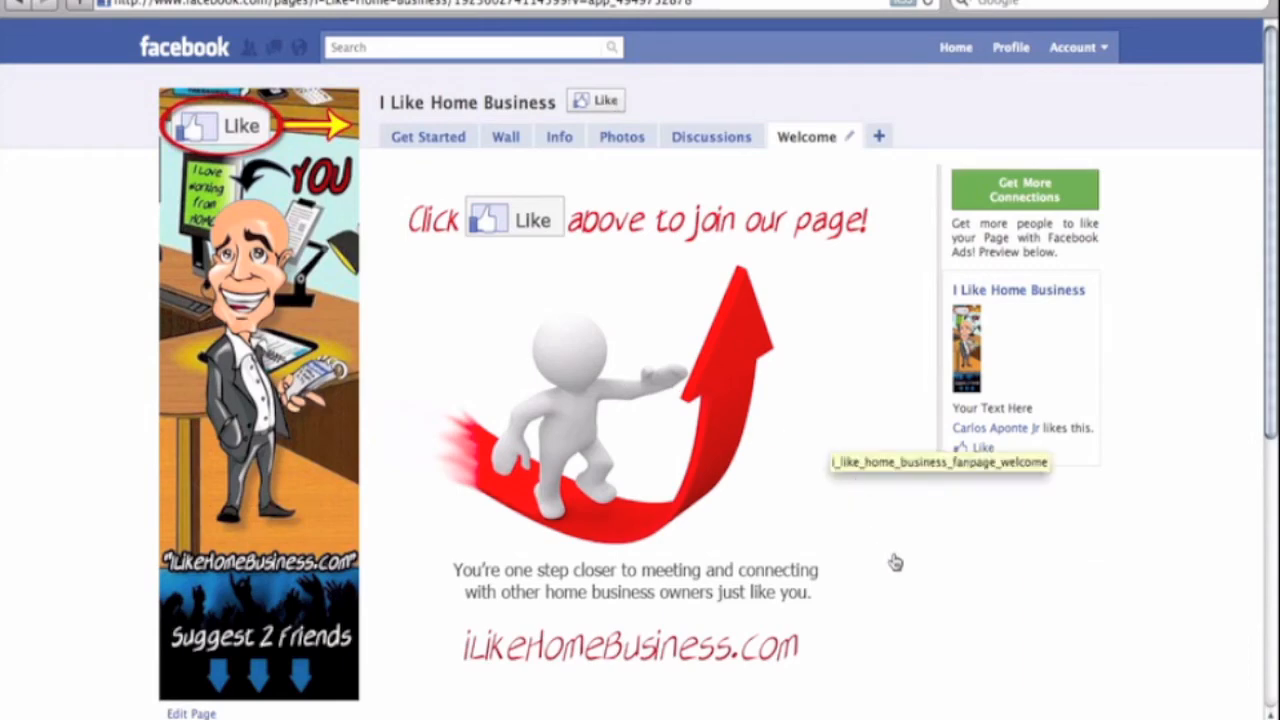
mouse_move(900, 616)
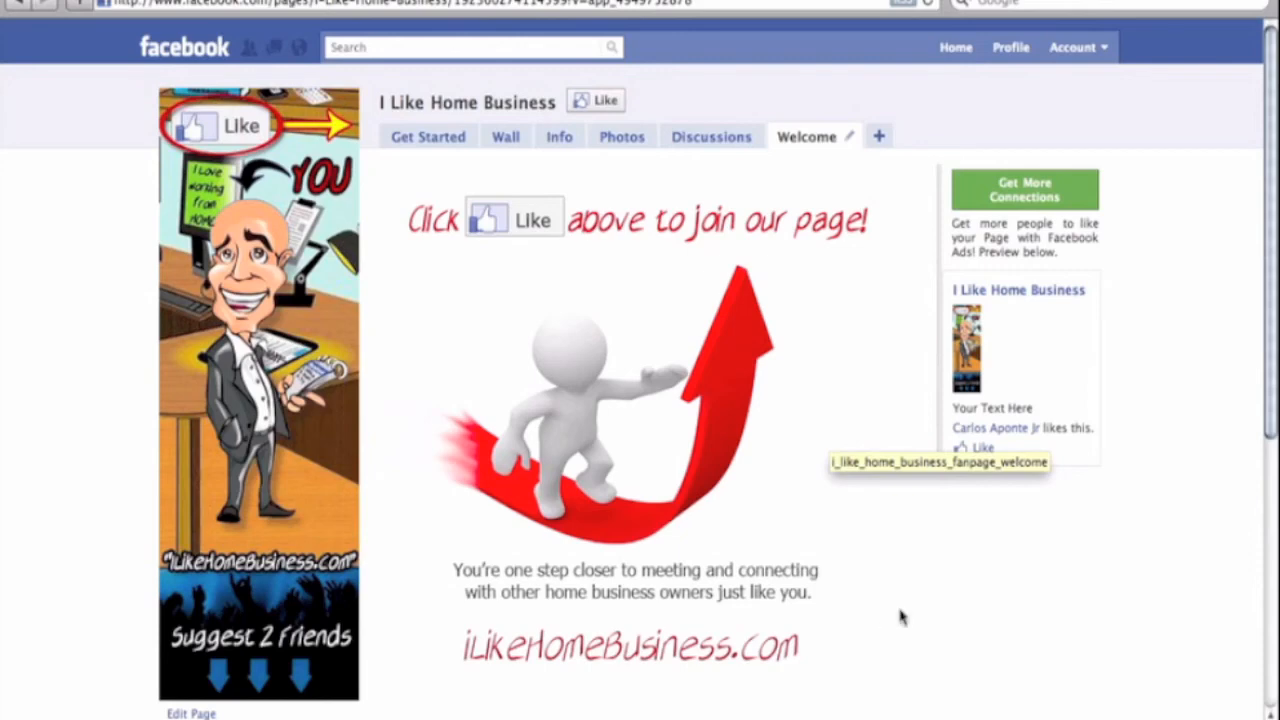
mouse_move(828, 638)
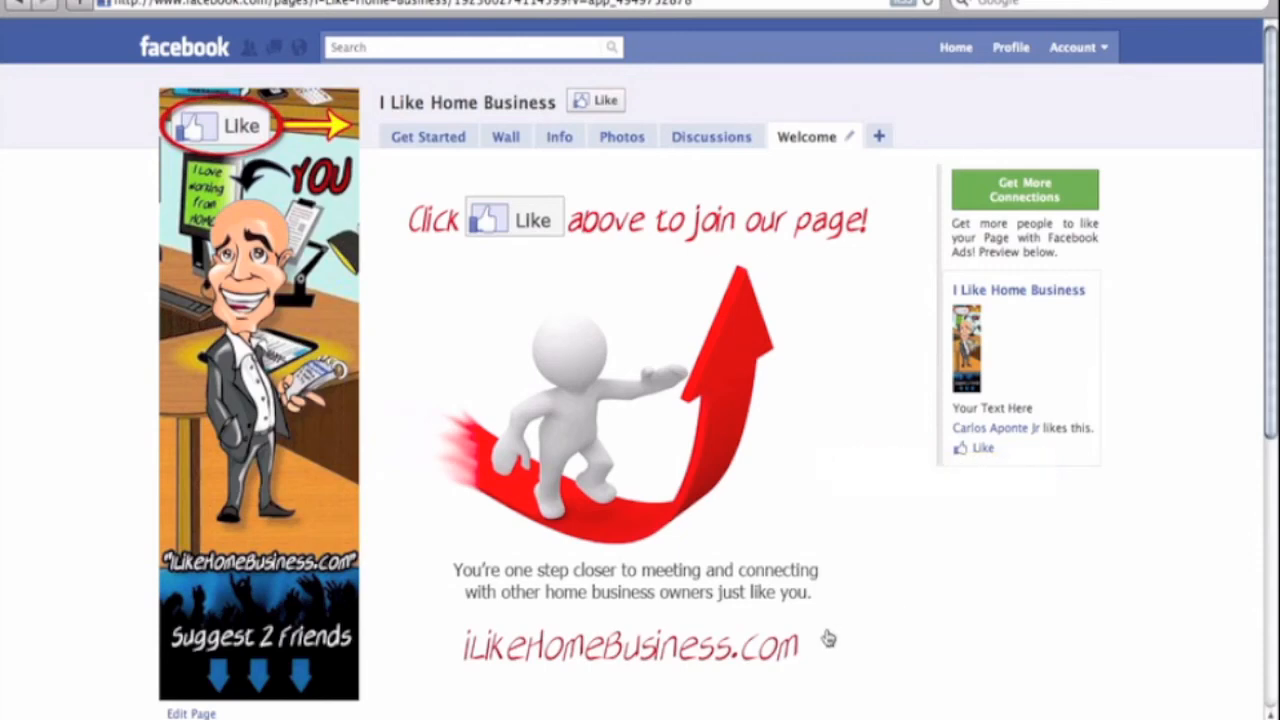
mouse_move(938, 558)
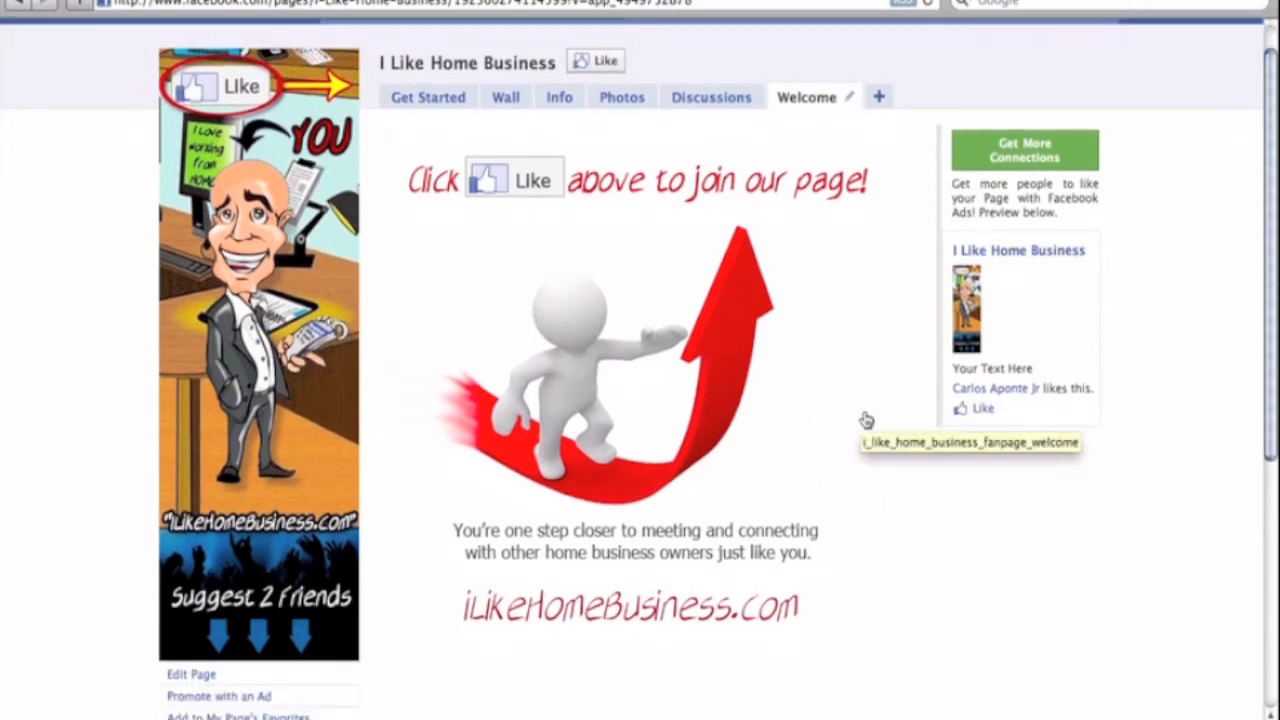
mouse_move(852, 452)
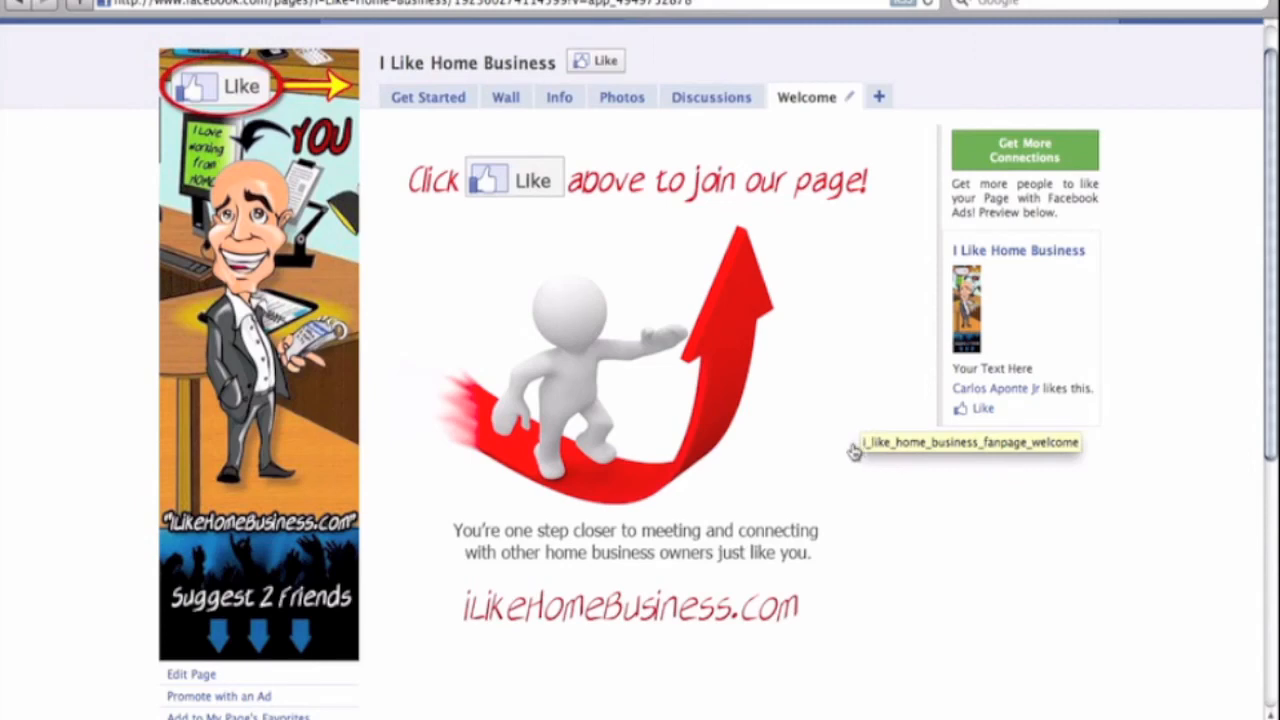
- View the page's Info tab, which lists only an Edit Information option
click(558, 96)
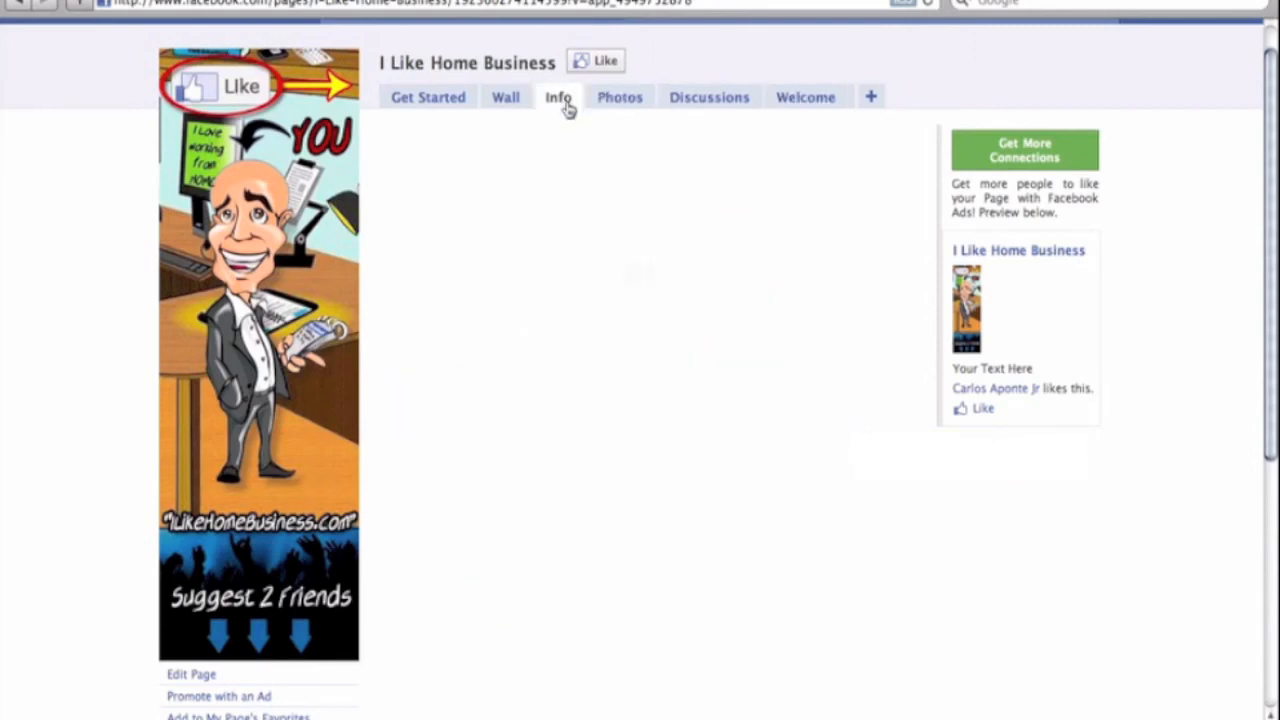
click(558, 96)
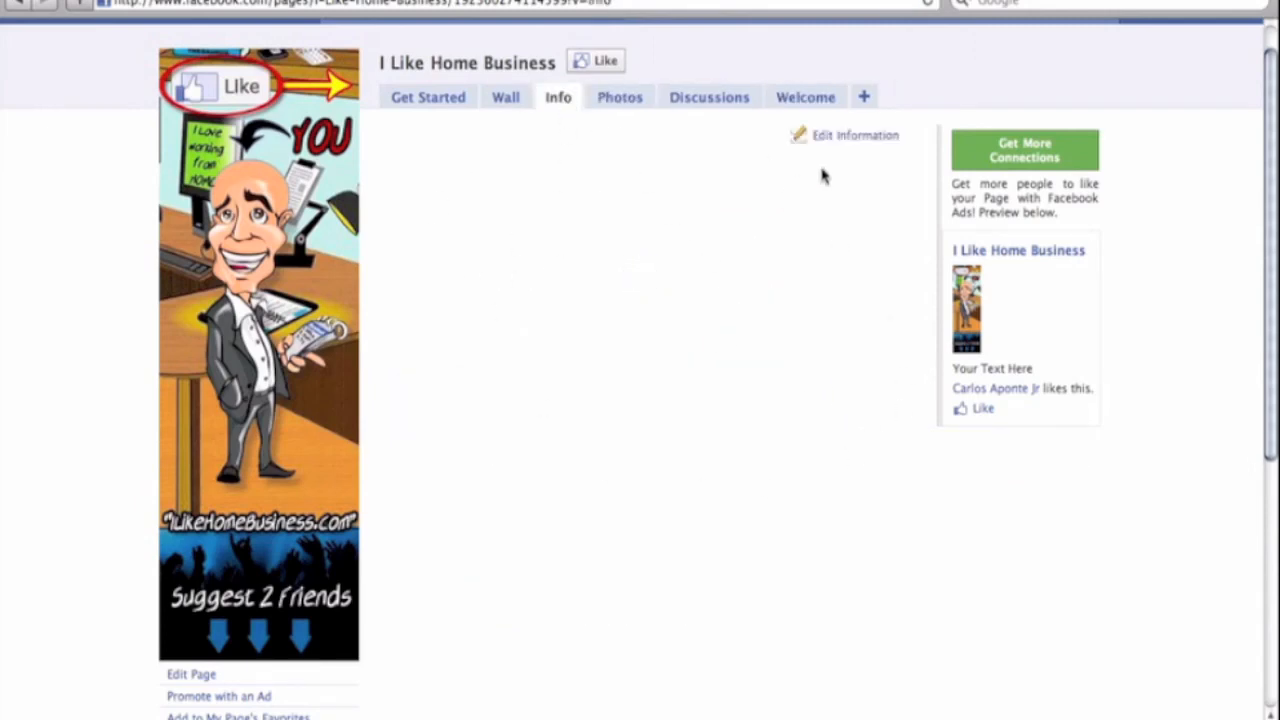
mouse_move(696, 176)
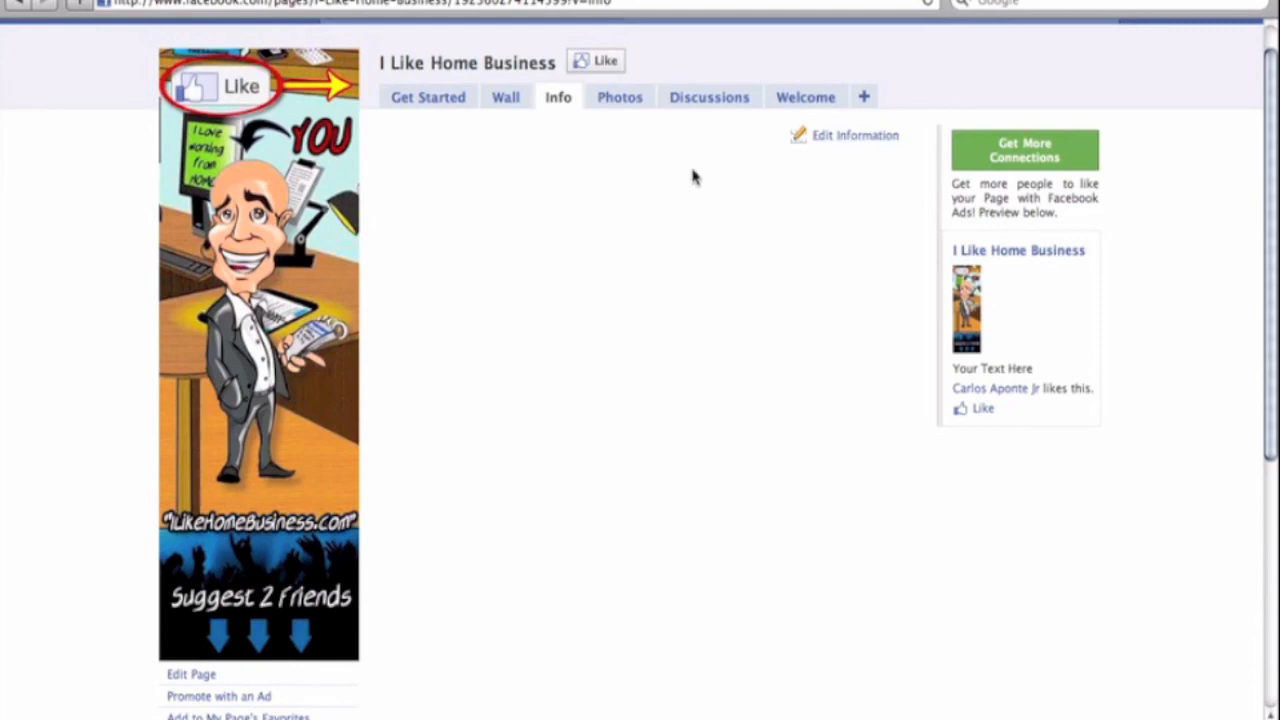
scroll(down, 3)
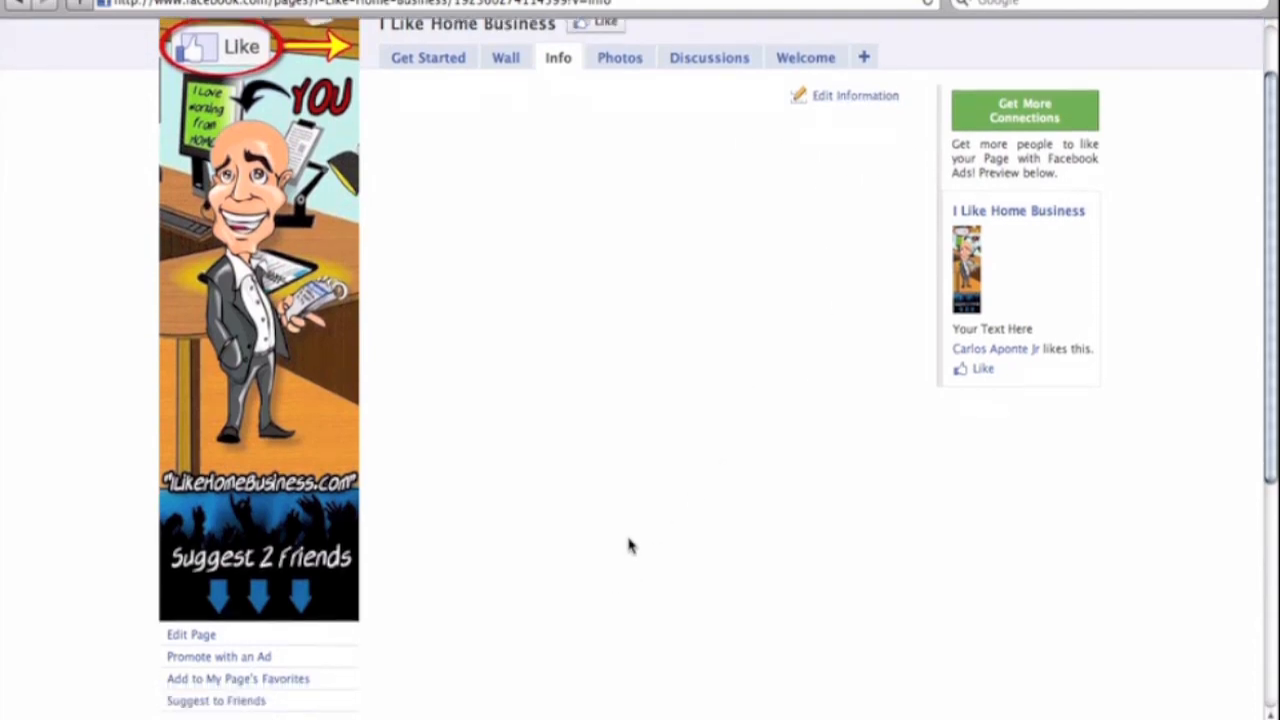
scroll(up, 3)
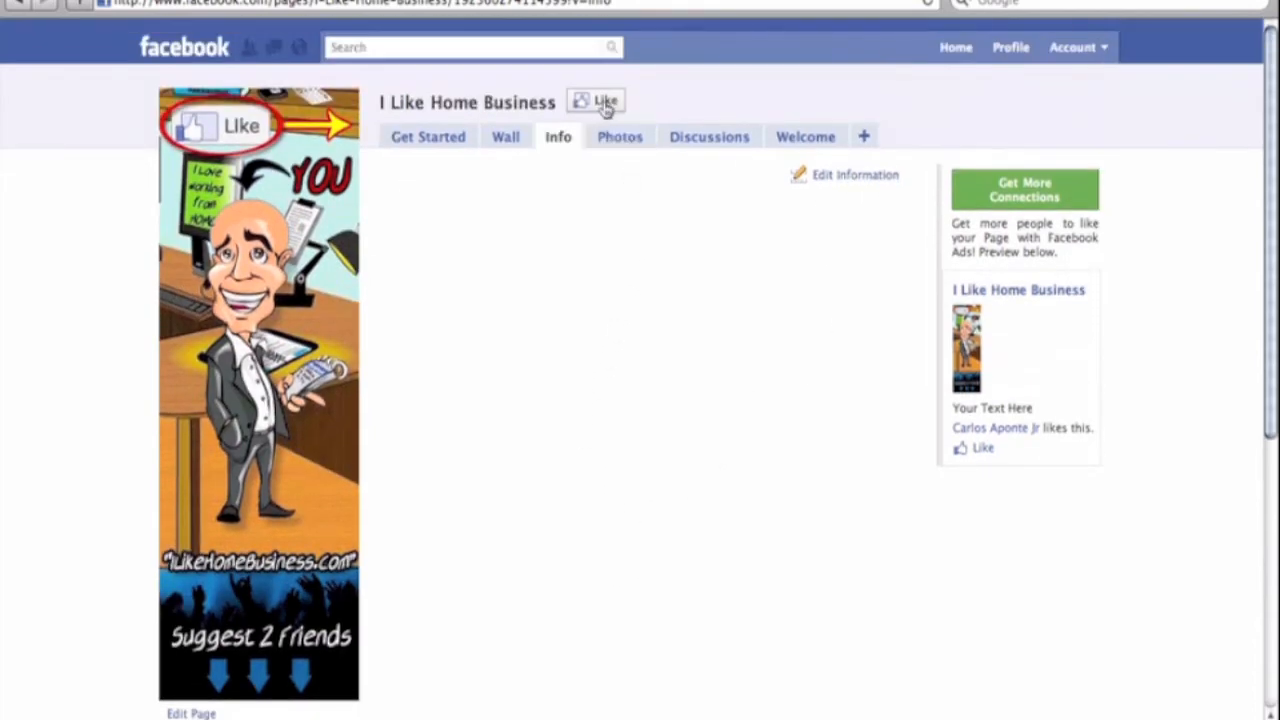
scroll(down, 3)
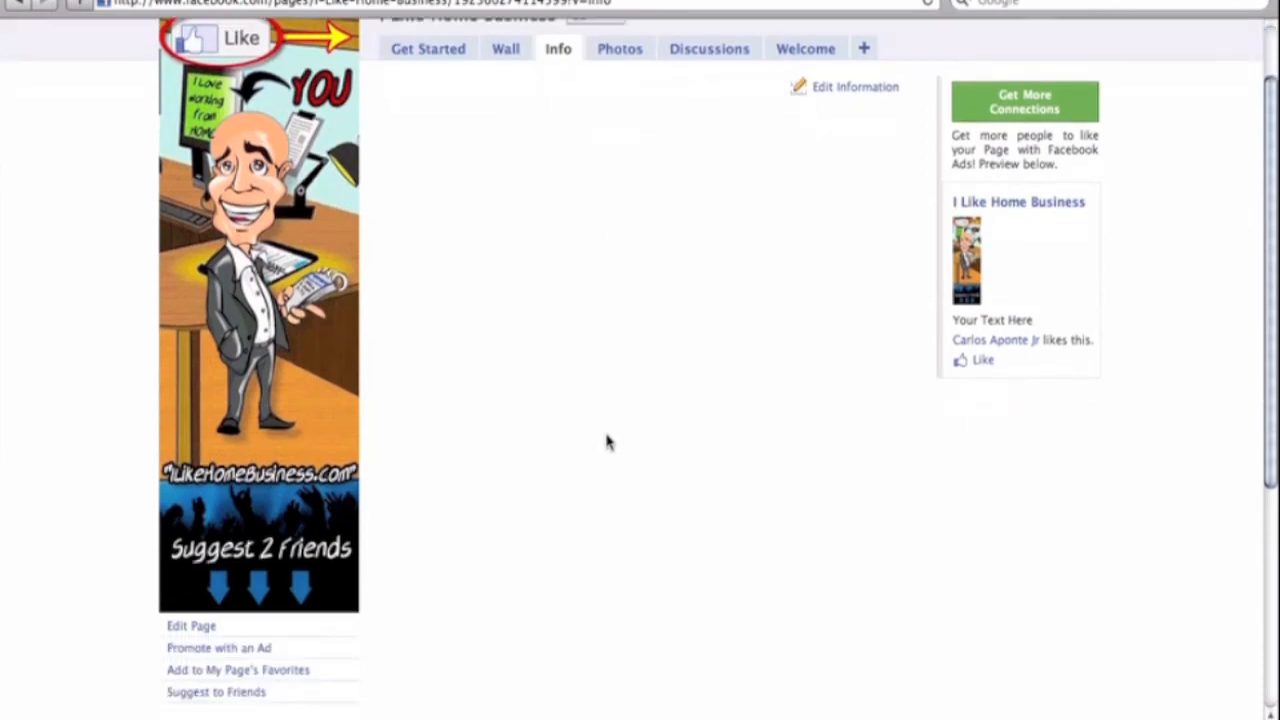
mouse_move(584, 428)
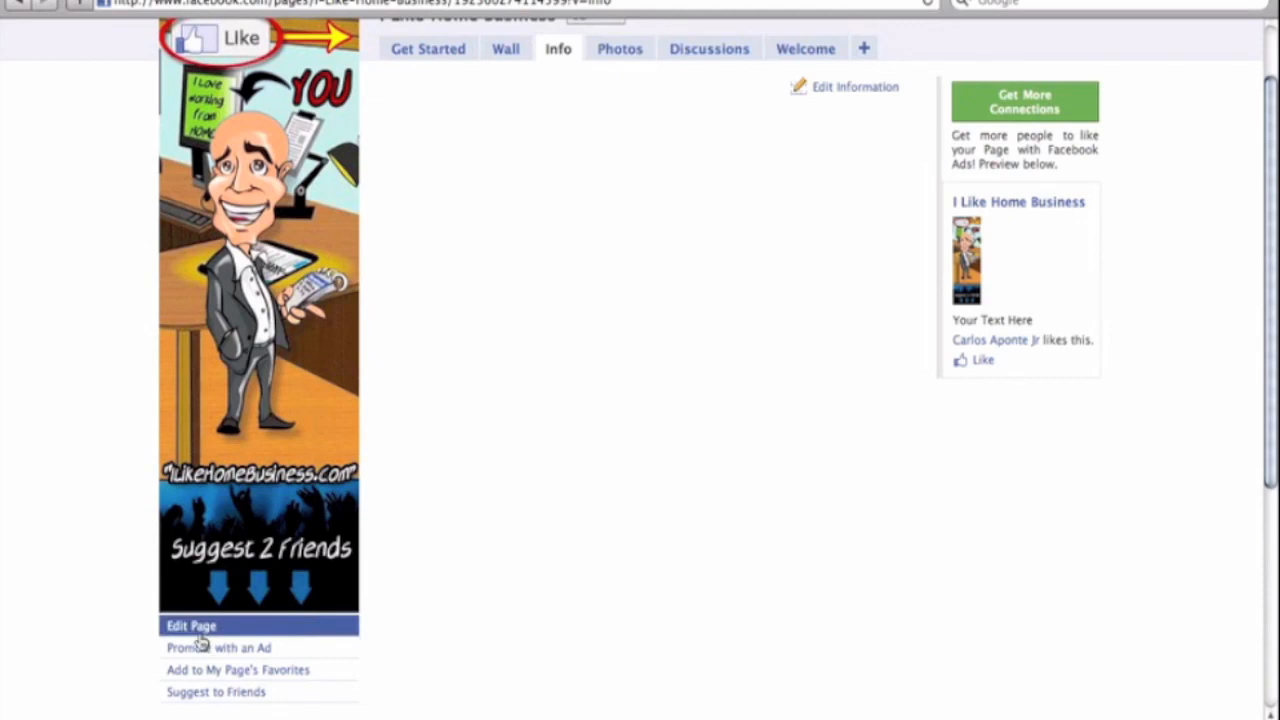
- Look at the Marketing promotion options in Edit Page, then return to the page view
click(190, 624)
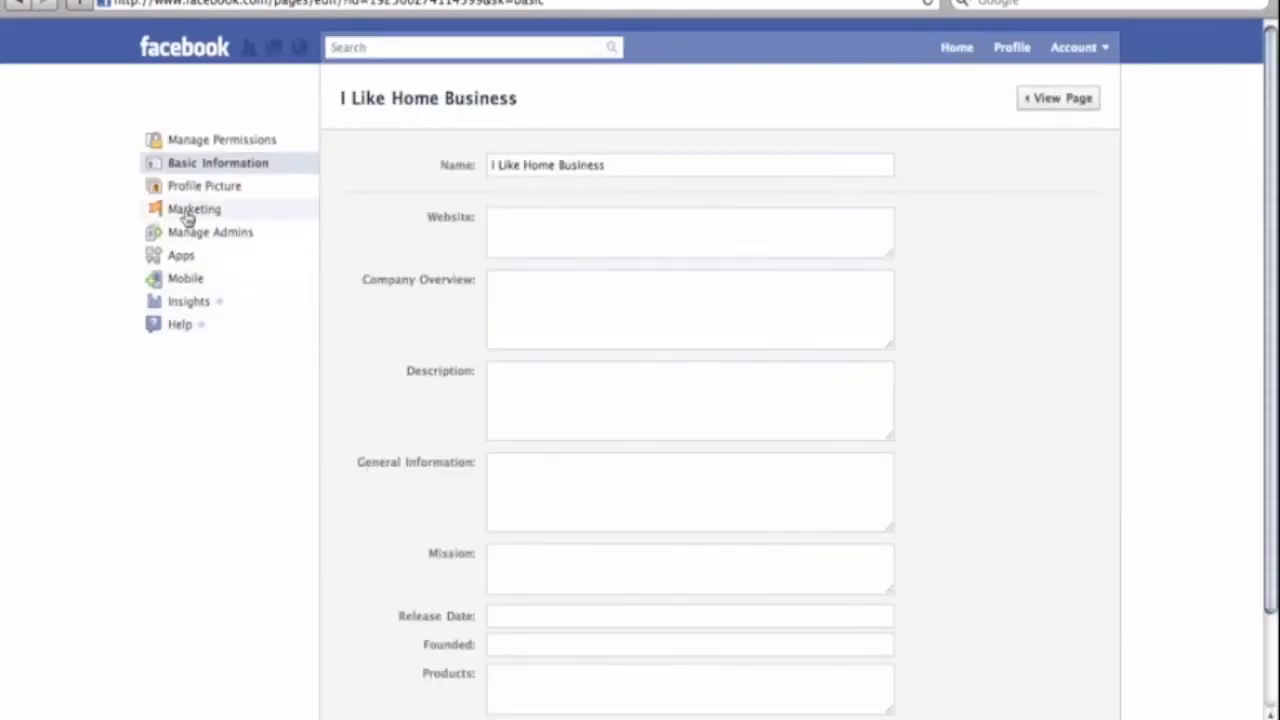
click(192, 208)
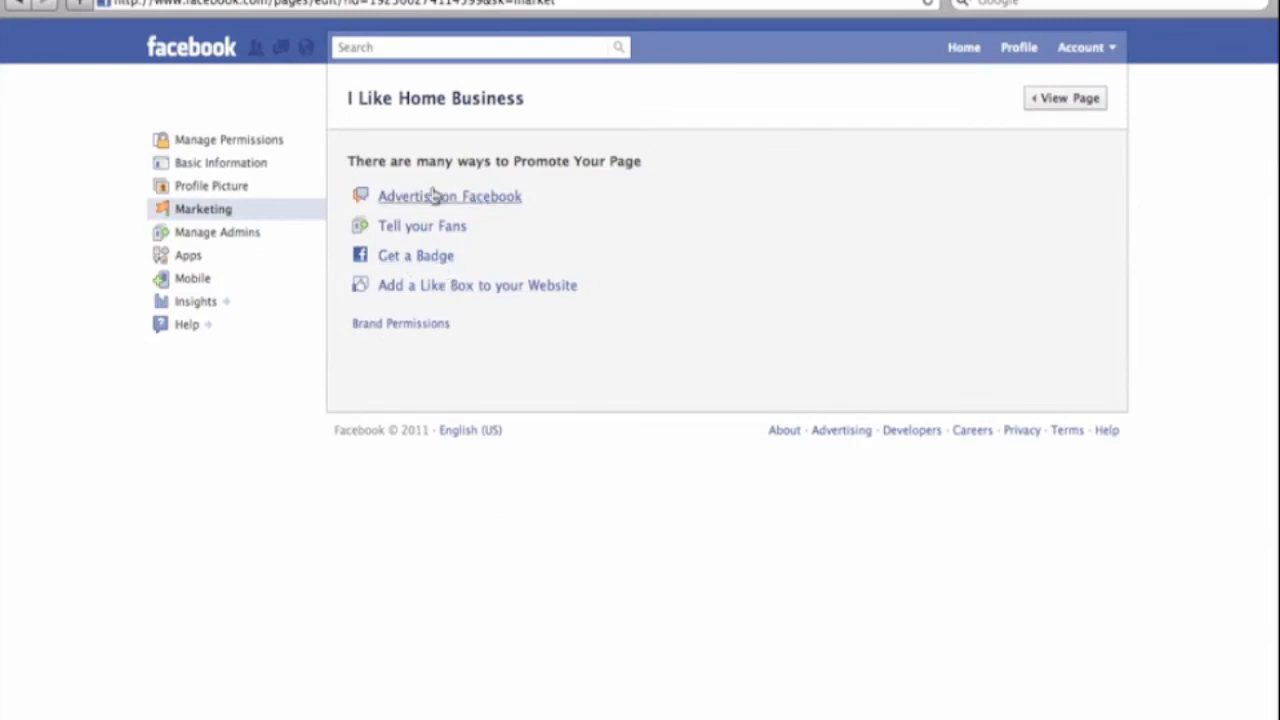
mouse_move(478, 284)
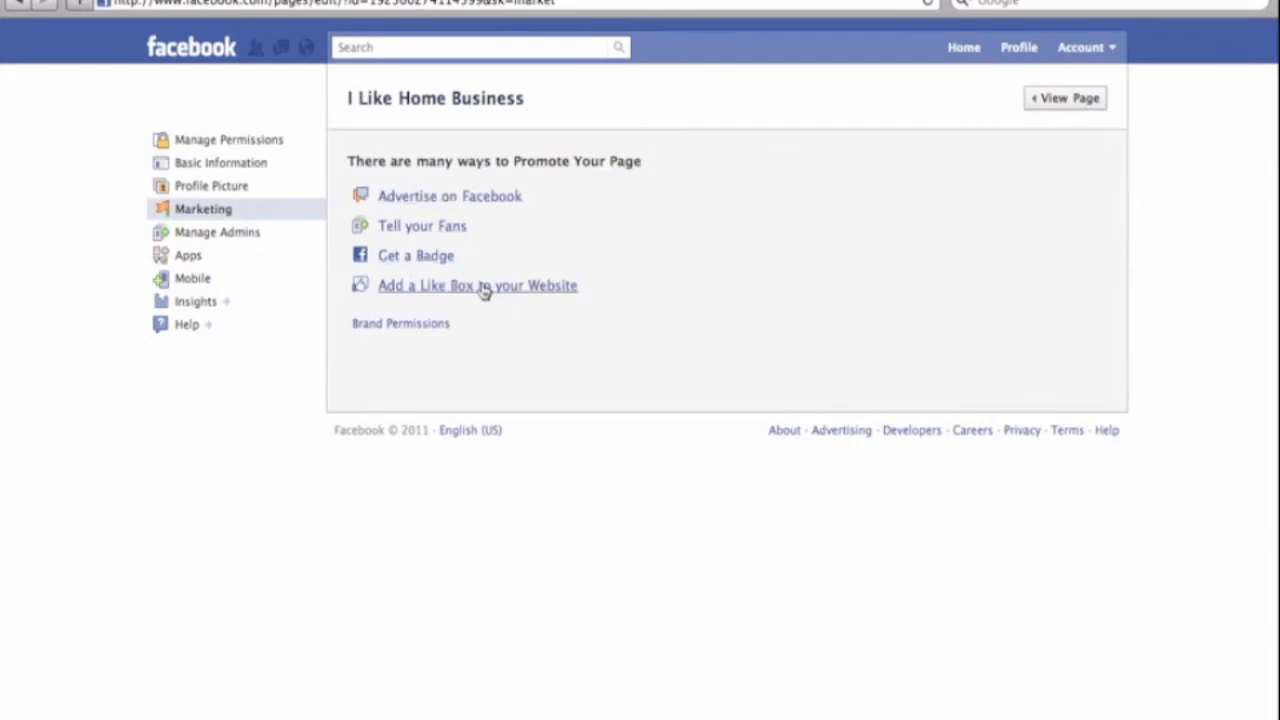
mouse_move(778, 140)
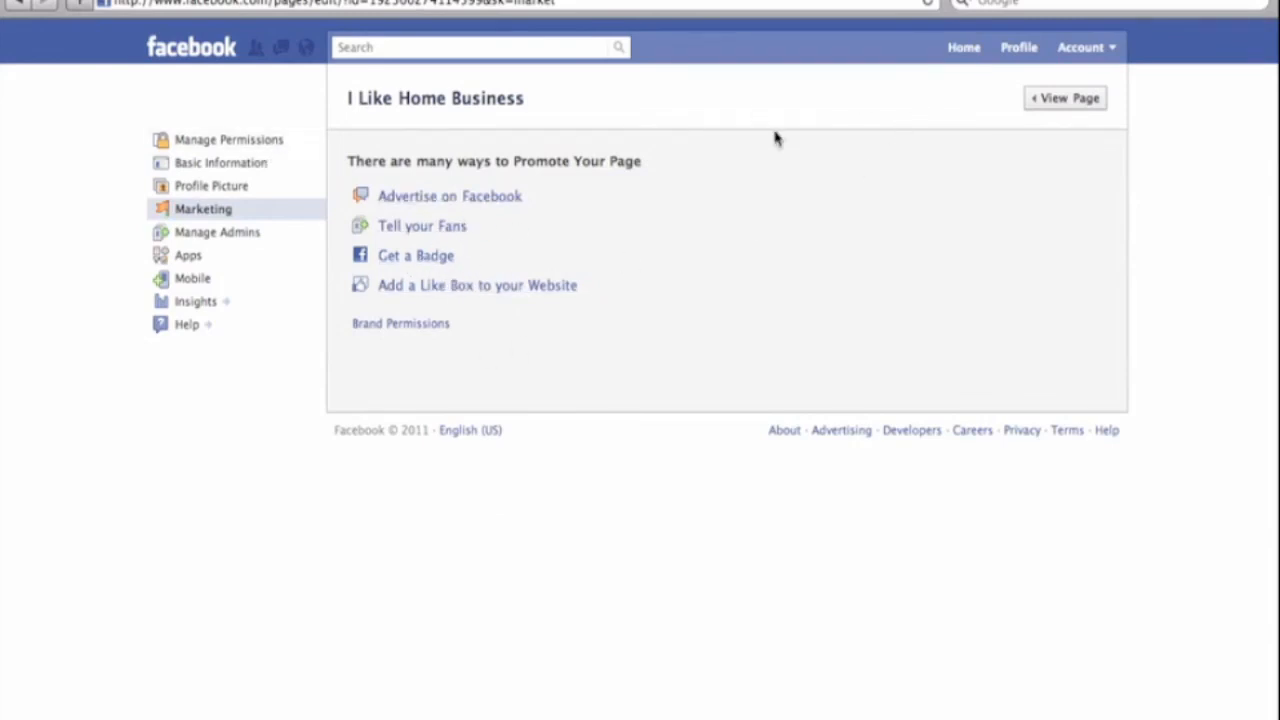
click(1064, 98)
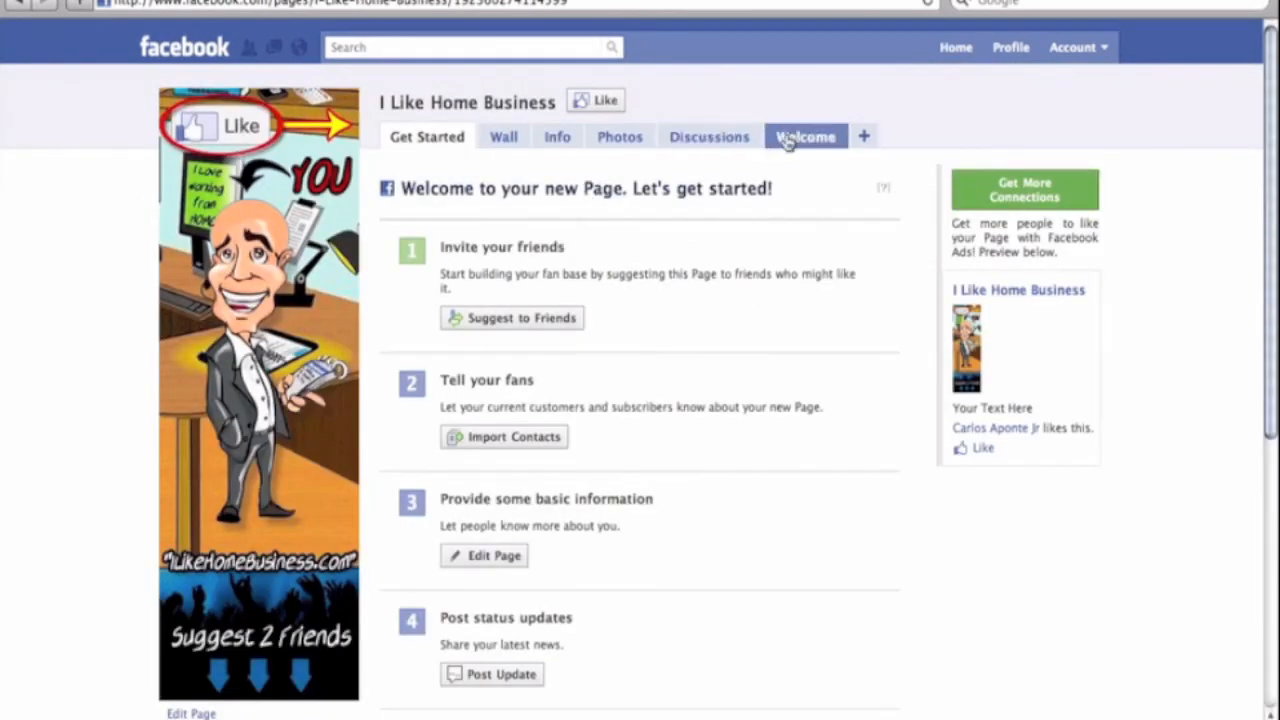
- Show the Welcome tab with the 'Click Like above to join our page!' graphic
click(806, 136)
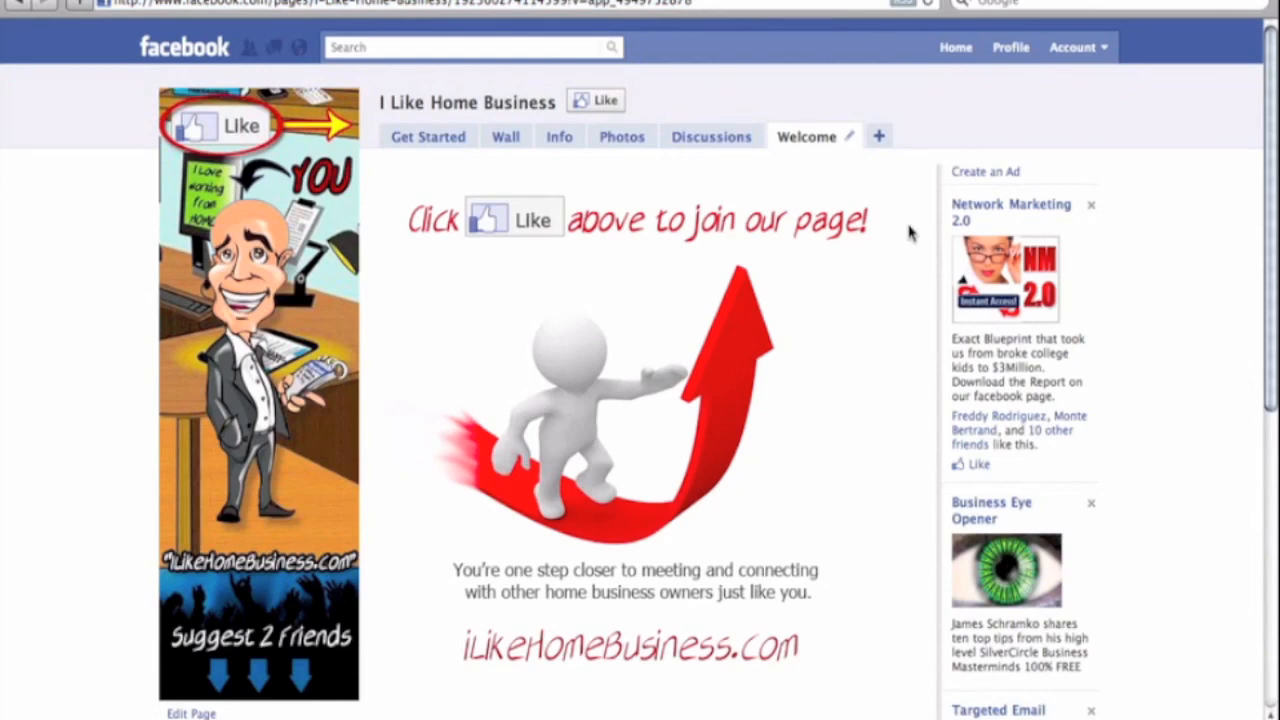
mouse_move(902, 264)
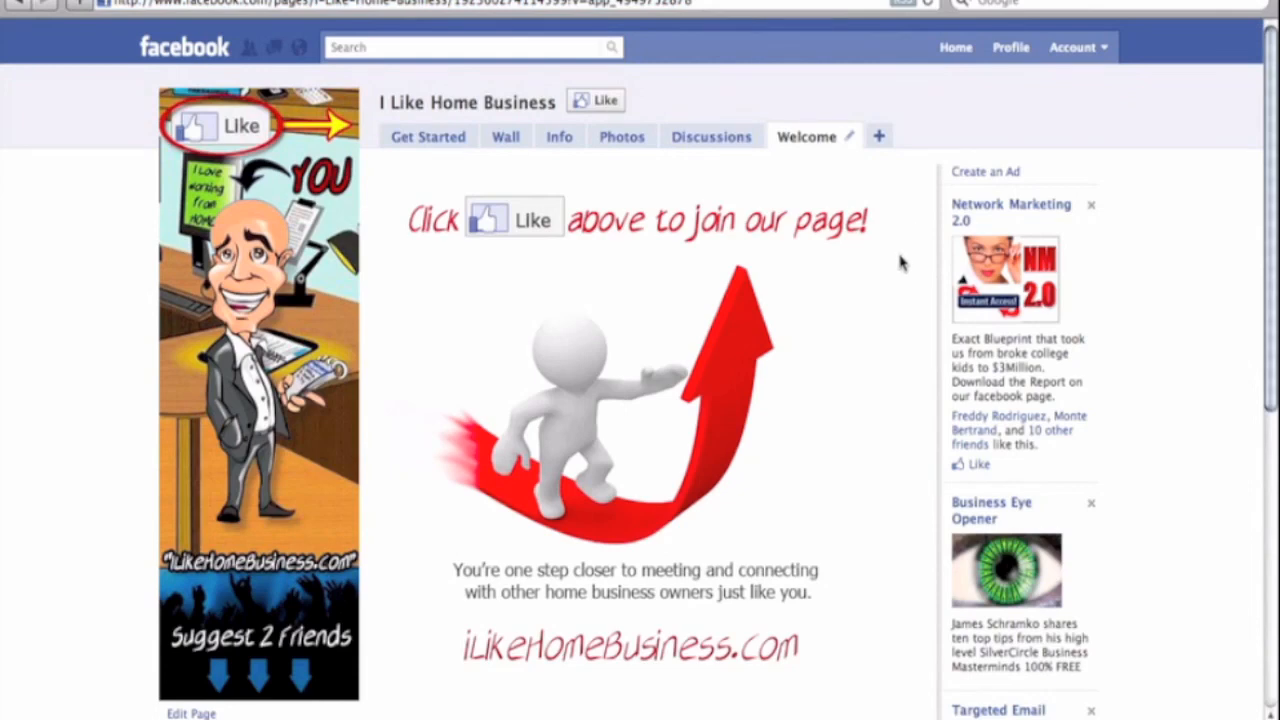